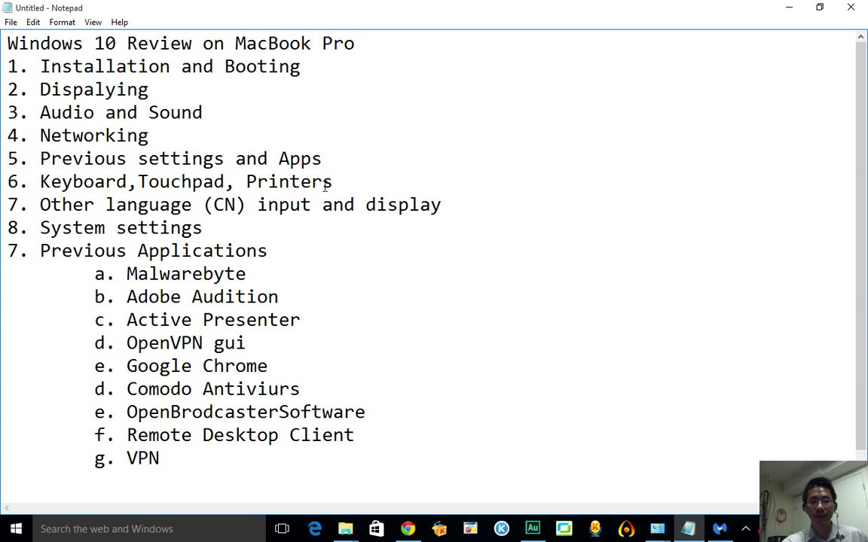
pyautogui.moveTo(520, 168)
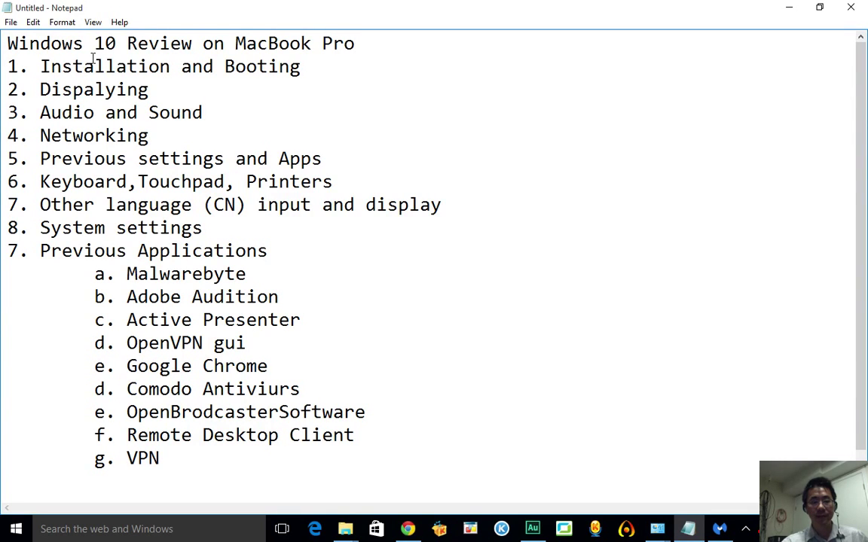
# - Show Chrome's Download Windows 10 page, scrolled to the 32-bit and 64-bit media creation tool downloads
pyautogui.click(354, 43)
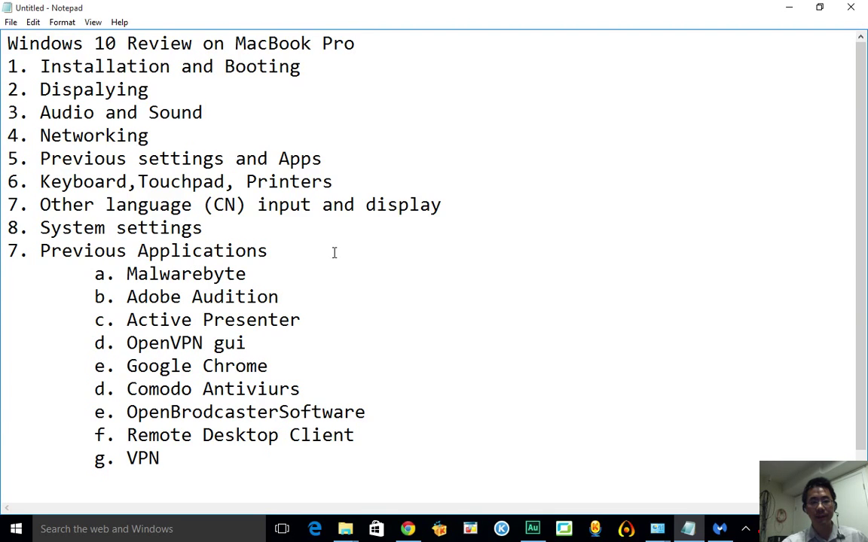
pyautogui.click(354, 43)
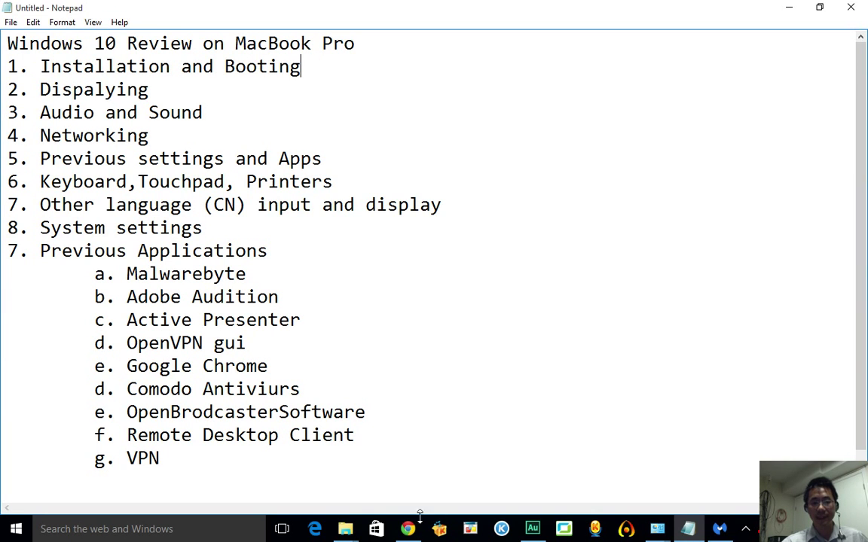
pyautogui.click(407, 528)
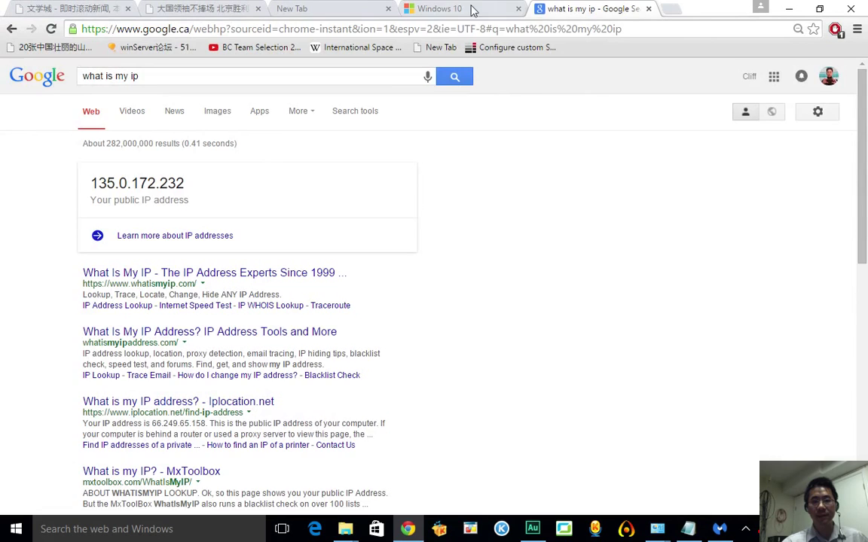
pyautogui.click(436, 8)
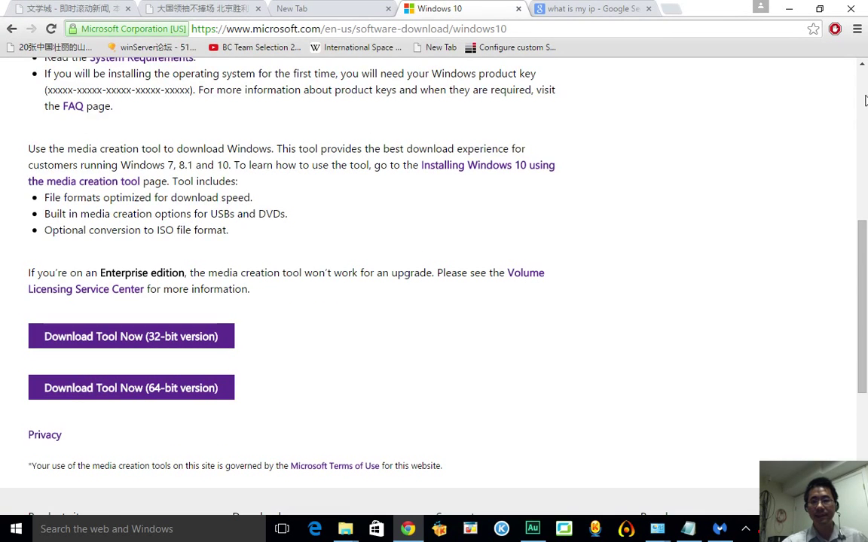
pyautogui.scroll(3)
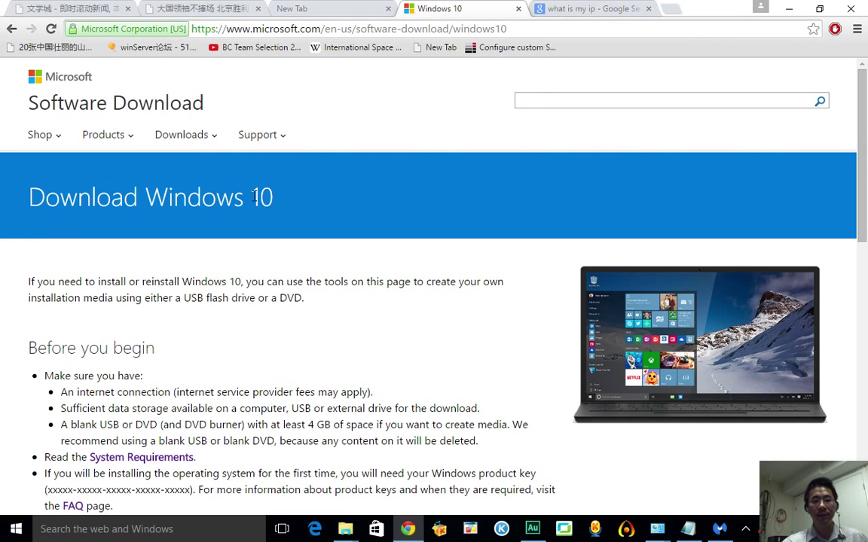
pyautogui.moveTo(467, 229)
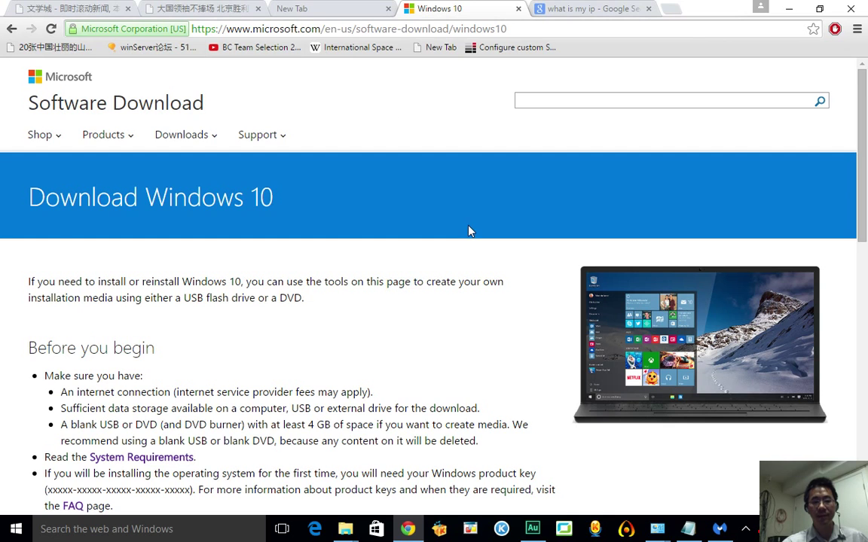
pyautogui.scroll(-3)
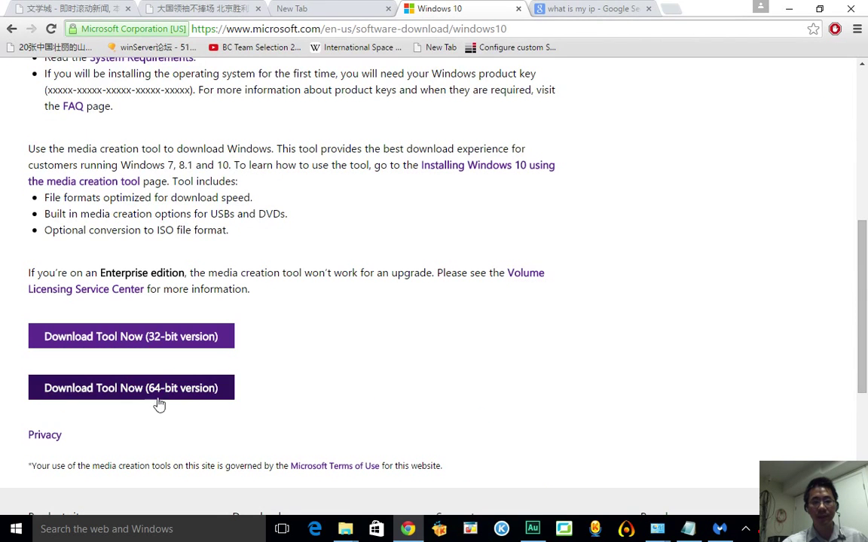
pyautogui.moveTo(422, 323)
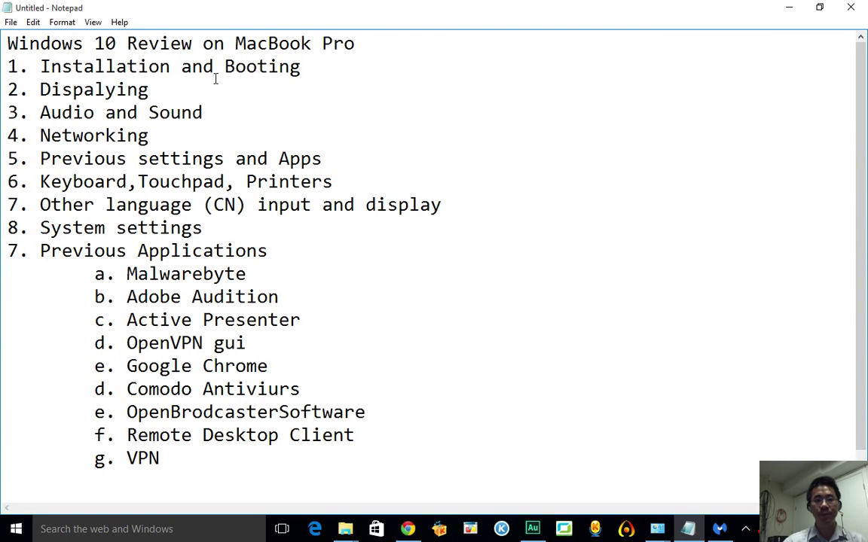
pyautogui.moveTo(313, 95)
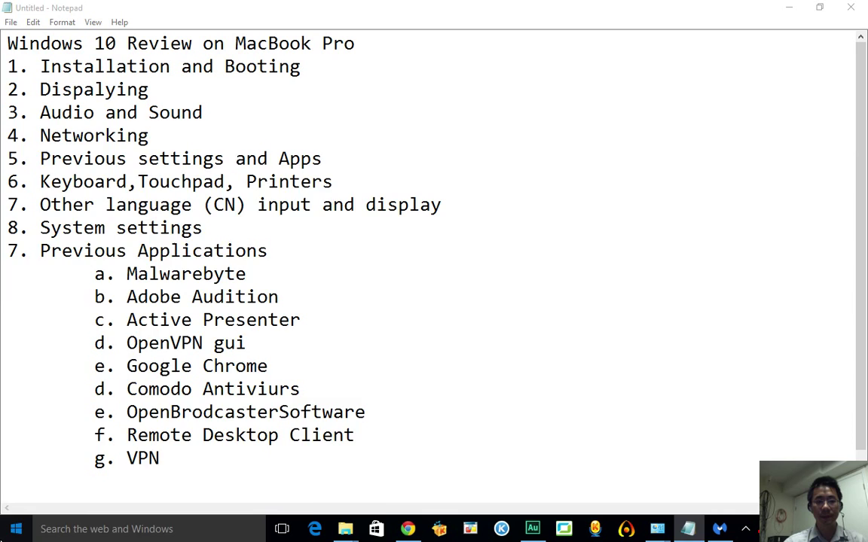
# - Minimize the Notepad review outline to reveal the desktop shortcuts
pyautogui.click(15, 529)
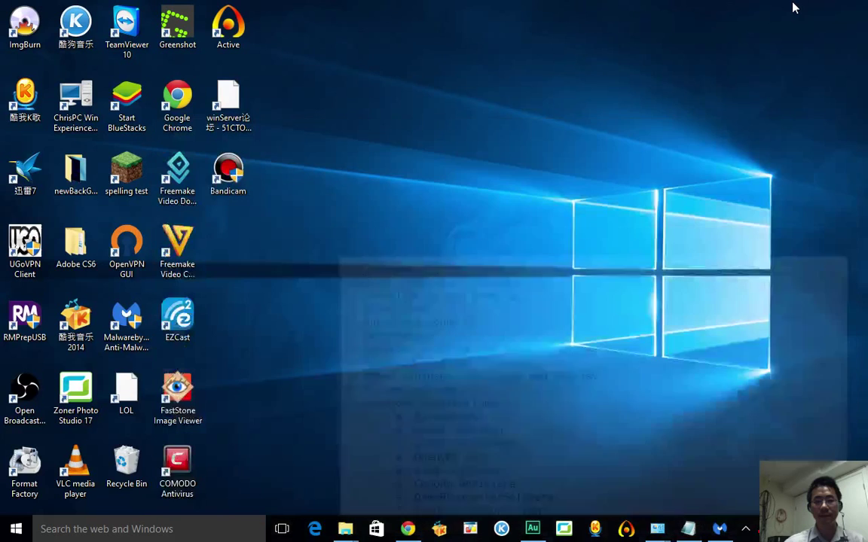
pyautogui.rightClick(504, 240)
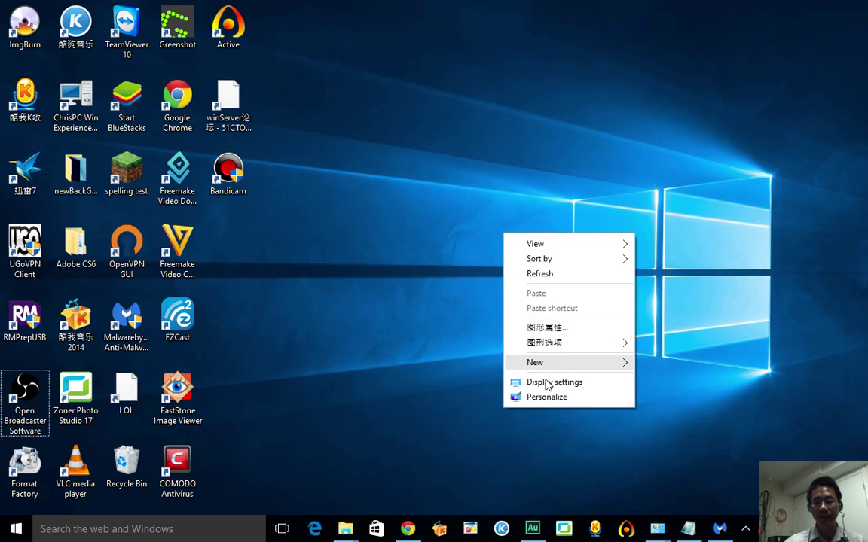
pyautogui.click(554, 382)
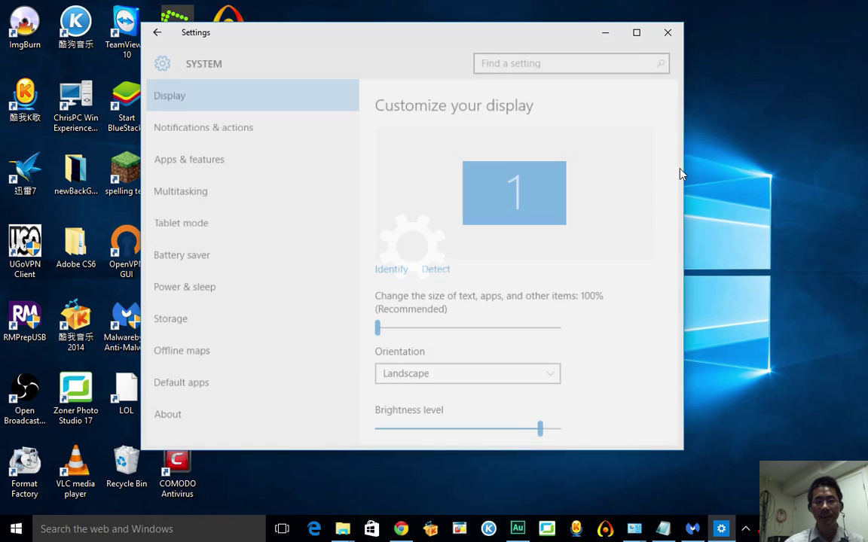
pyautogui.click(667, 32)
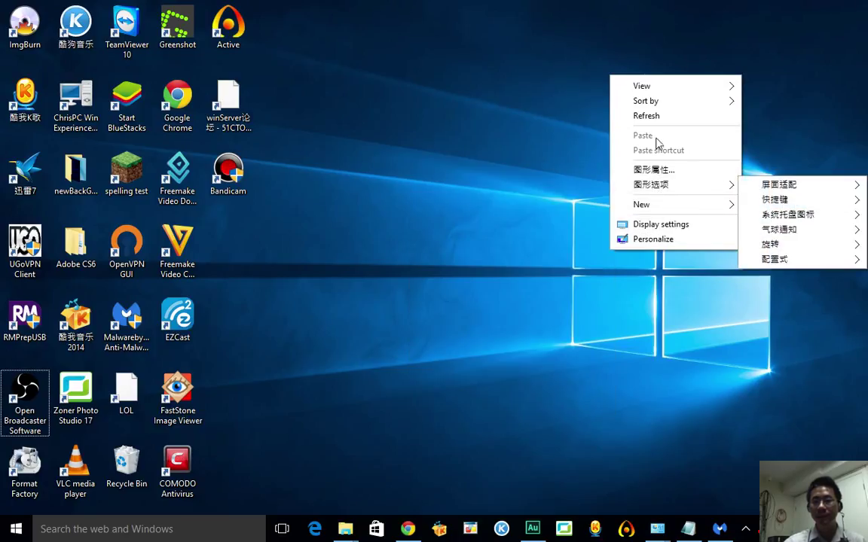
pyautogui.click(660, 224)
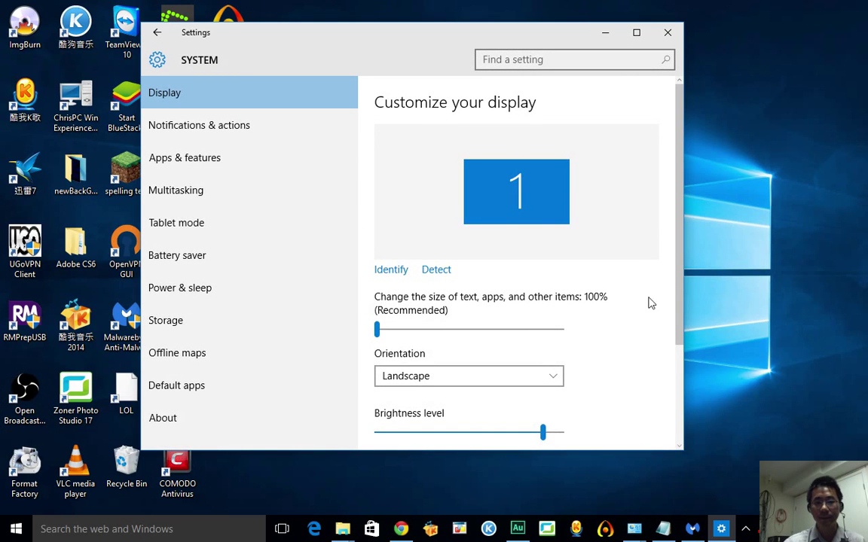
pyautogui.scroll(-3)
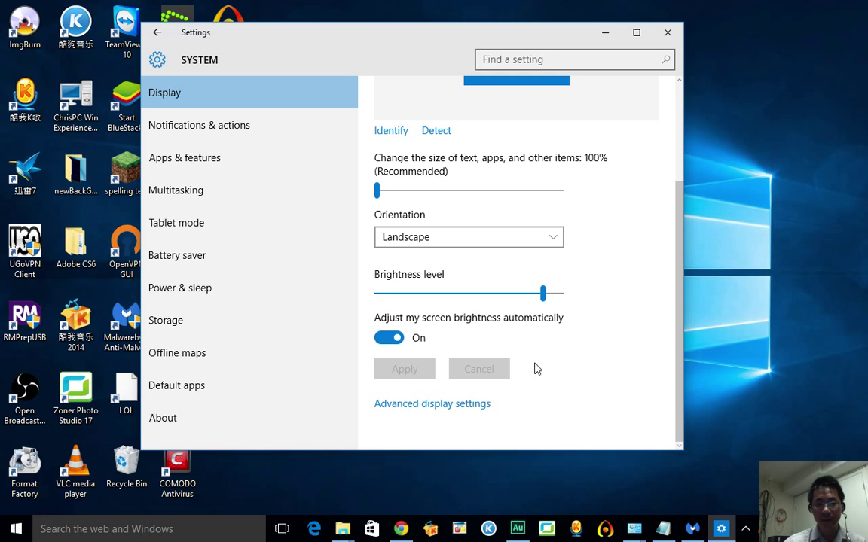
pyautogui.click(432, 403)
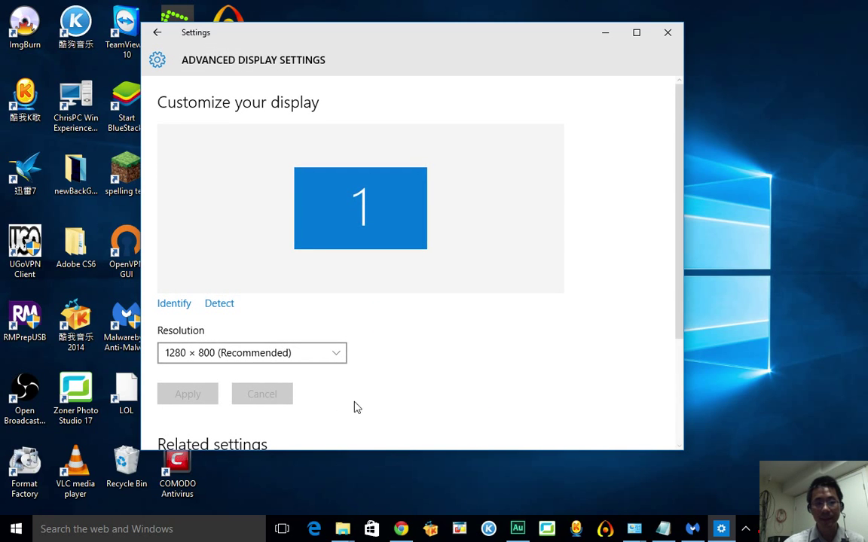
pyautogui.click(251, 352)
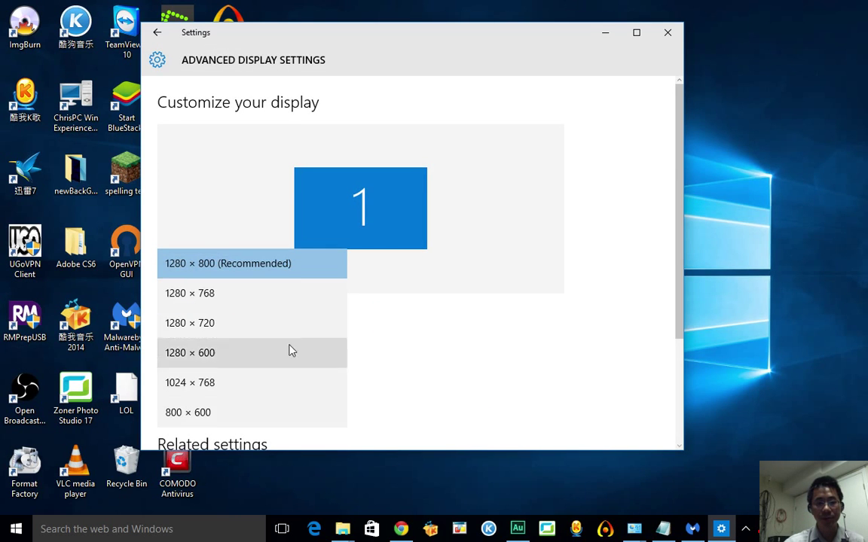
pyautogui.click(228, 263)
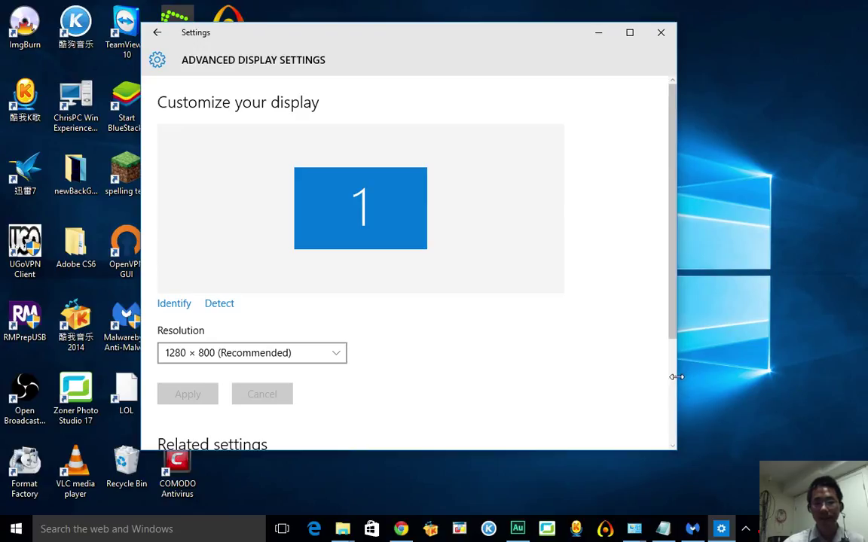
pyautogui.scroll(-3)
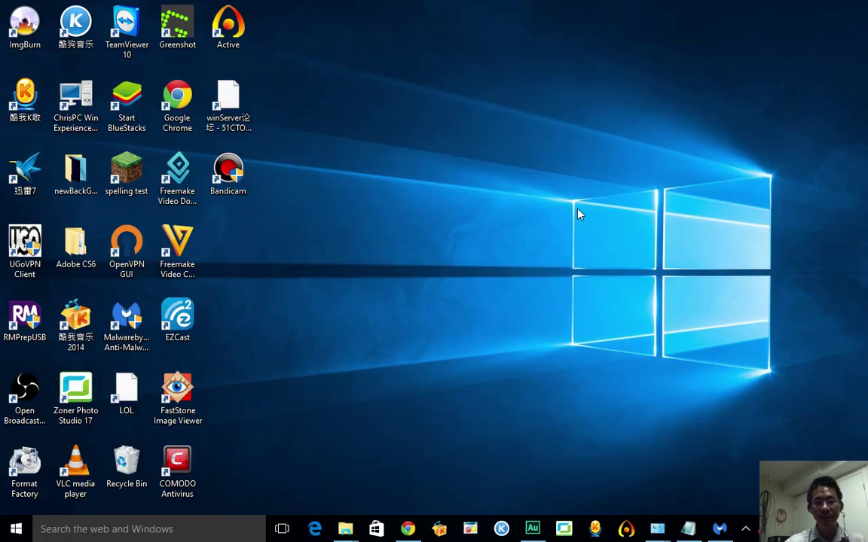
pyautogui.moveTo(588, 387)
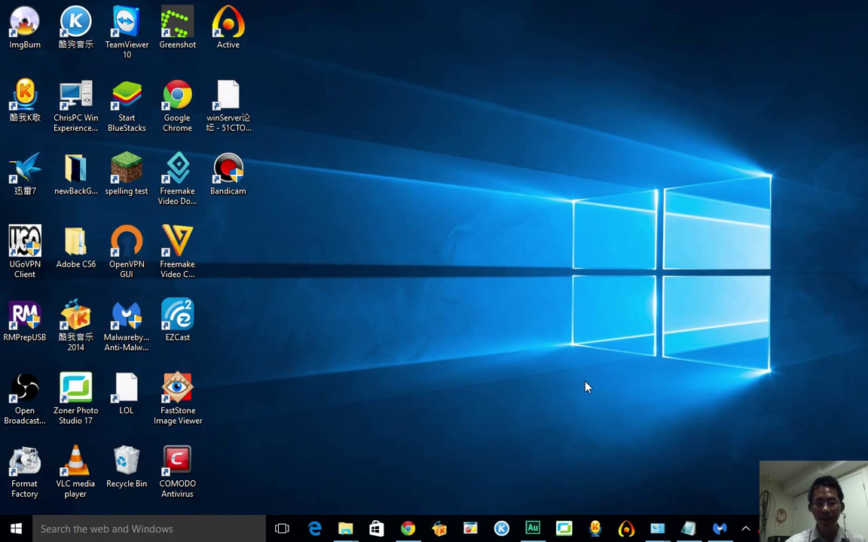
pyautogui.moveTo(629, 482)
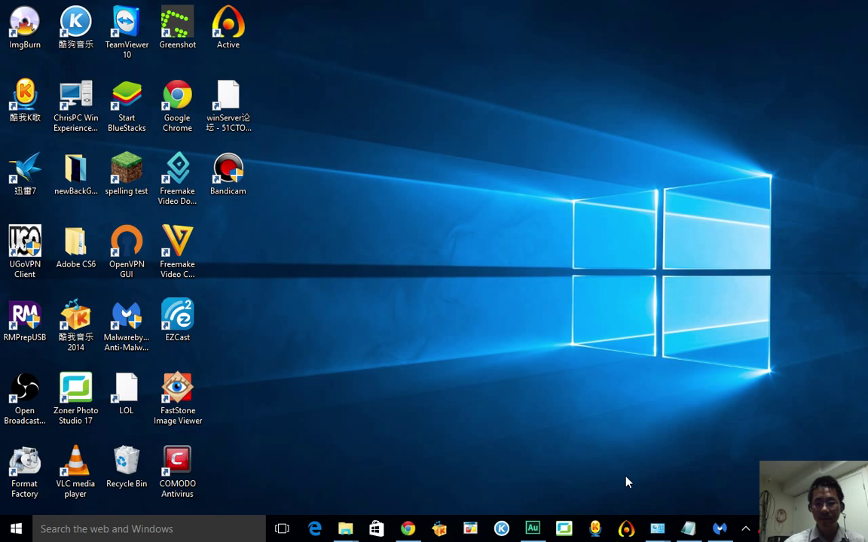
# - Restore the Windows 10 on MacBook Pro review notes from the taskbar
pyautogui.click(687, 528)
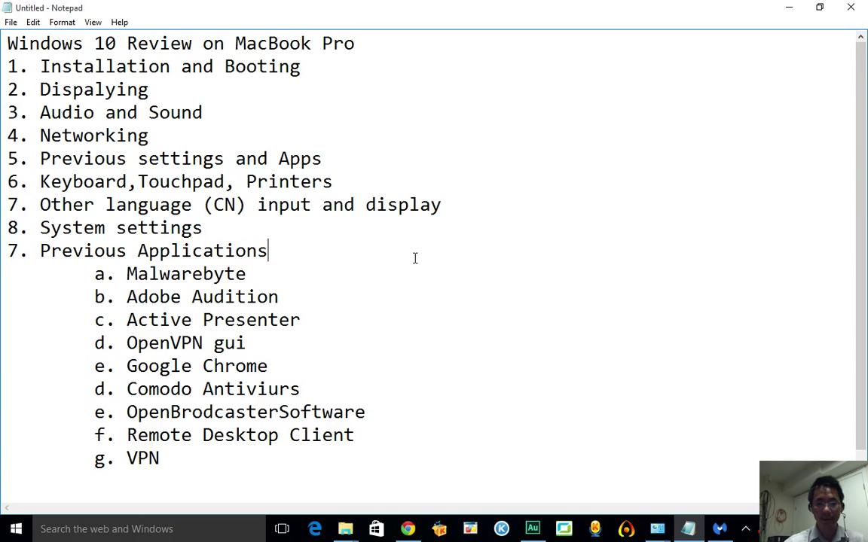
pyautogui.moveTo(567, 394)
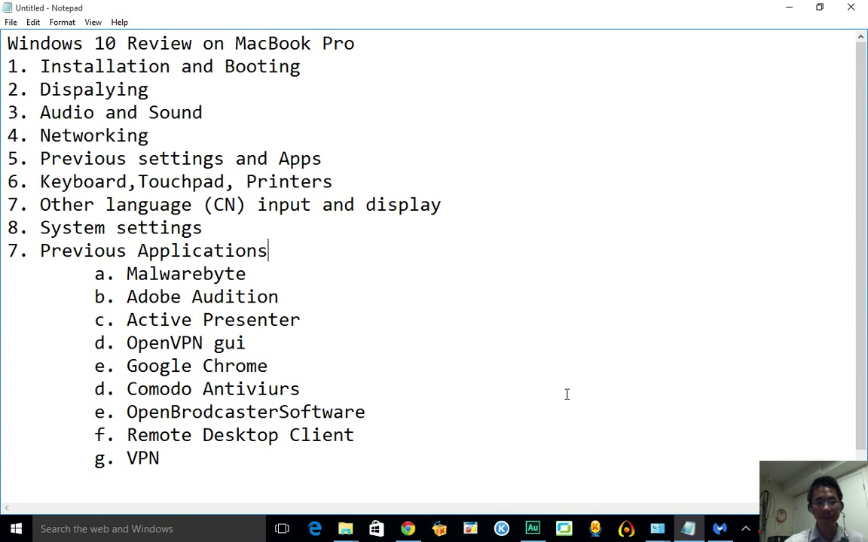
pyautogui.moveTo(237, 103)
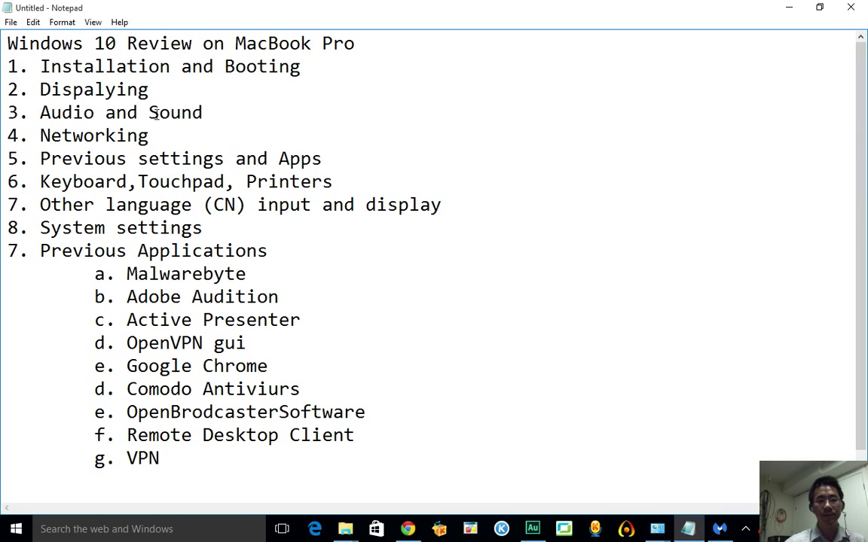
pyautogui.click(150, 135)
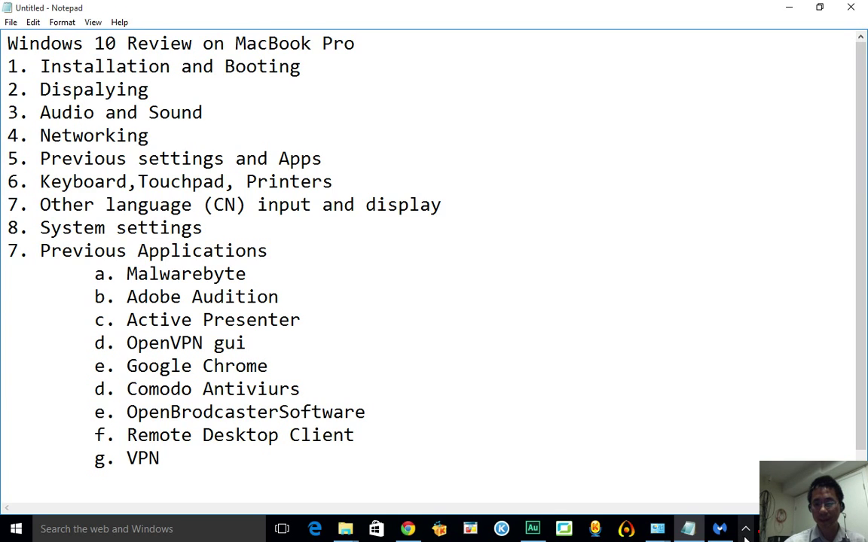
pyautogui.click(745, 528)
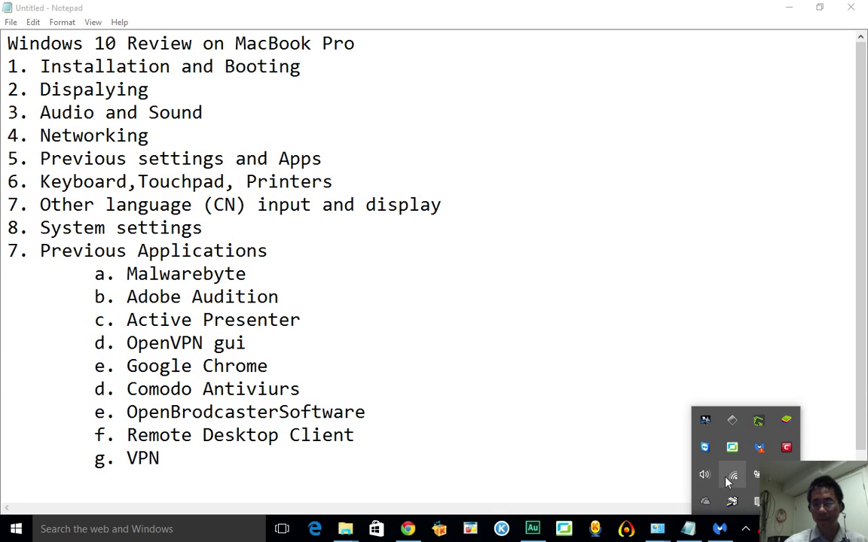
pyautogui.moveTo(732, 475)
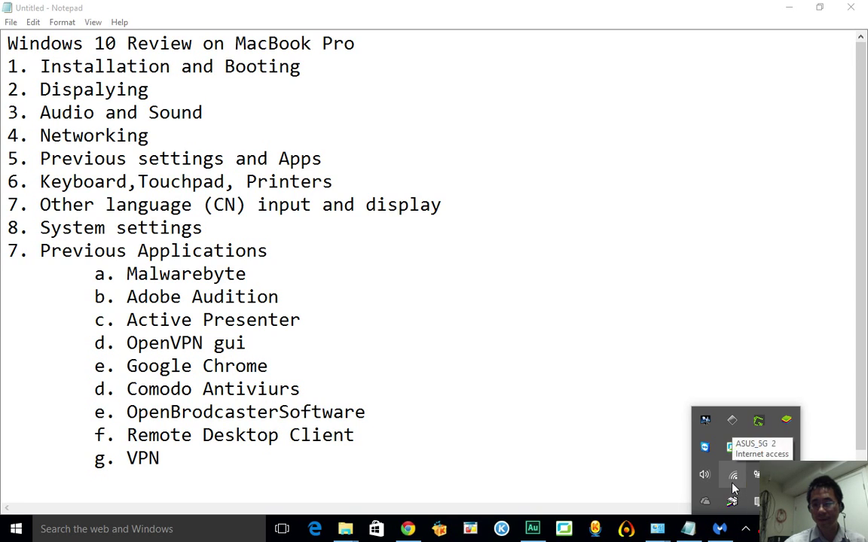
pyautogui.click(732, 475)
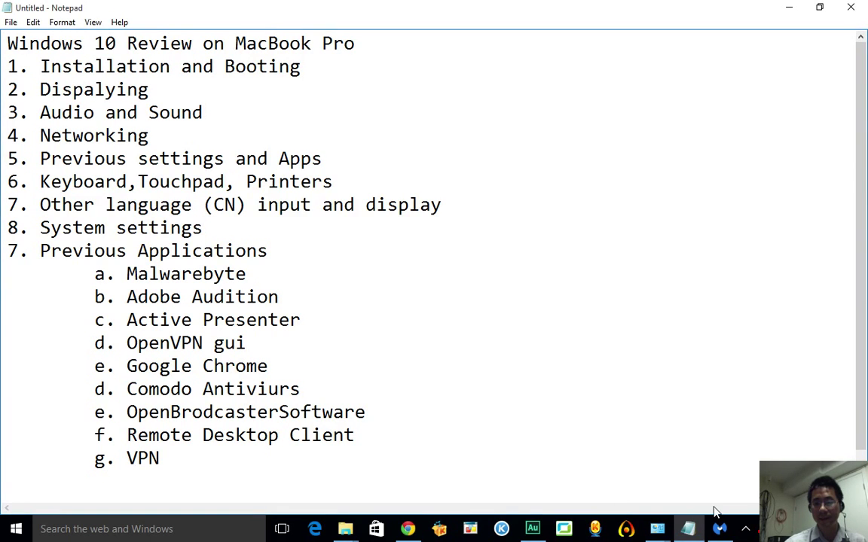
pyautogui.click(745, 528)
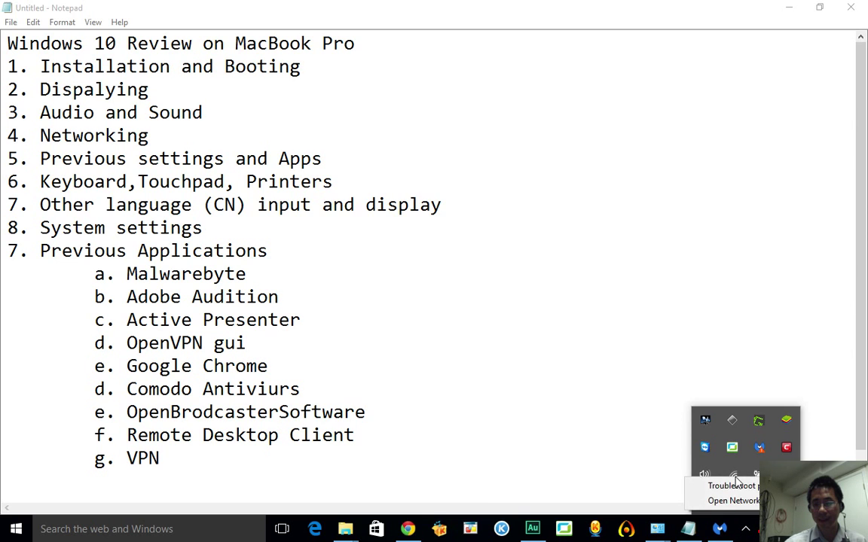
pyautogui.click(733, 500)
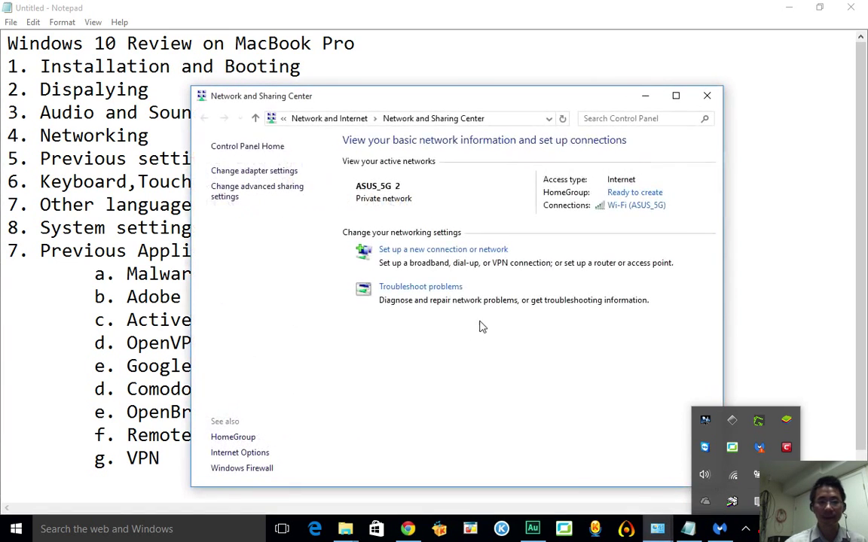
pyautogui.click(254, 170)
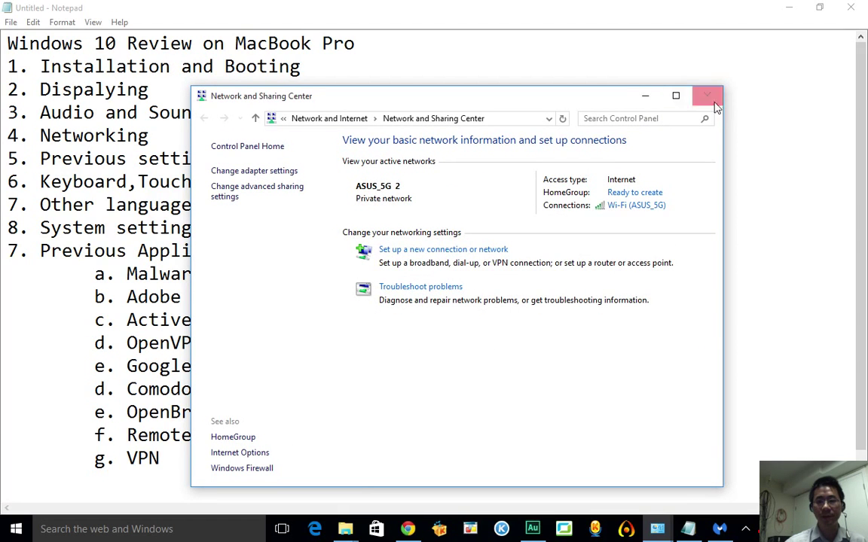
pyautogui.click(706, 96)
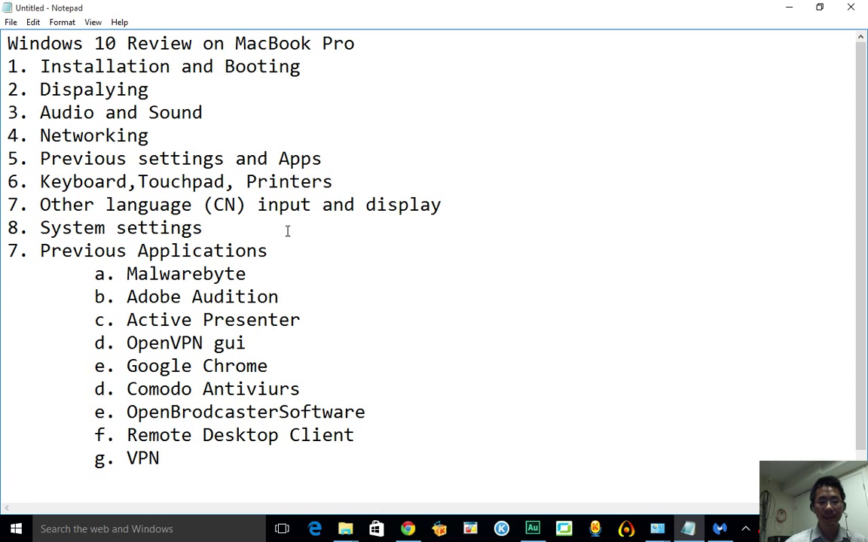
pyautogui.click(15, 528)
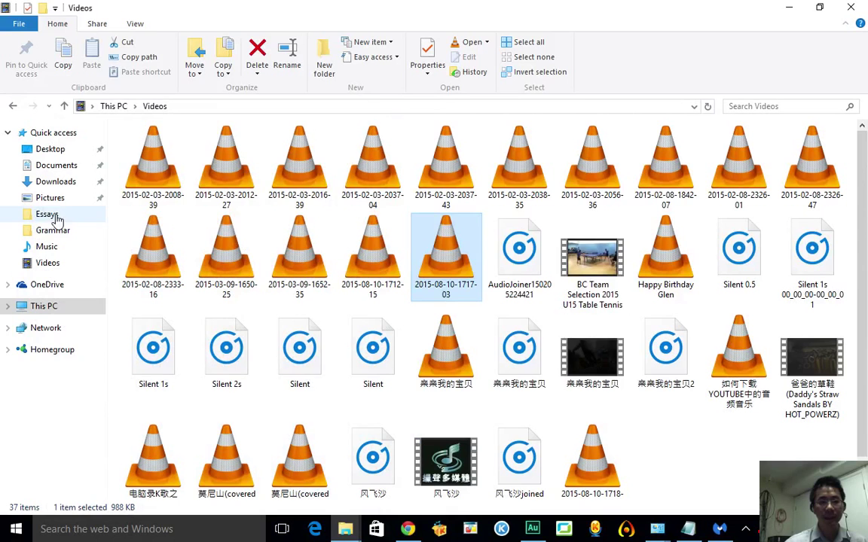
pyautogui.click(46, 214)
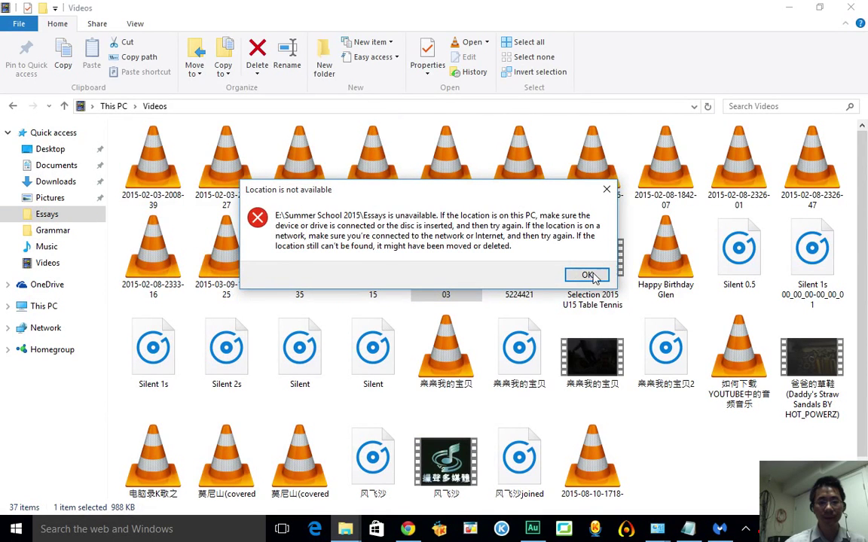
pyautogui.click(587, 275)
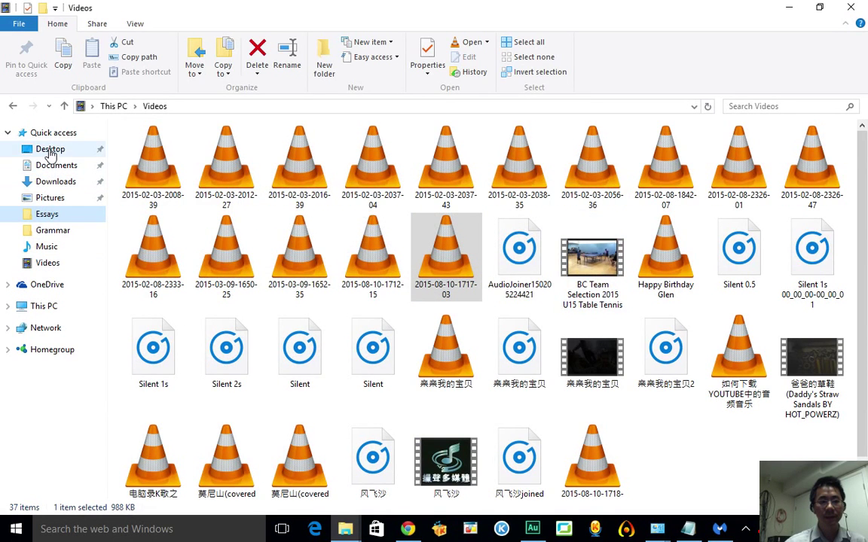
pyautogui.click(56, 165)
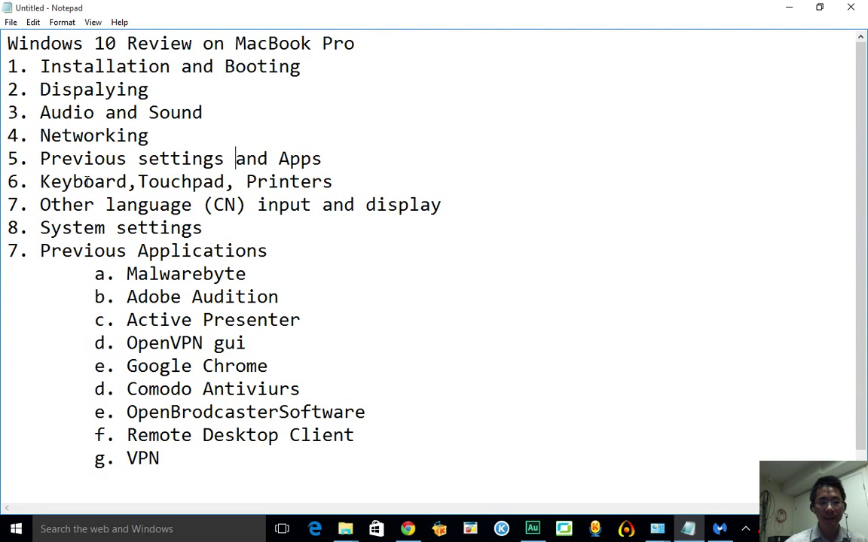
# - Add 'Function F1--F12' after Printers on item 6, deleting stray typed characters
pyautogui.click(351, 182)
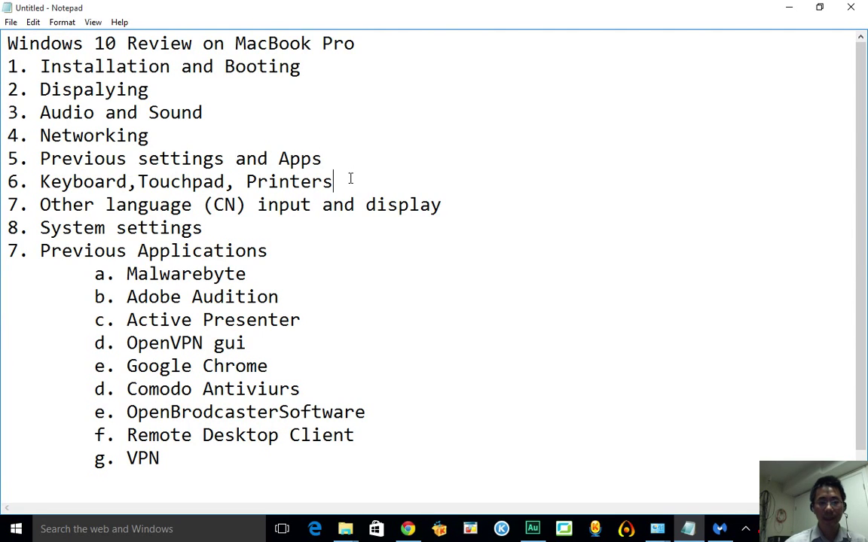
pyautogui.write('kjkd')
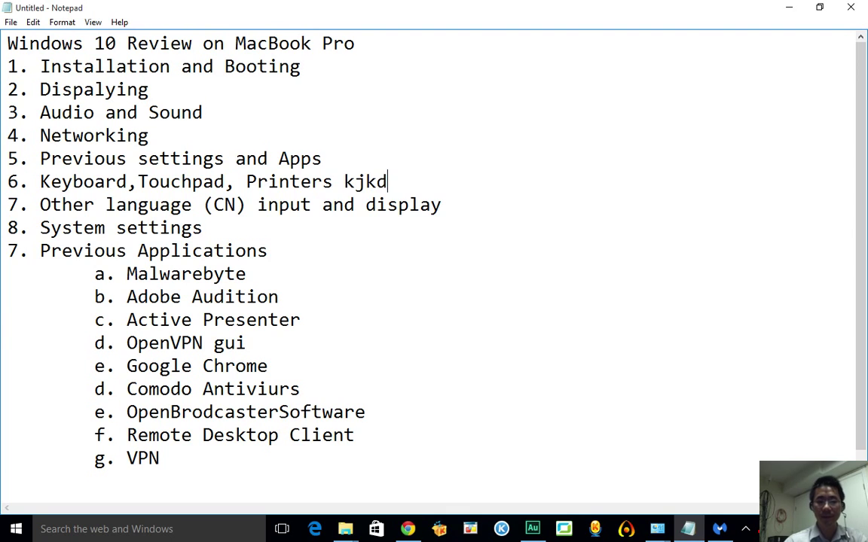
pyautogui.press('Backspace')
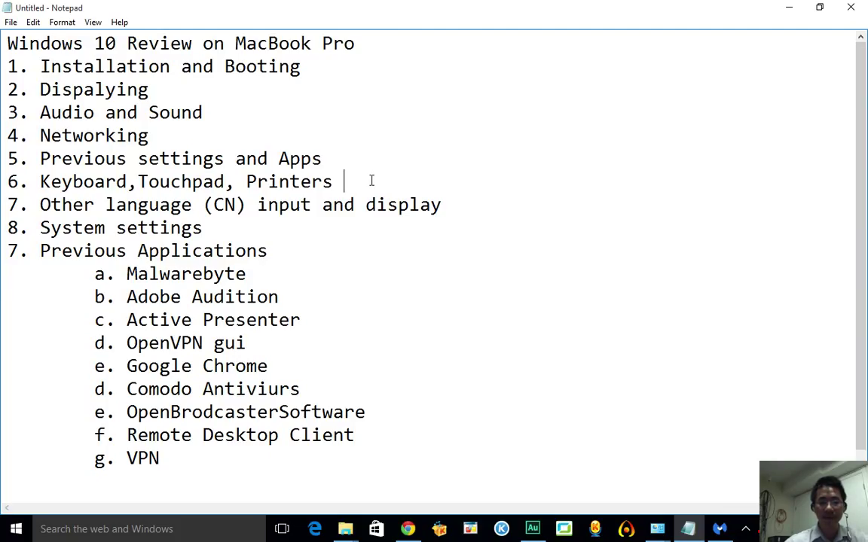
pyautogui.write('Fun')
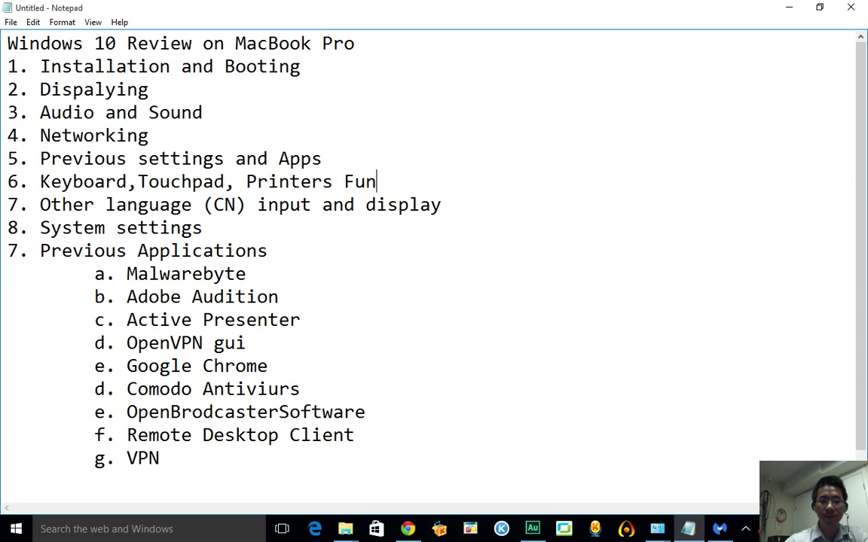
pyautogui.write('ction')
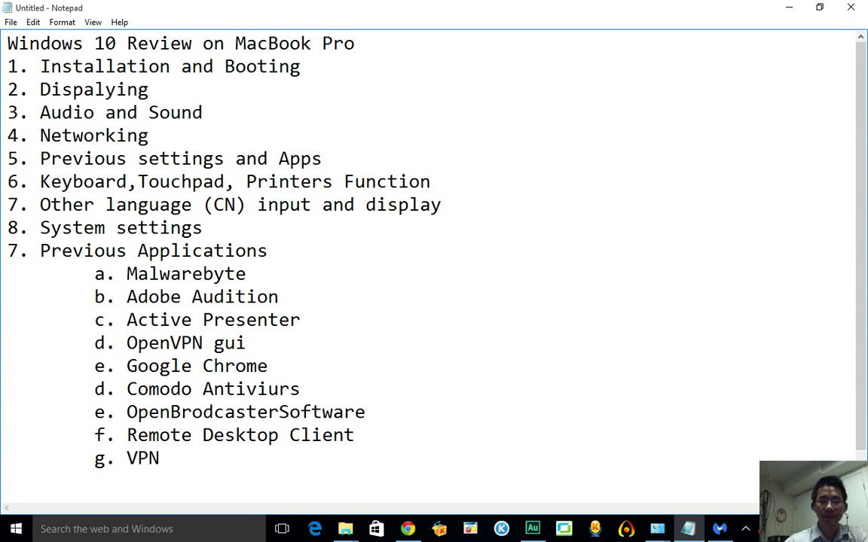
pyautogui.write('F1--')
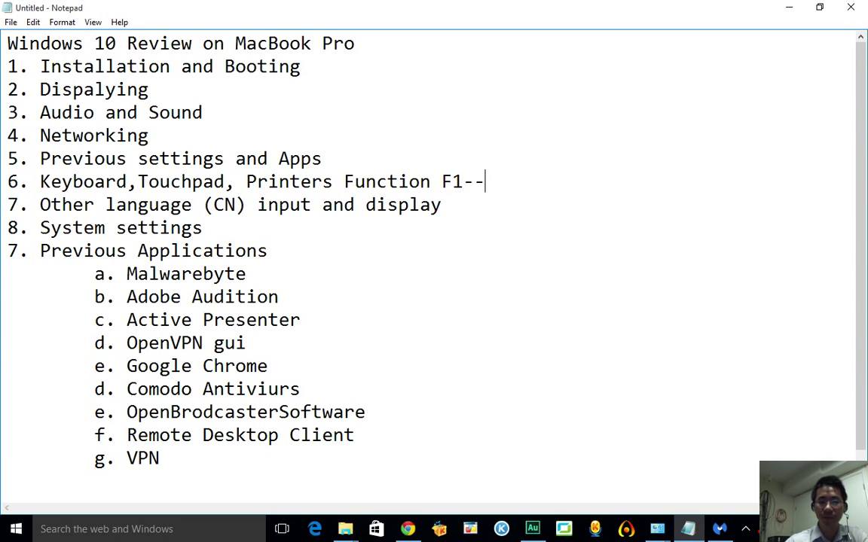
pyautogui.write('F')
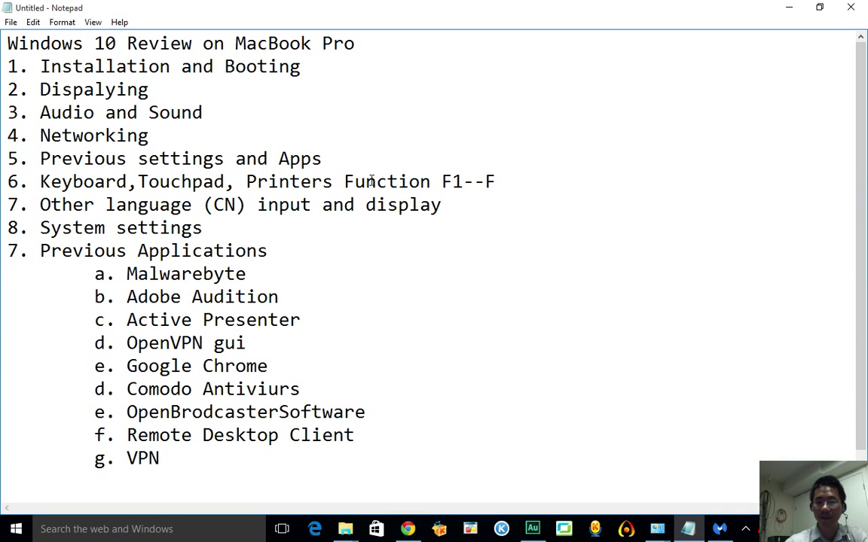
pyautogui.click(495, 181)
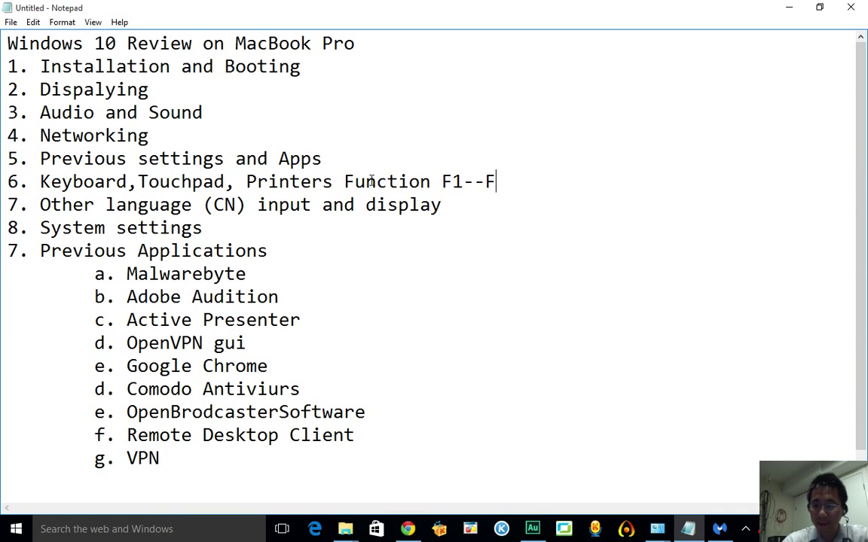
pyautogui.write('12')
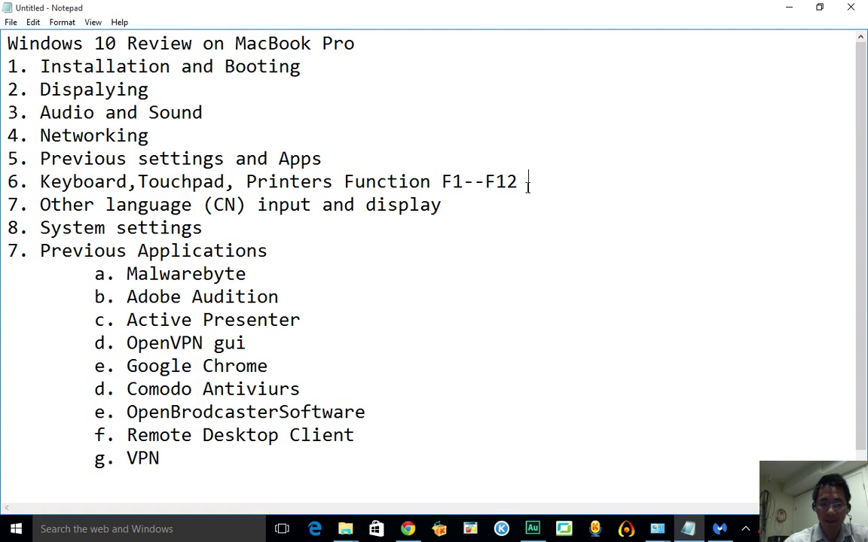
pyautogui.moveTo(553, 174)
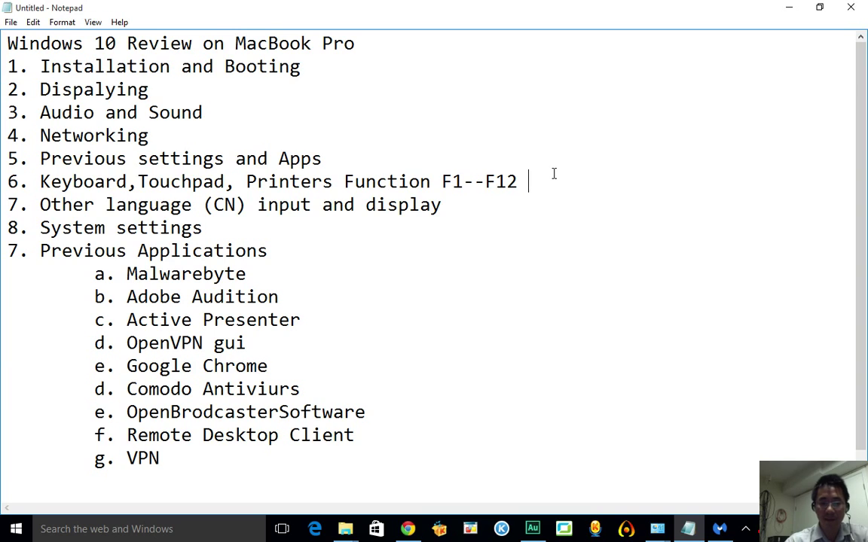
# - Append the note '(Function keys lost function)' to item 6
pyautogui.write('(')
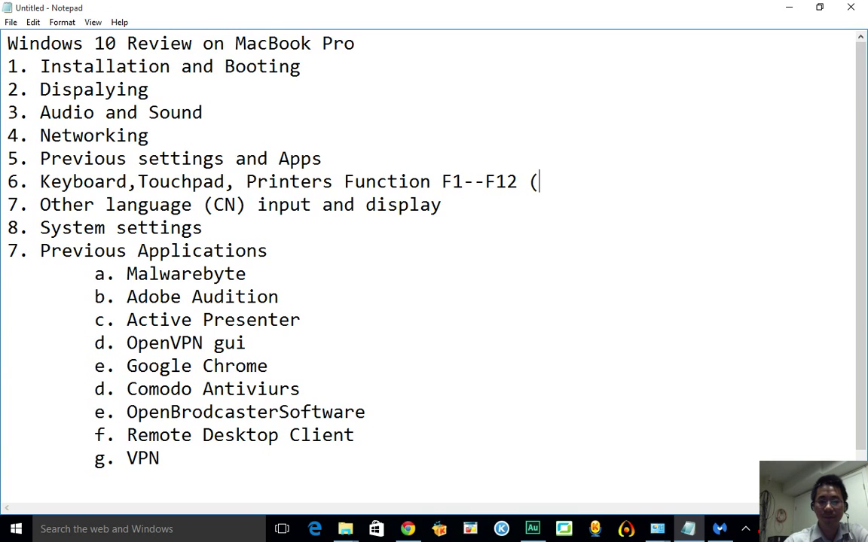
pyautogui.write('F')
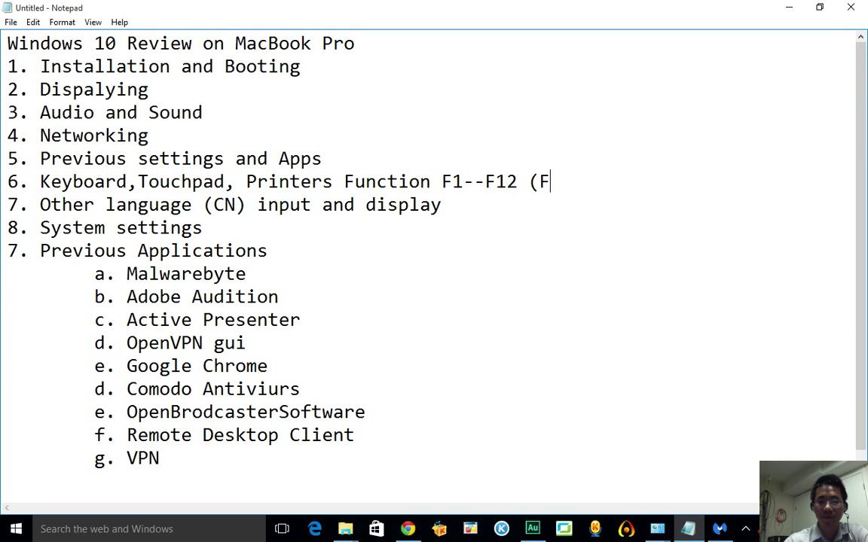
pyautogui.write('unction')
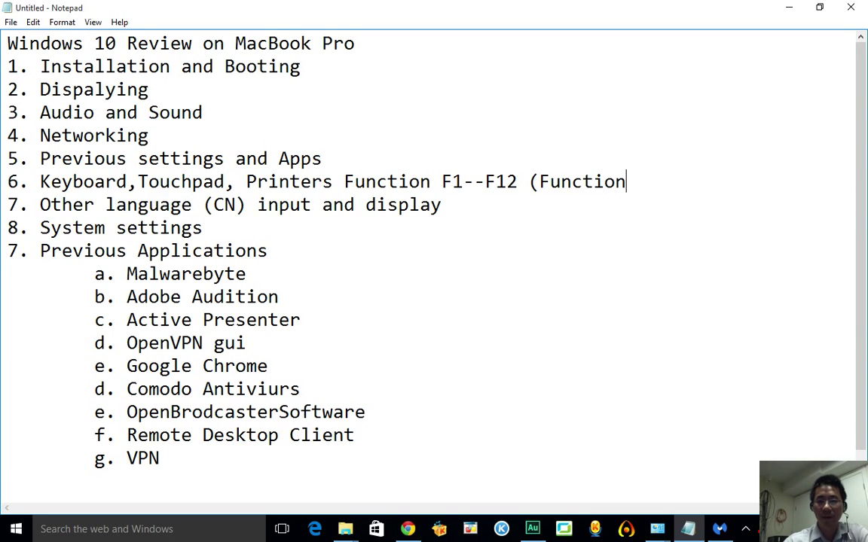
pyautogui.write('keys')
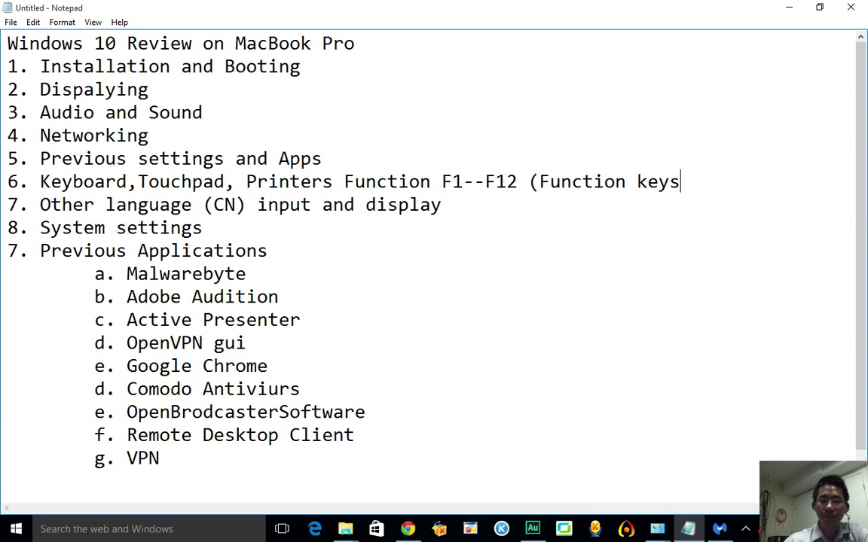
pyautogui.write('lost')
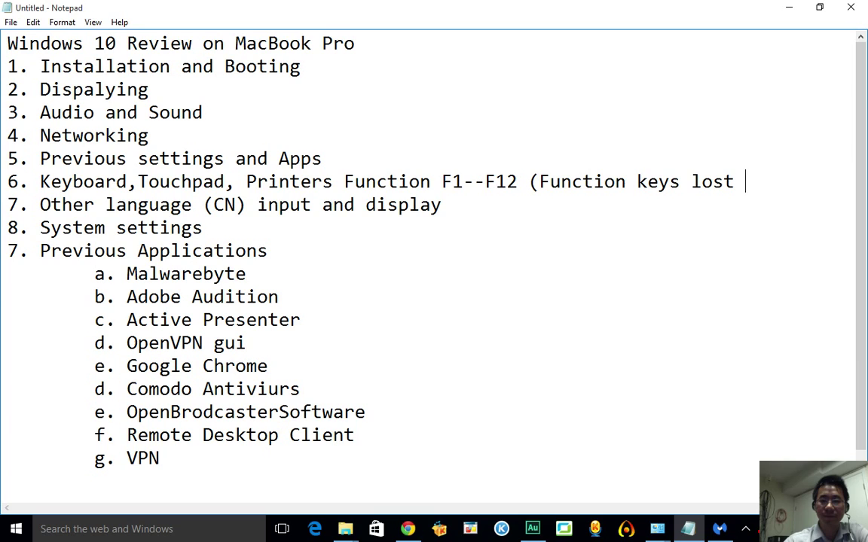
pyautogui.write('function')
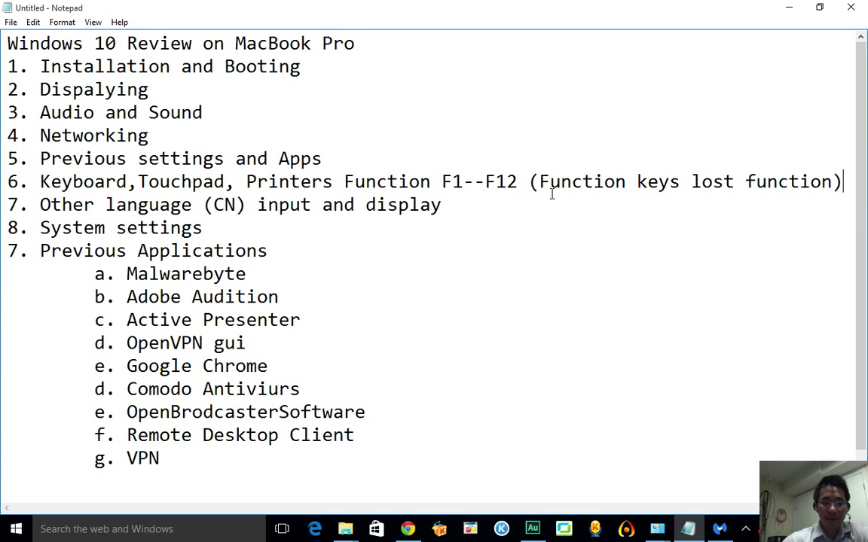
pyautogui.click(452, 181)
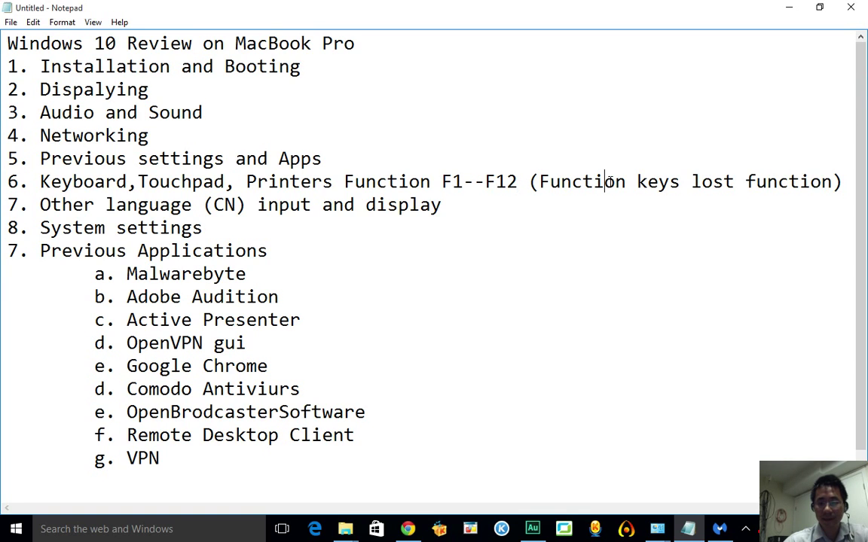
pyautogui.moveTo(691, 177)
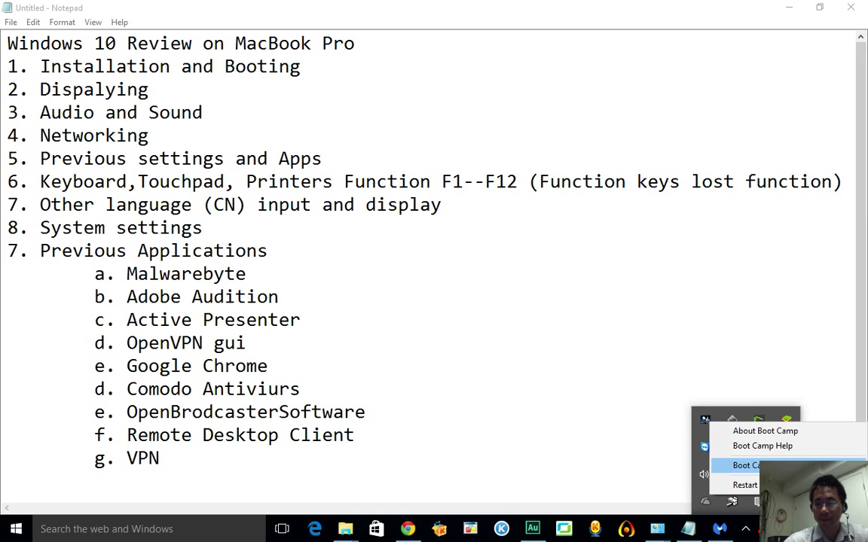
# - In Boot Camp's Keyboard tab, toggle standard F1–F12 function keys back off and confirm with OK
pyautogui.click(746, 465)
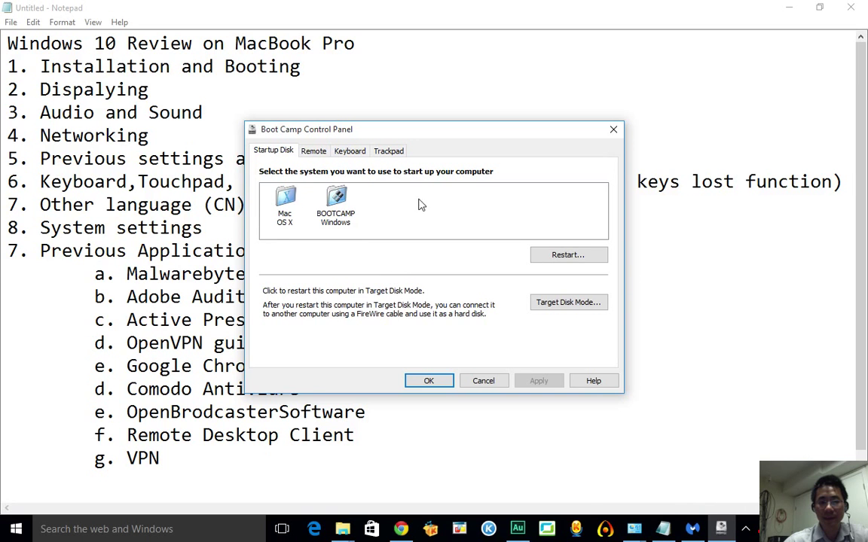
pyautogui.click(348, 150)
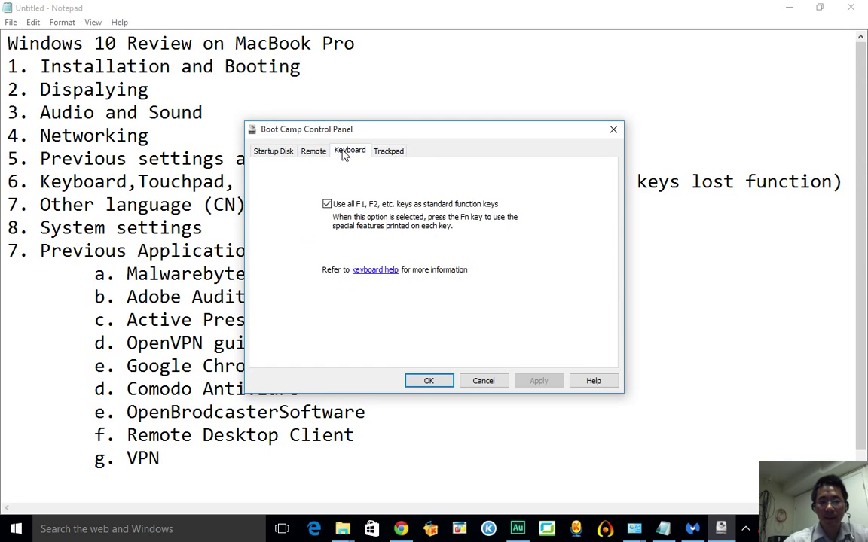
pyautogui.click(327, 203)
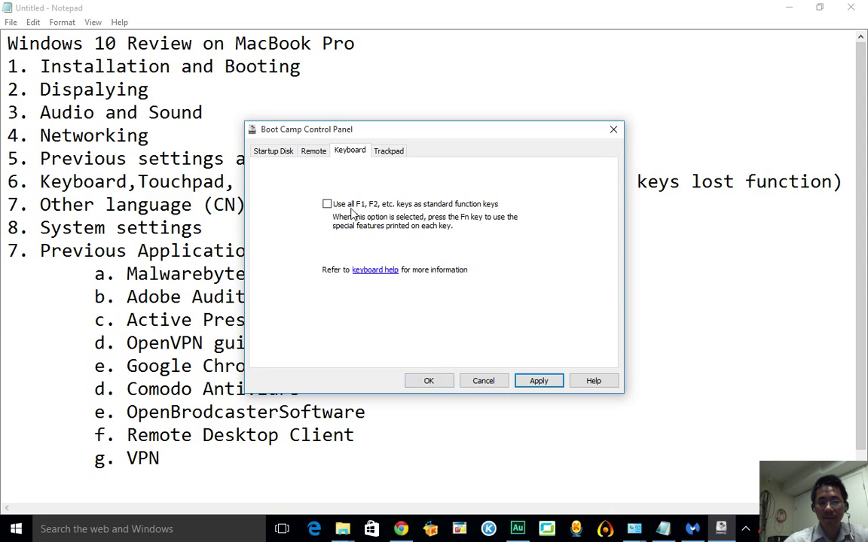
pyautogui.click(327, 204)
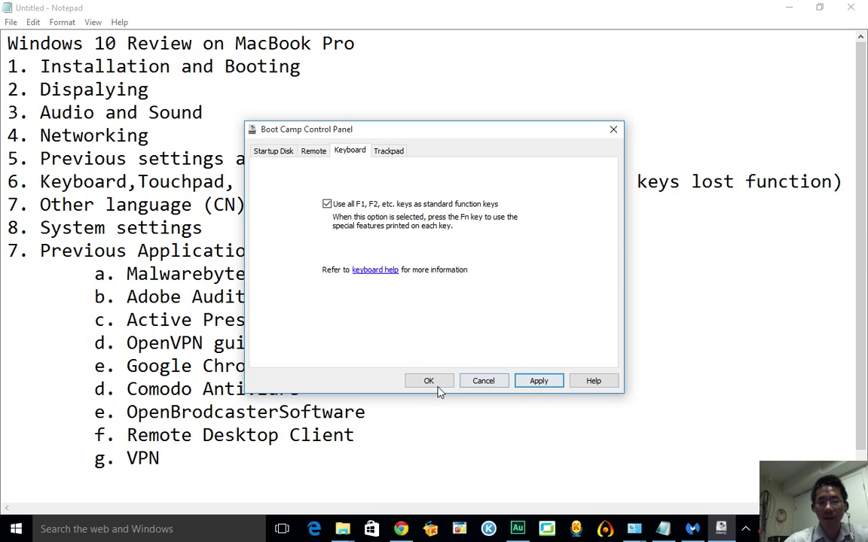
pyautogui.click(327, 203)
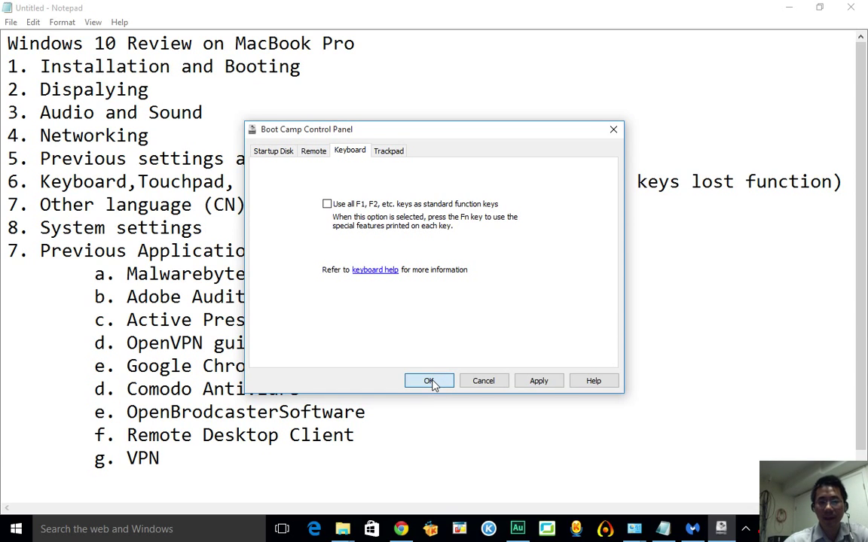
pyautogui.click(429, 380)
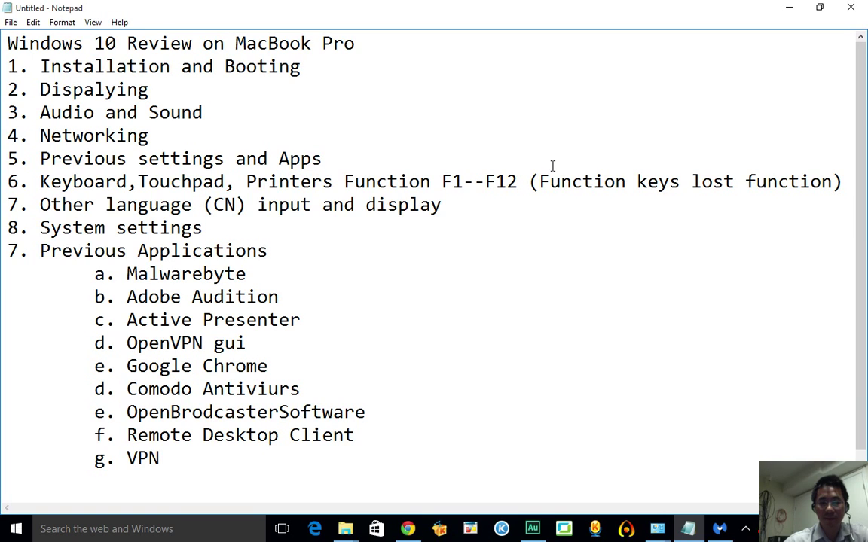
pyautogui.moveTo(535, 182)
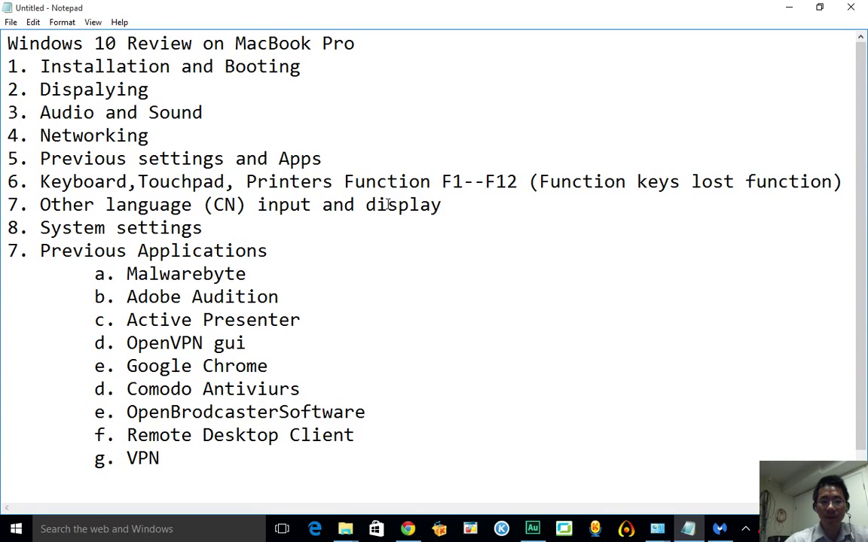
pyautogui.scroll(-3)
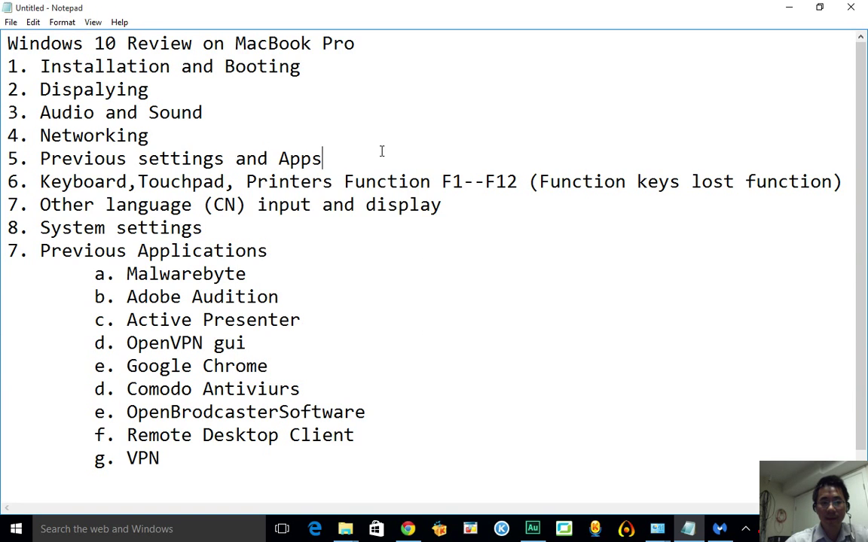
pyautogui.click(335, 182)
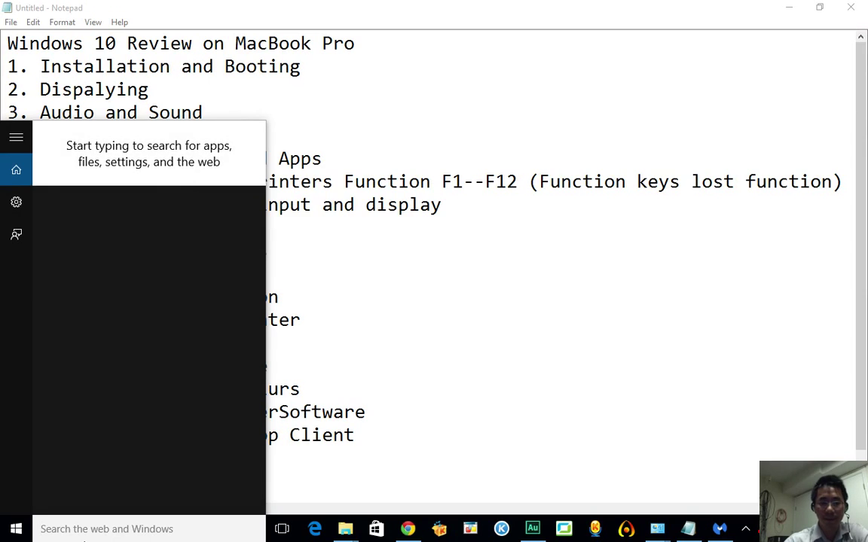
pyautogui.write('printers')
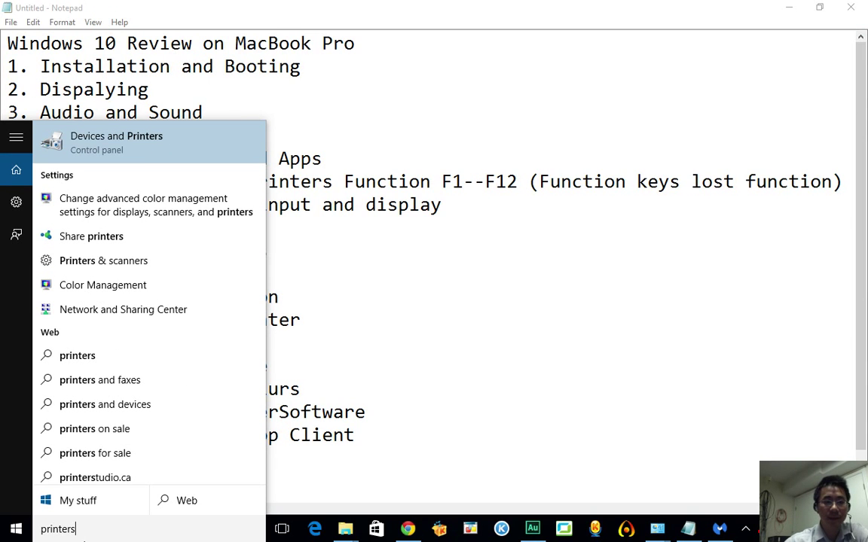
pyautogui.click(116, 142)
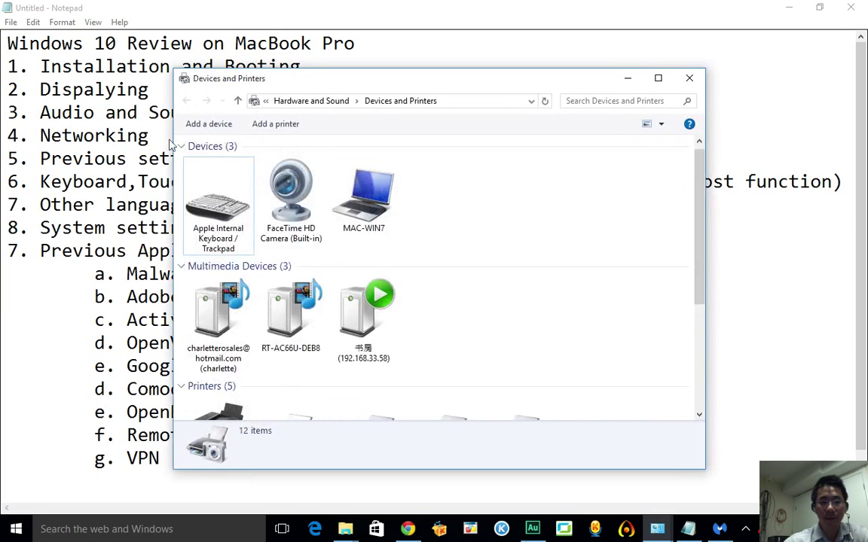
pyautogui.scroll(-3)
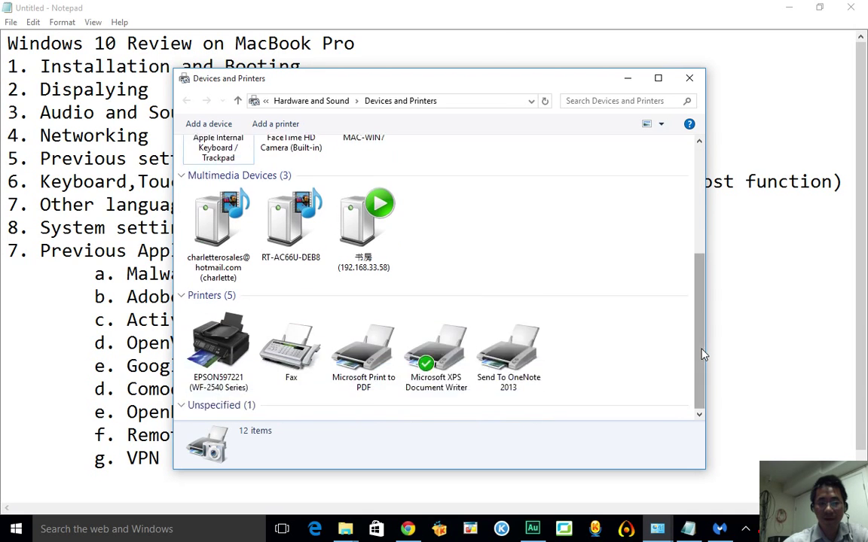
pyautogui.scroll(-3)
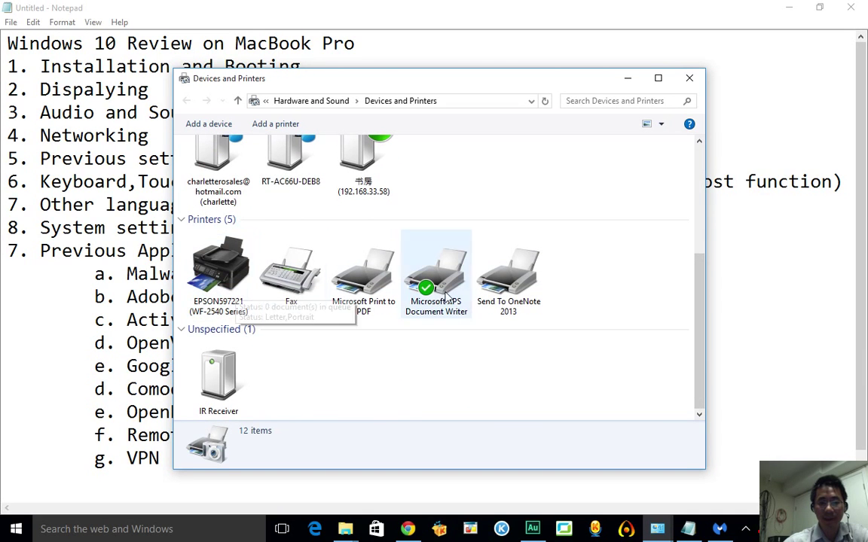
pyautogui.click(218, 268)
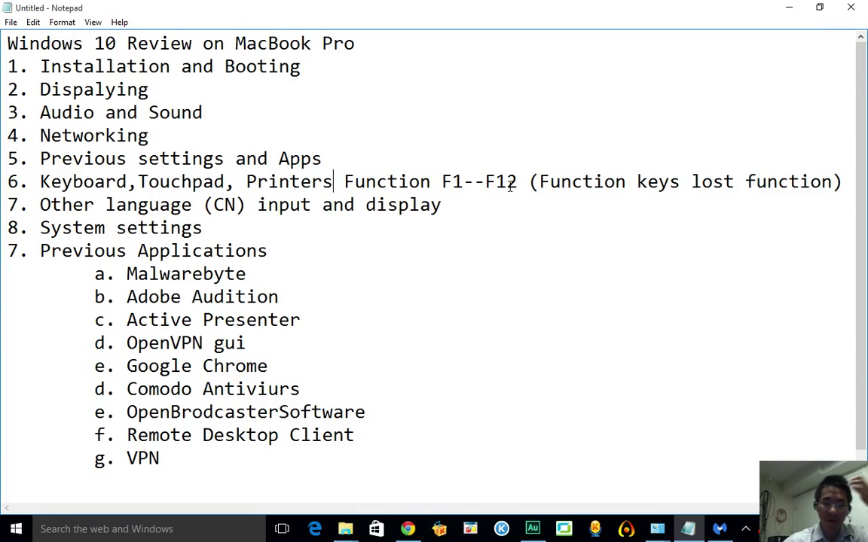
pyautogui.moveTo(507, 241)
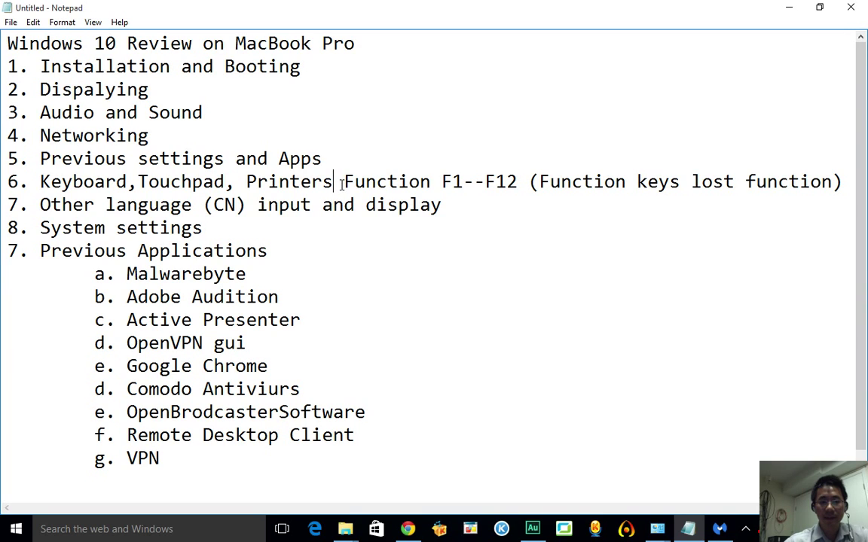
# - Type a period after 'Printers' on line 6
pyautogui.write('.')
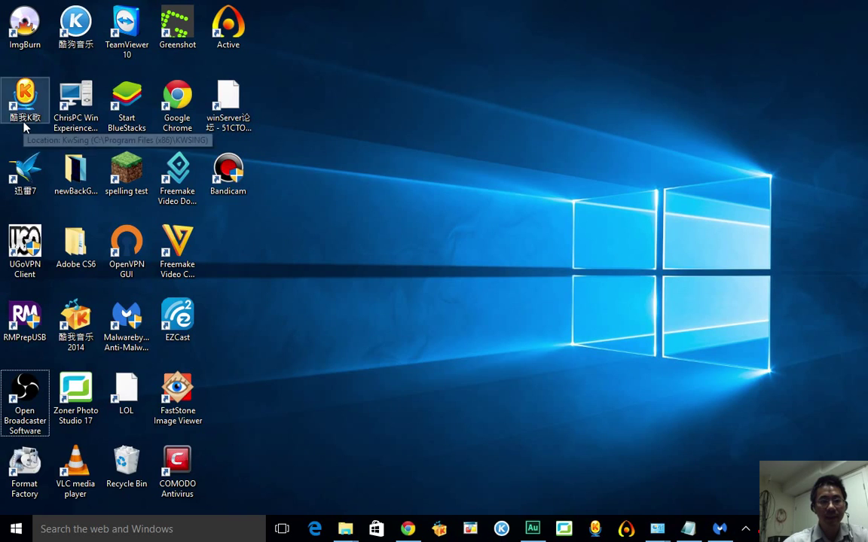
pyautogui.moveTo(47, 135)
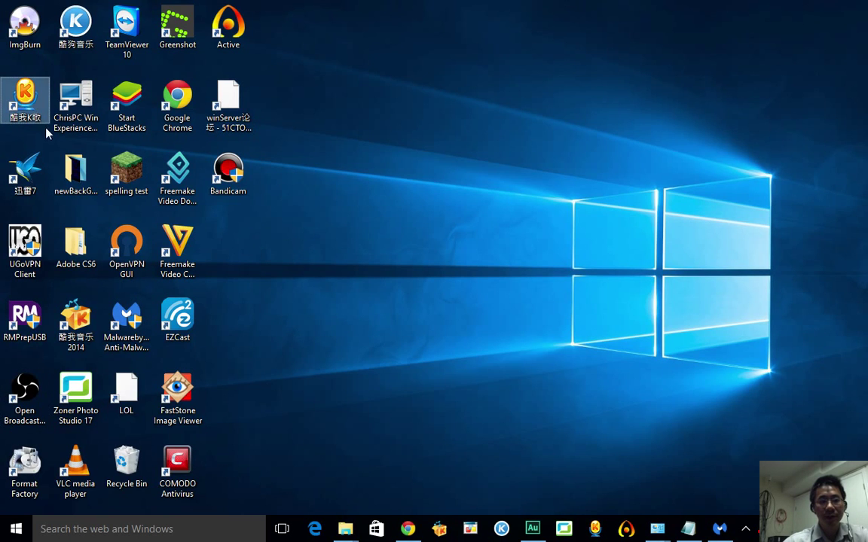
pyautogui.click(25, 173)
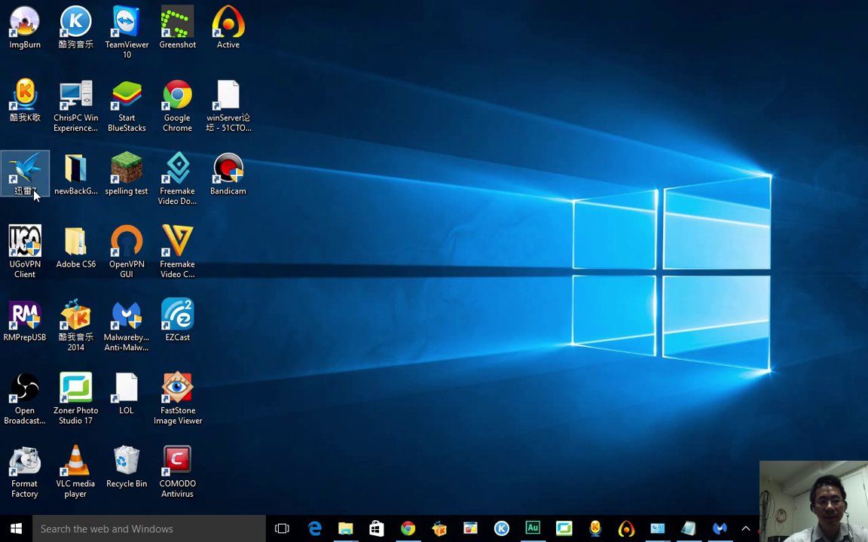
pyautogui.click(408, 528)
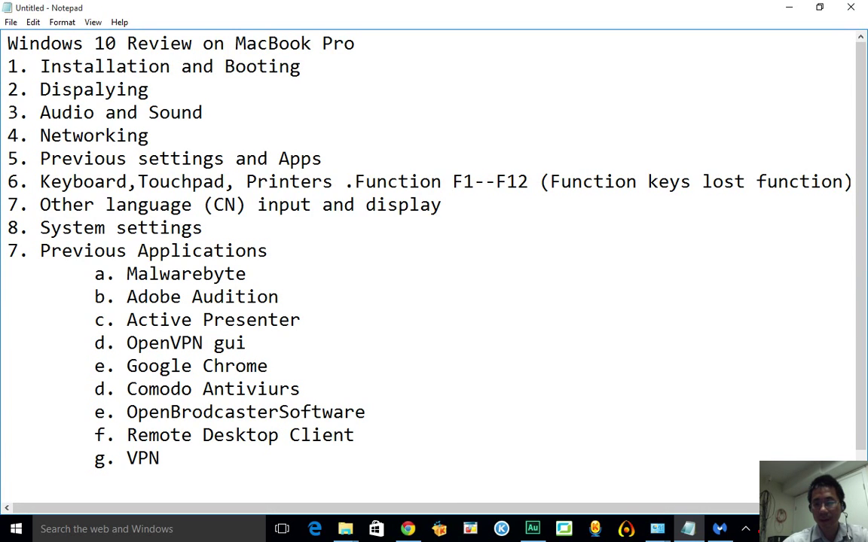
# - Type 中文 at the end of item 7 using a Chinese input method
pyautogui.click(462, 205)
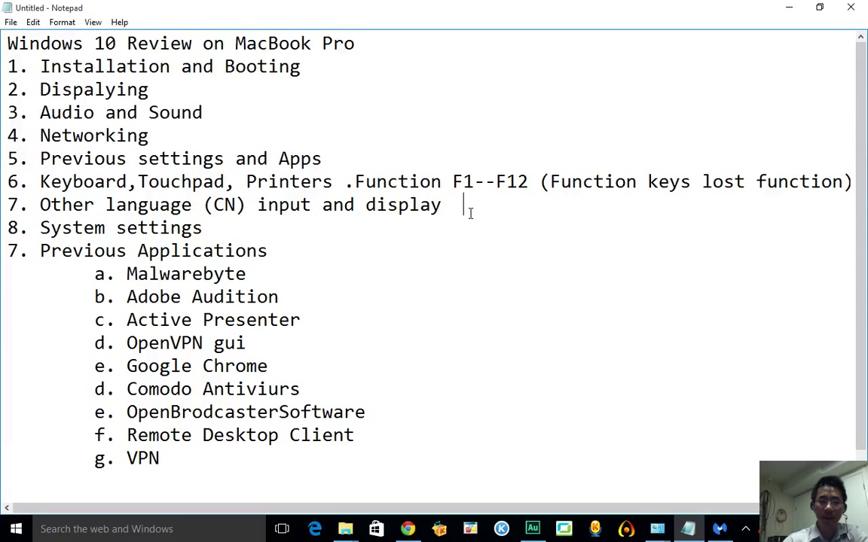
pyautogui.write('kh')
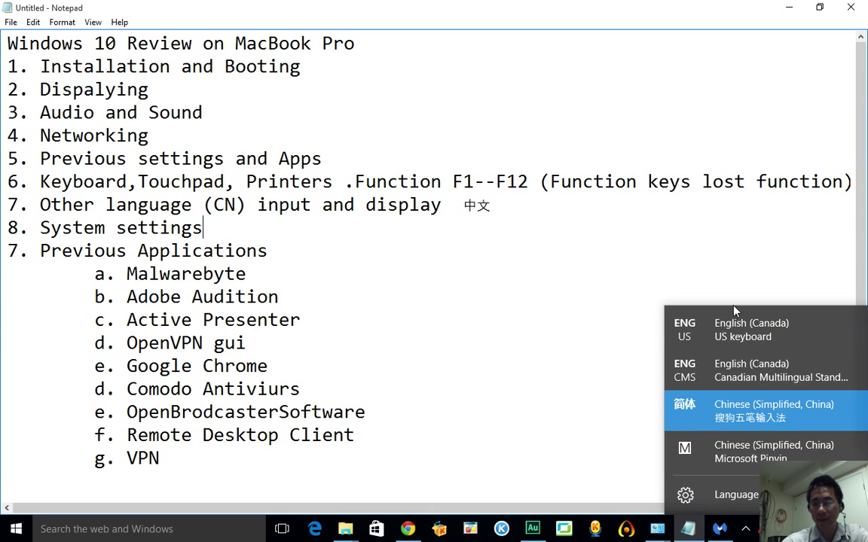
pyautogui.moveTo(760, 412)
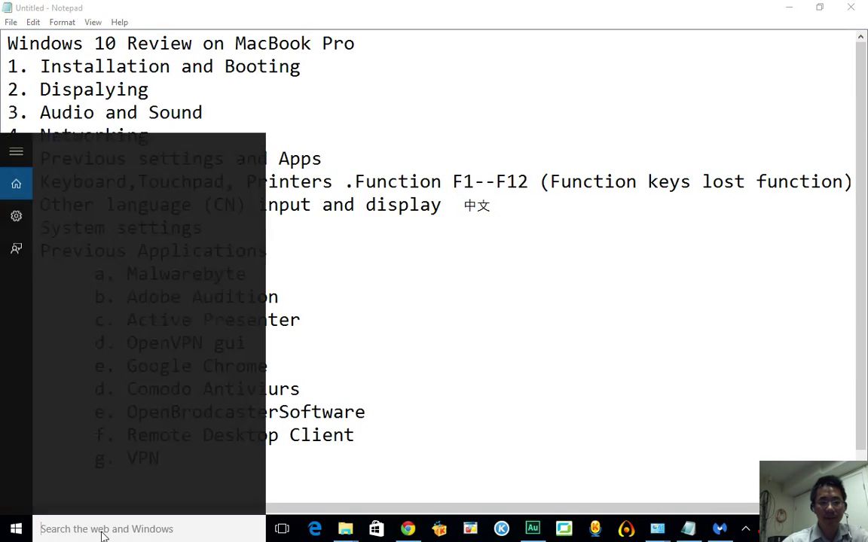
# - Open Control Panel via Start search, view Clock, Language, and Region, then return home
pyautogui.write('contr')
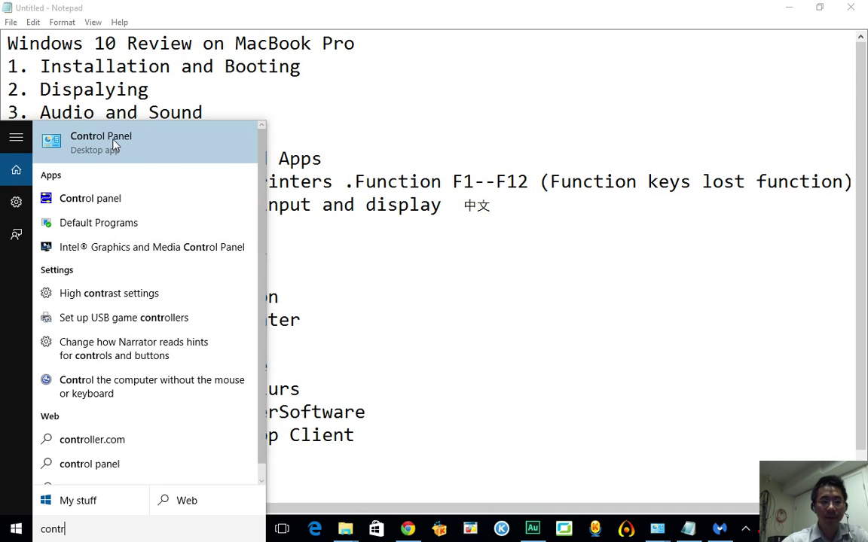
pyautogui.click(101, 142)
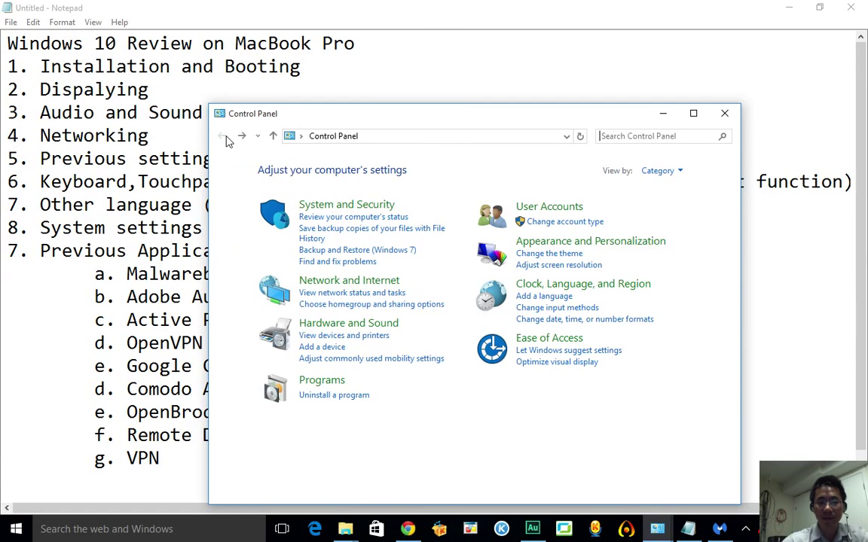
pyautogui.click(582, 284)
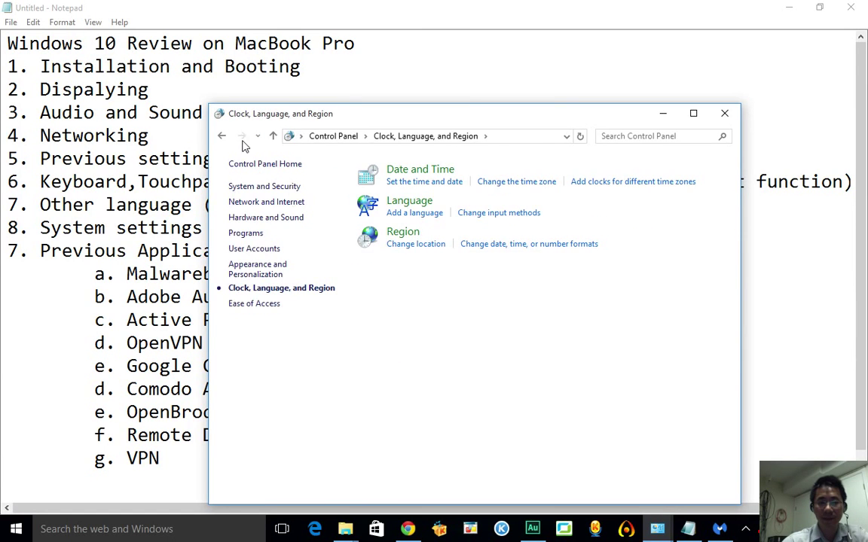
pyautogui.click(222, 136)
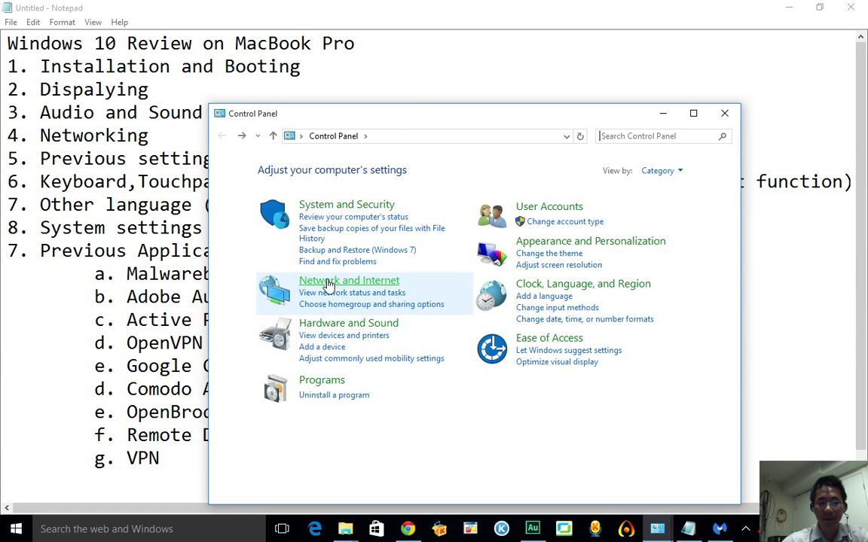
pyautogui.moveTo(354, 247)
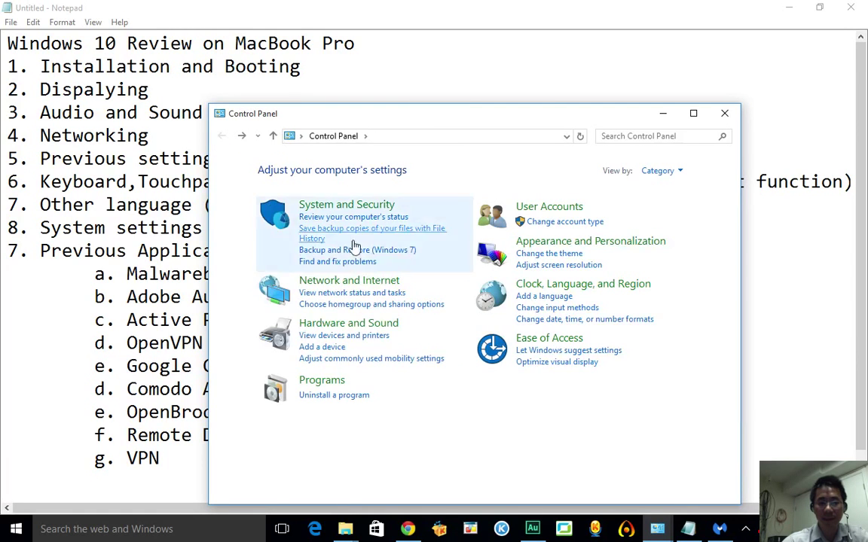
pyautogui.moveTo(608, 429)
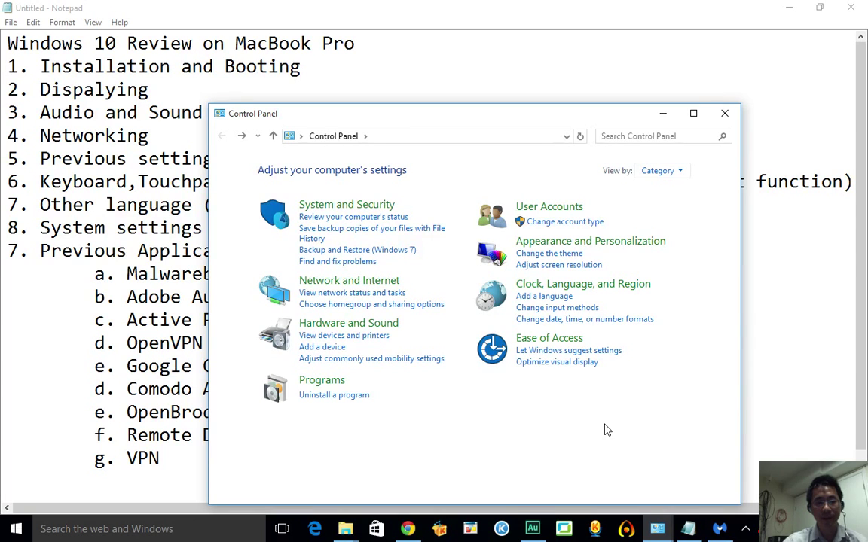
pyautogui.click(16, 528)
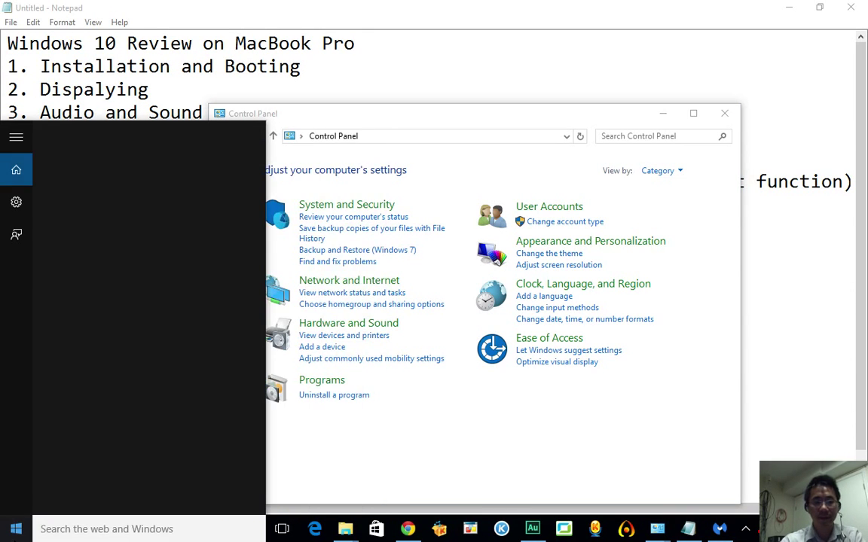
# - Search 'pc sett' to open Settings and go back to its main categories page
pyautogui.write('pc sett')
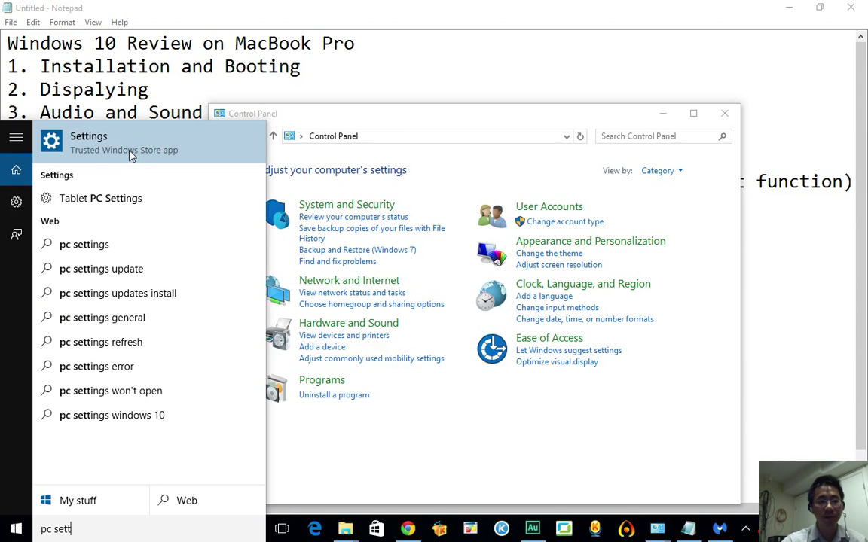
pyautogui.moveTo(177, 204)
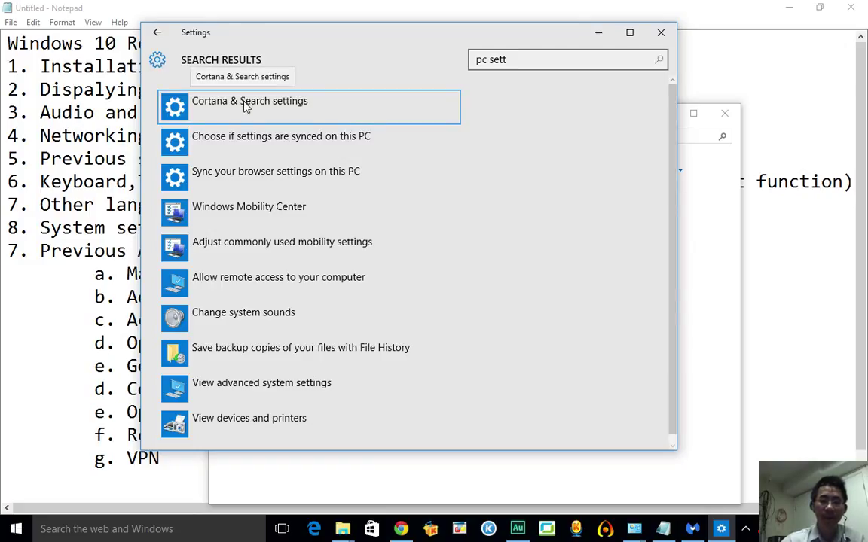
pyautogui.moveTo(201, 219)
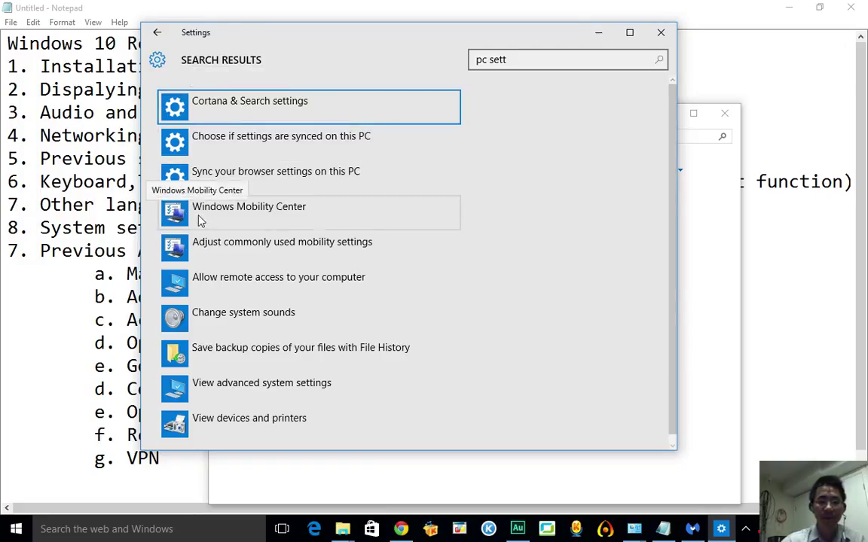
pyautogui.moveTo(273, 333)
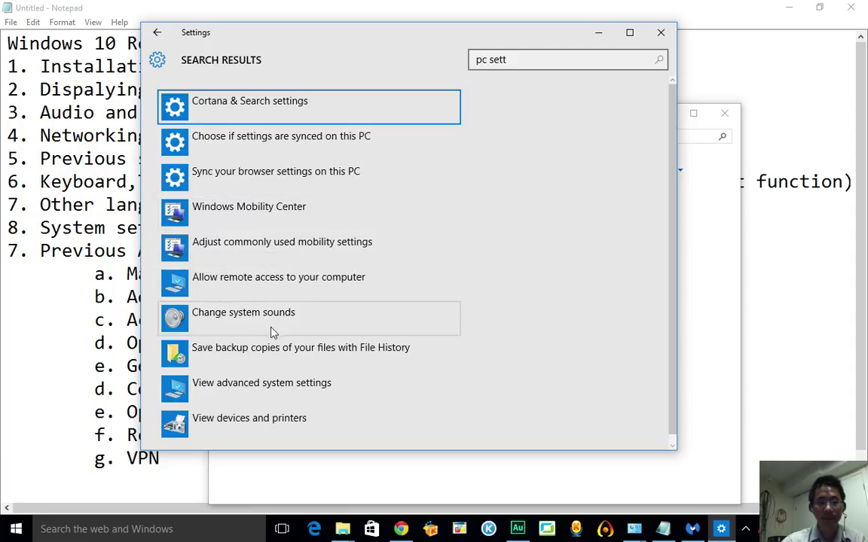
pyautogui.moveTo(156, 33)
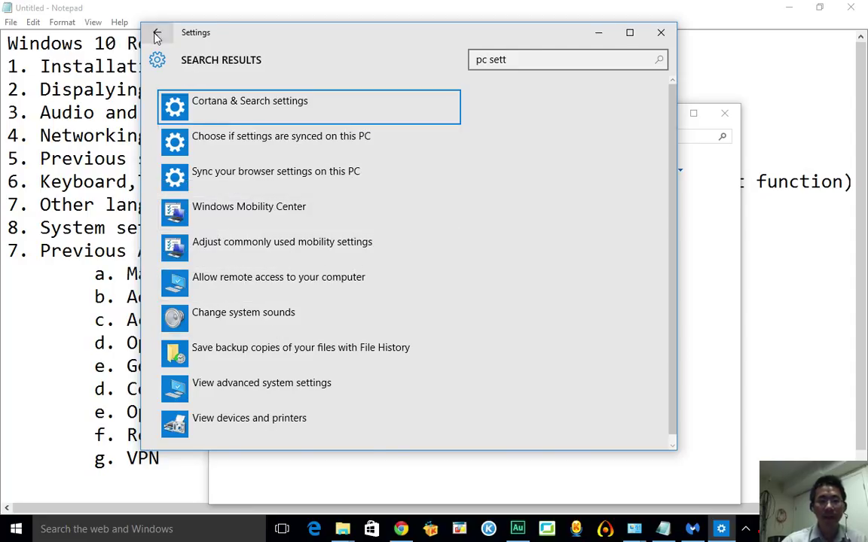
pyautogui.click(156, 35)
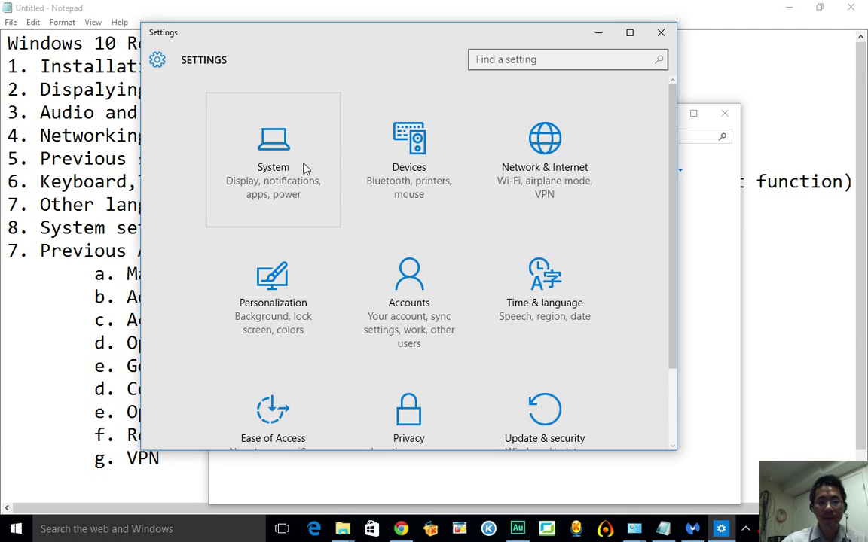
pyautogui.moveTo(283, 158)
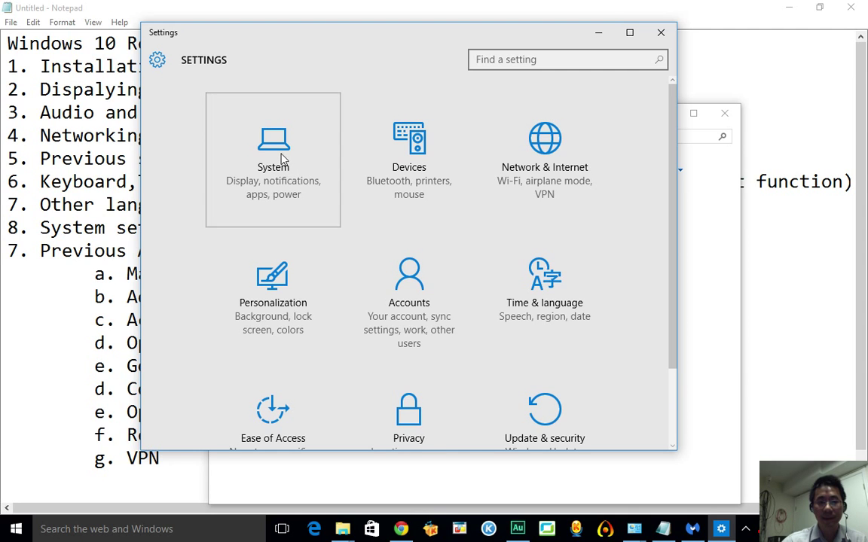
# - Browse System's Apps & features and Power & sleep, dismiss Comodo's update popup, close Settings
pyautogui.click(272, 159)
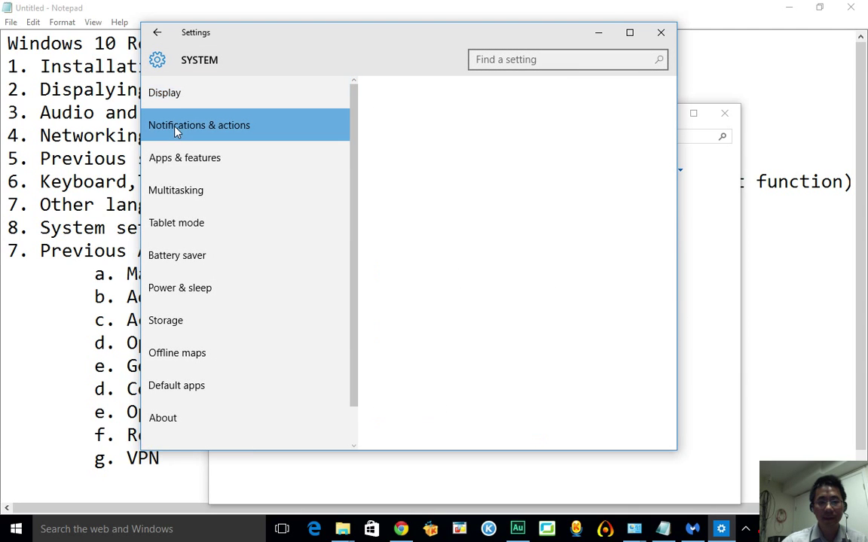
pyautogui.click(184, 157)
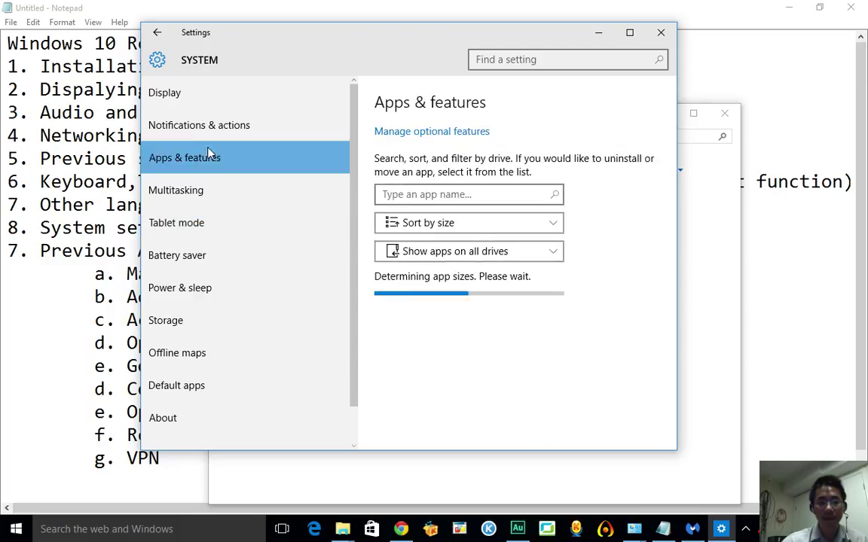
pyautogui.click(164, 91)
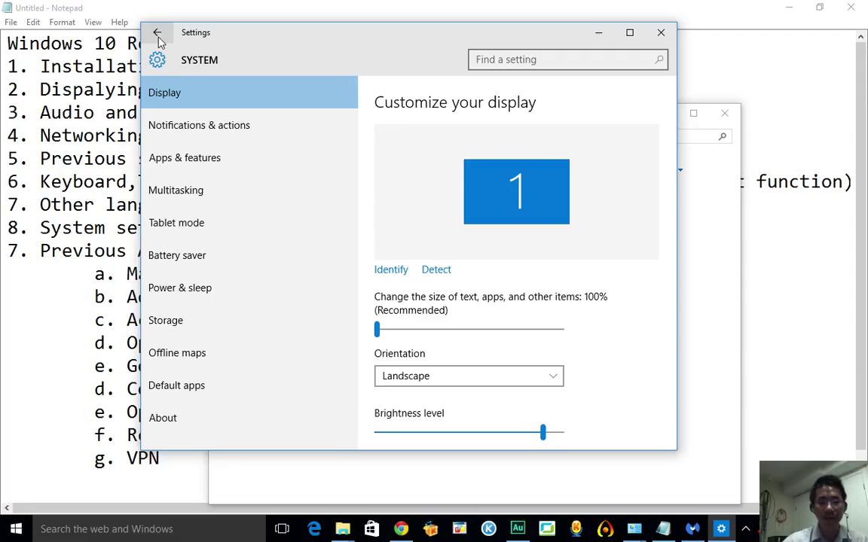
pyautogui.click(180, 288)
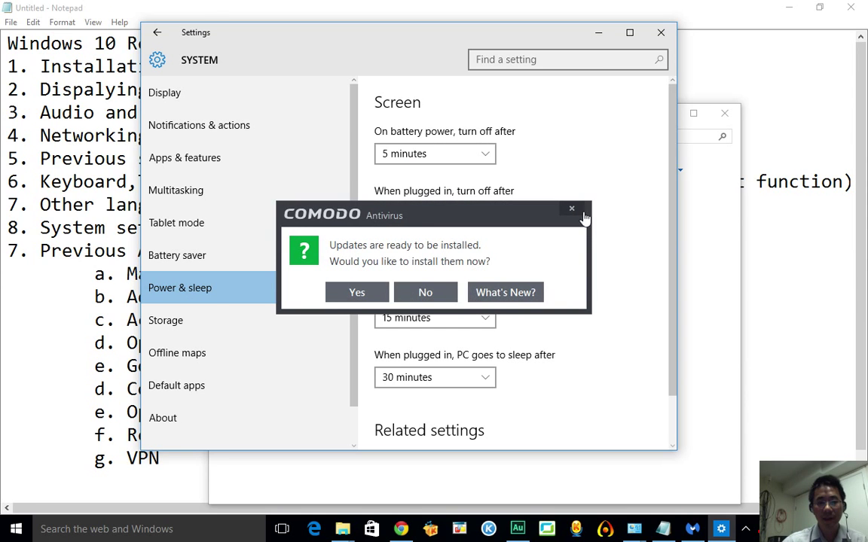
pyautogui.click(356, 292)
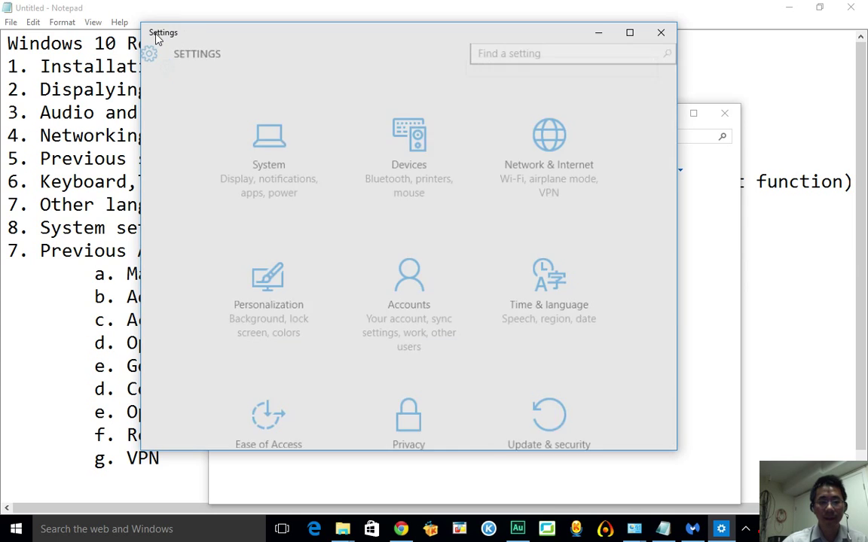
pyautogui.click(661, 32)
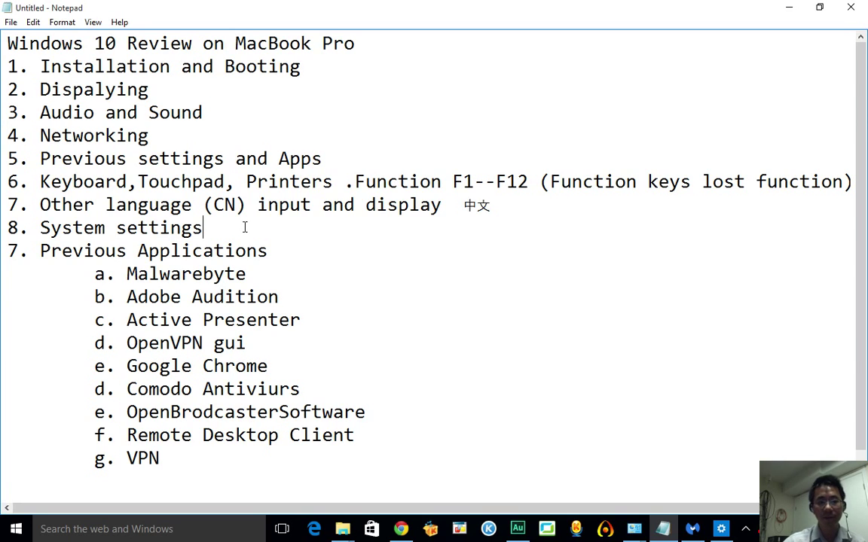
pyautogui.moveTo(283, 291)
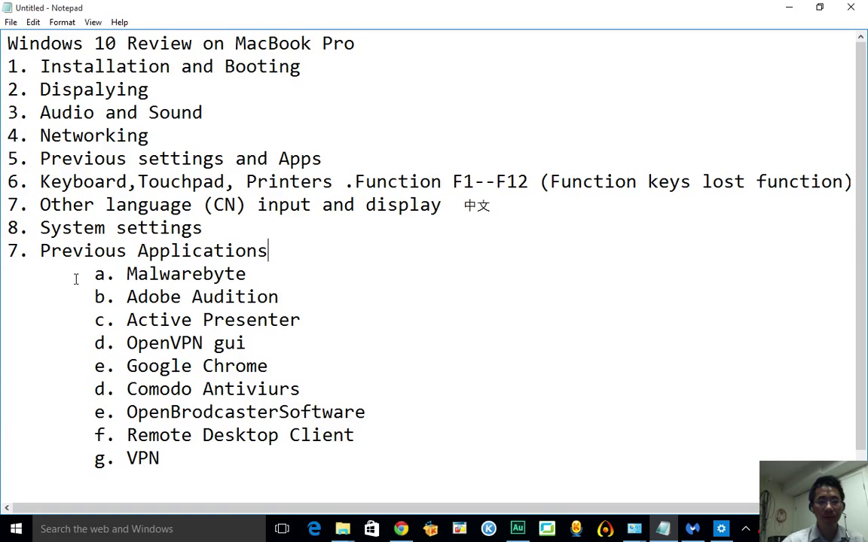
pyautogui.moveTo(692, 79)
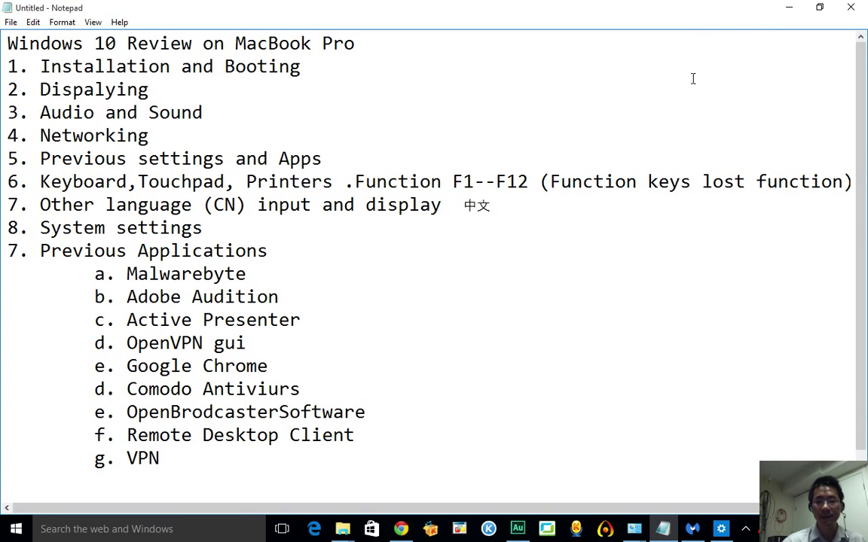
# - Minimize the Notepad review notes so the desktop shortcut icons are visible
pyautogui.click(720, 528)
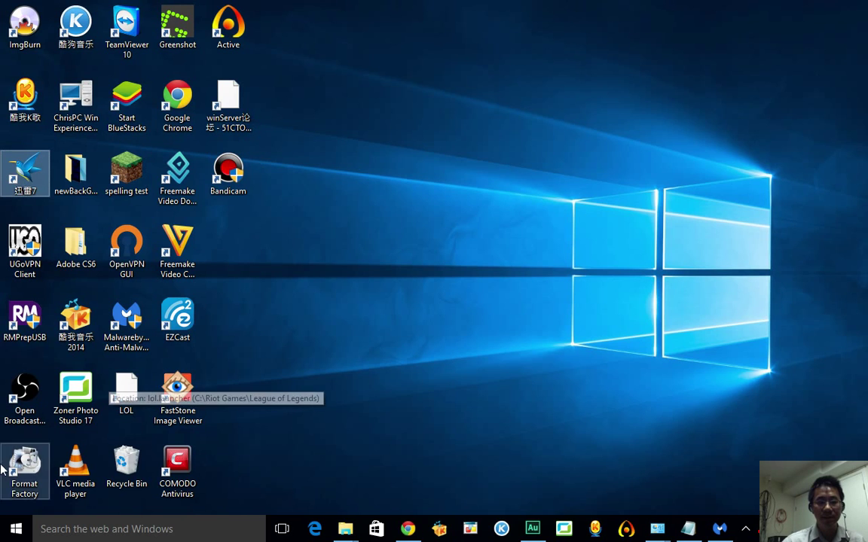
pyautogui.click(15, 529)
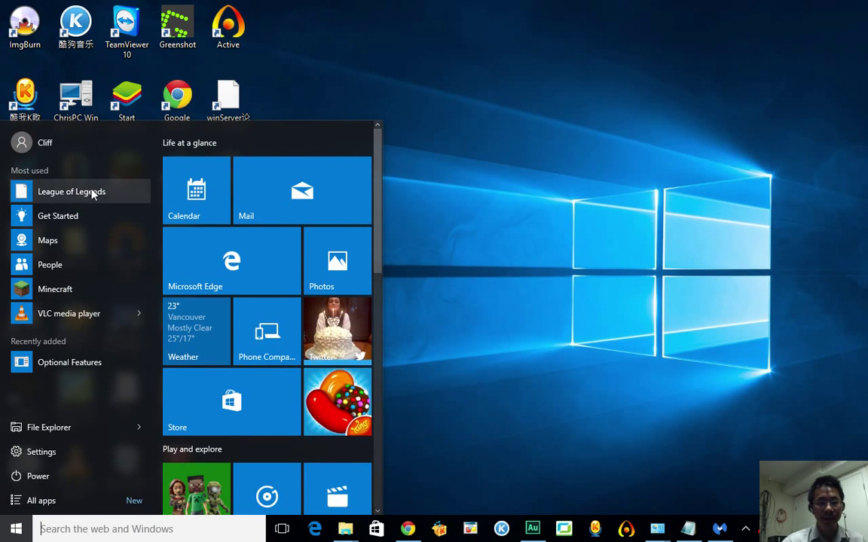
pyautogui.moveTo(110, 283)
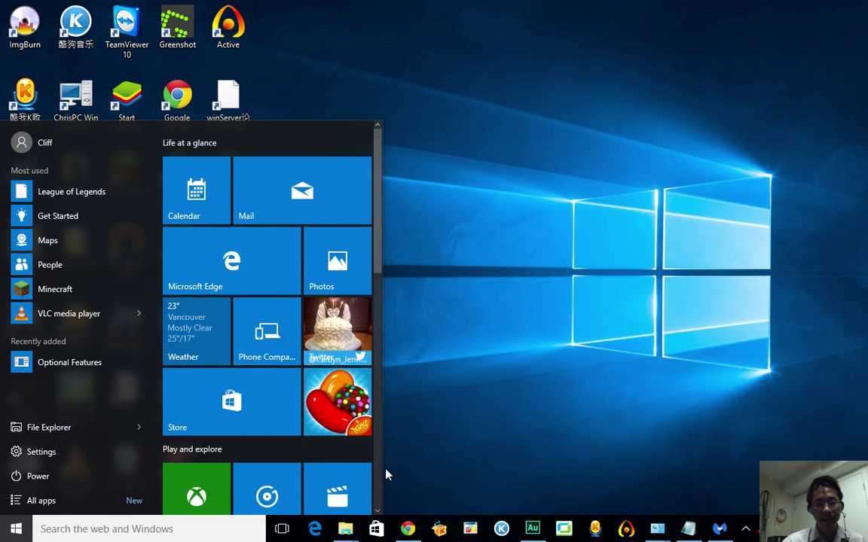
pyautogui.scroll(-3)
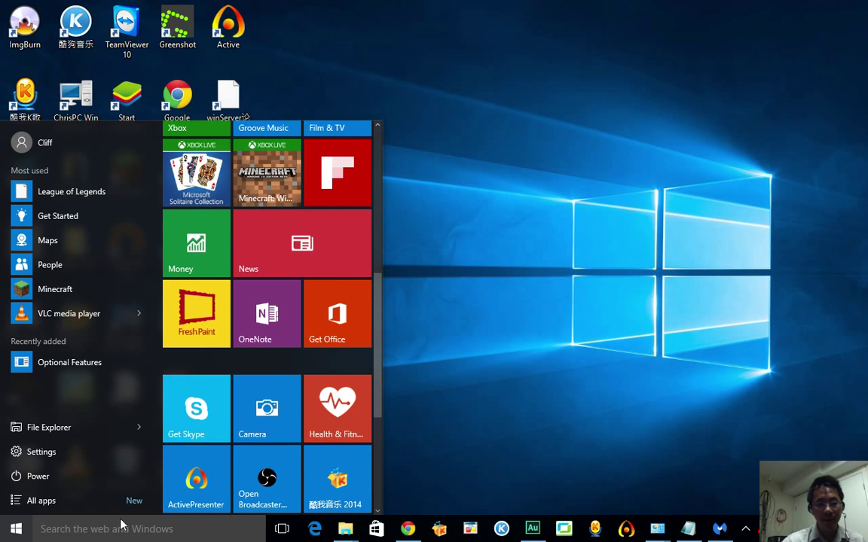
pyautogui.click(42, 500)
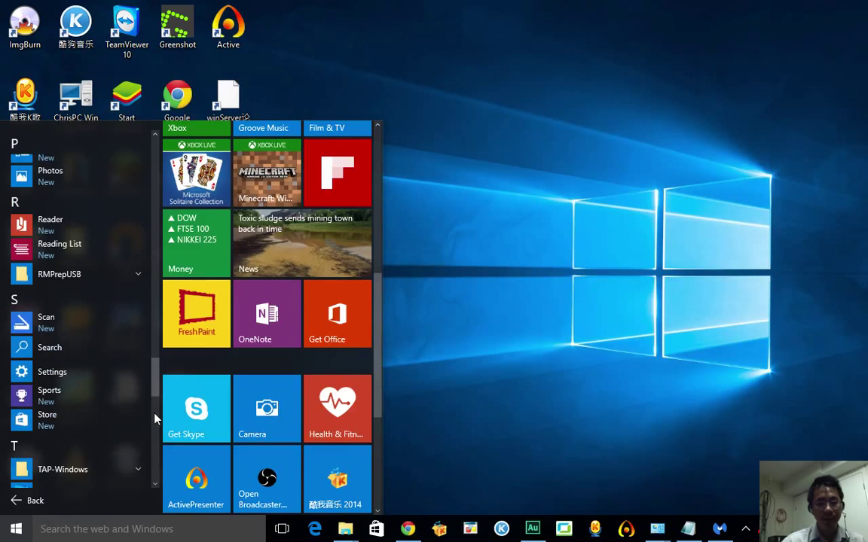
pyautogui.scroll(-3)
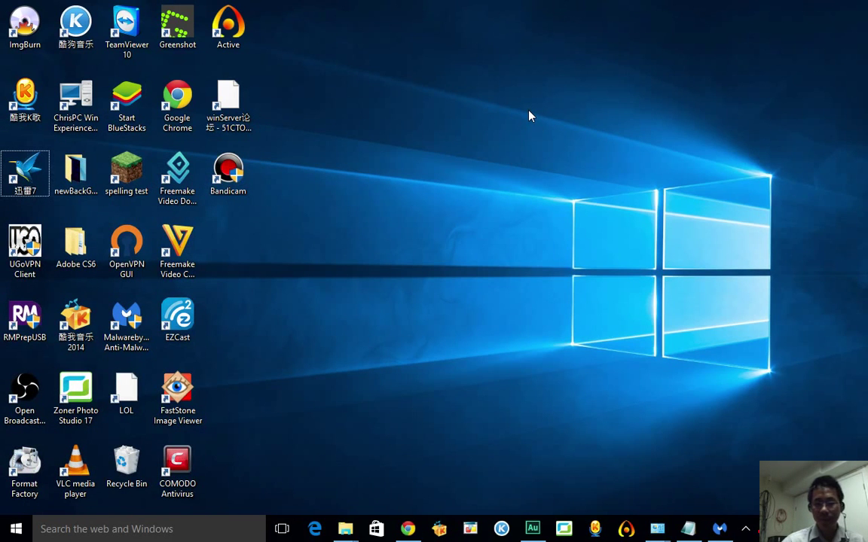
pyautogui.moveTo(412, 461)
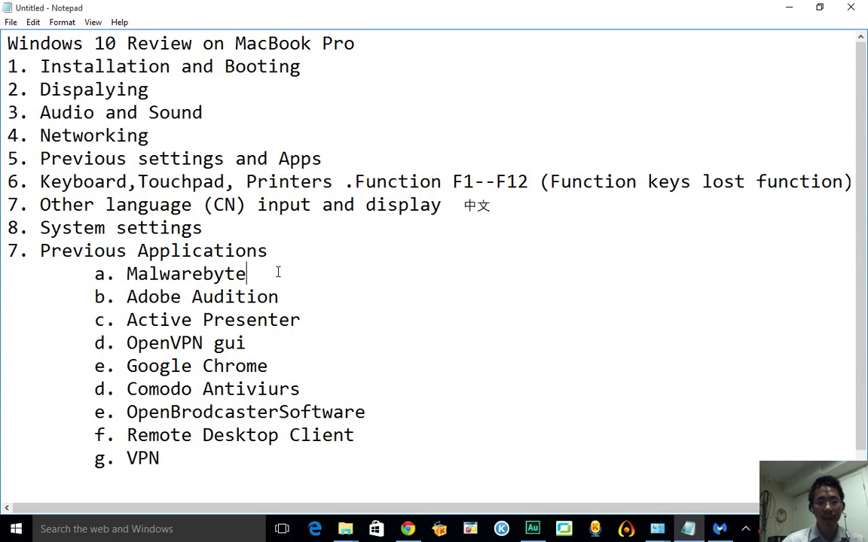
pyautogui.moveTo(461, 220)
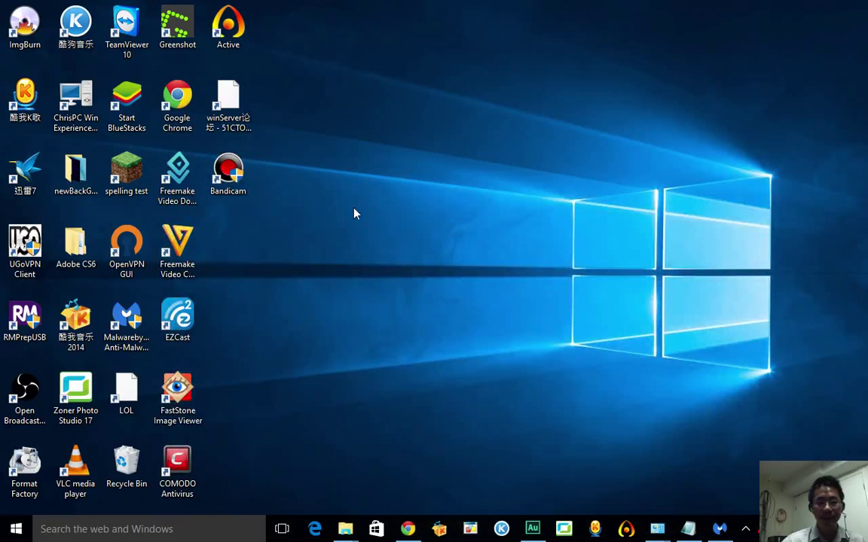
pyautogui.moveTo(52, 204)
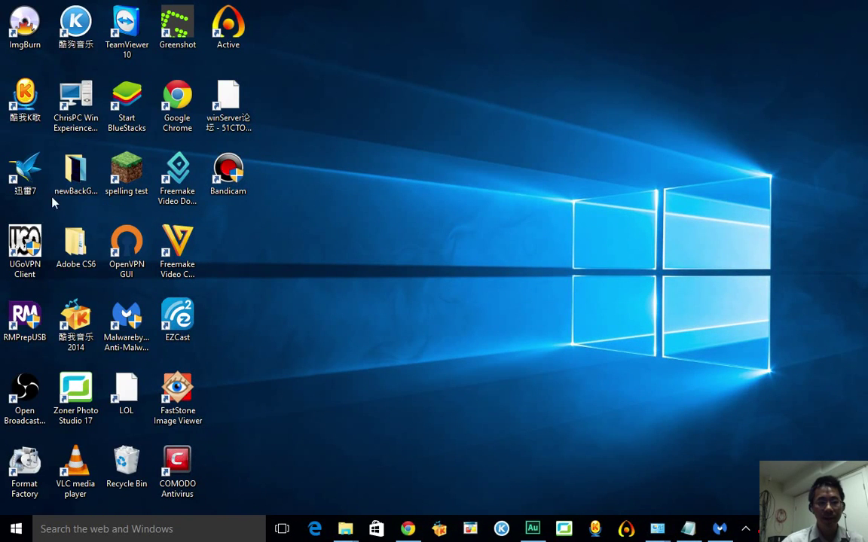
# - Launch the Malwarebytes Anti-Malware installer, agree to the new version, and choose English
pyautogui.click(126, 320)
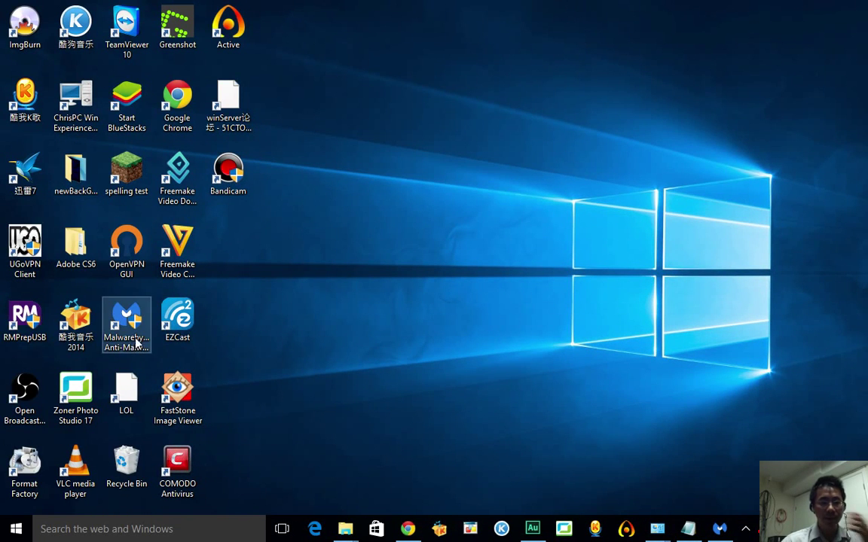
pyautogui.doubleClick(126, 321)
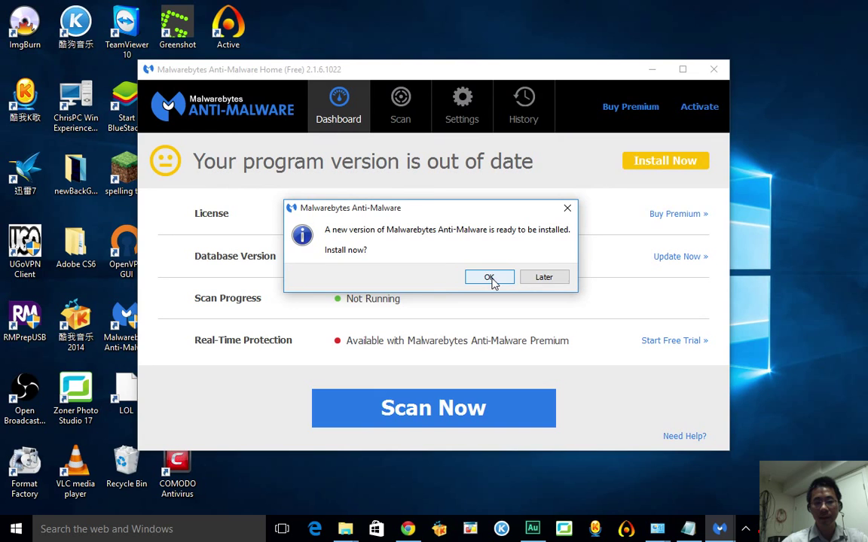
pyautogui.click(488, 277)
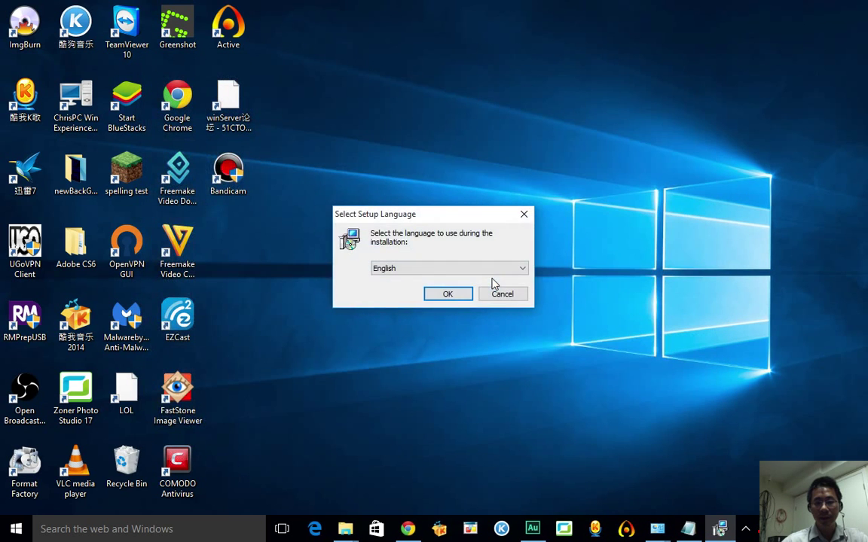
pyautogui.click(501, 294)
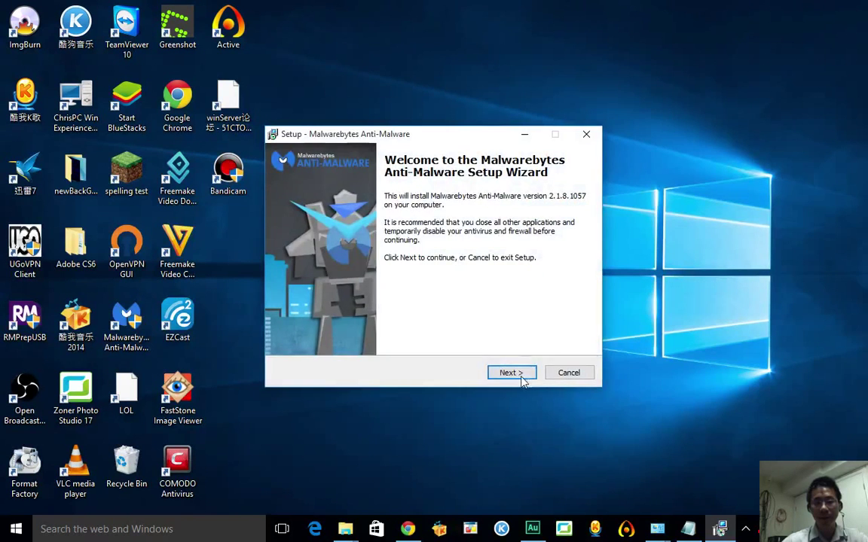
# - Accept the license, keep the default install folder, and finish the setup wizard
pyautogui.click(512, 372)
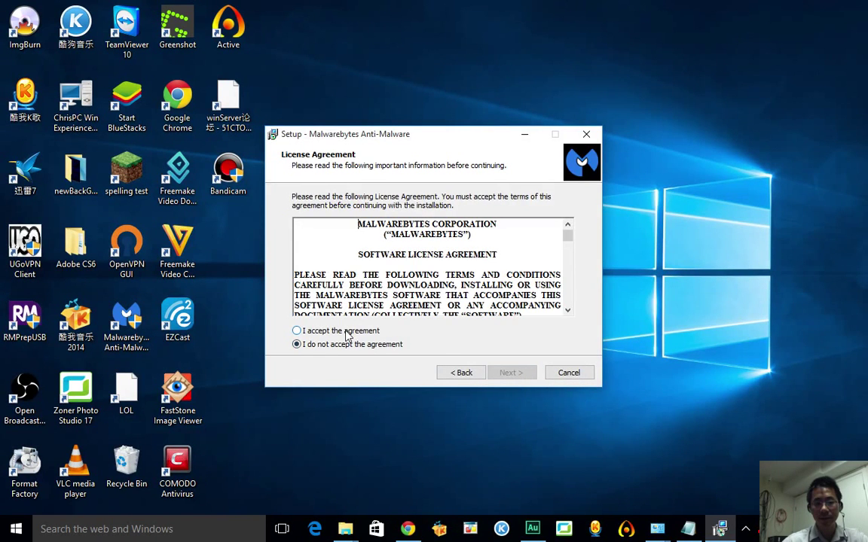
pyautogui.click(512, 372)
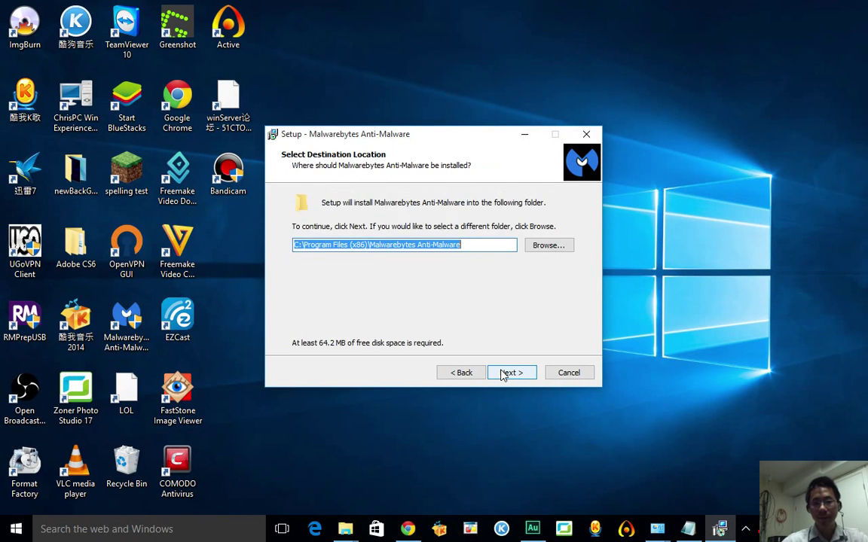
pyautogui.click(512, 372)
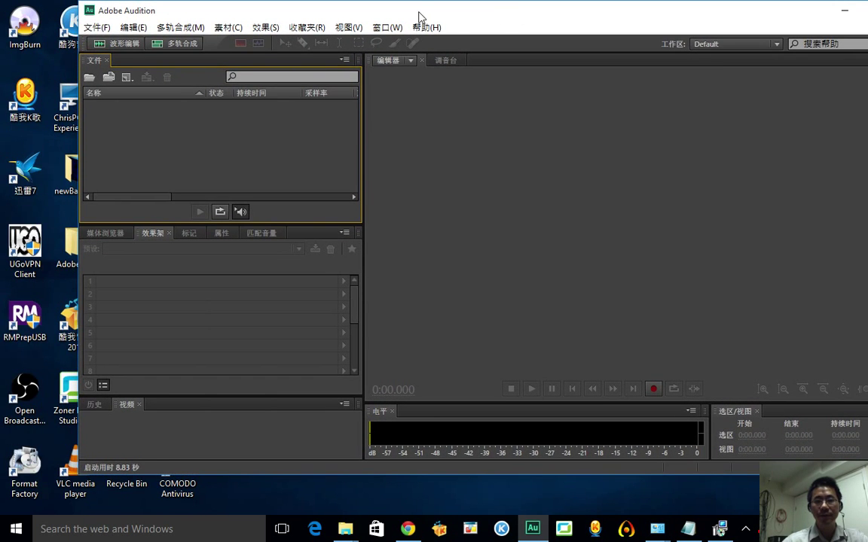
pyautogui.click(96, 27)
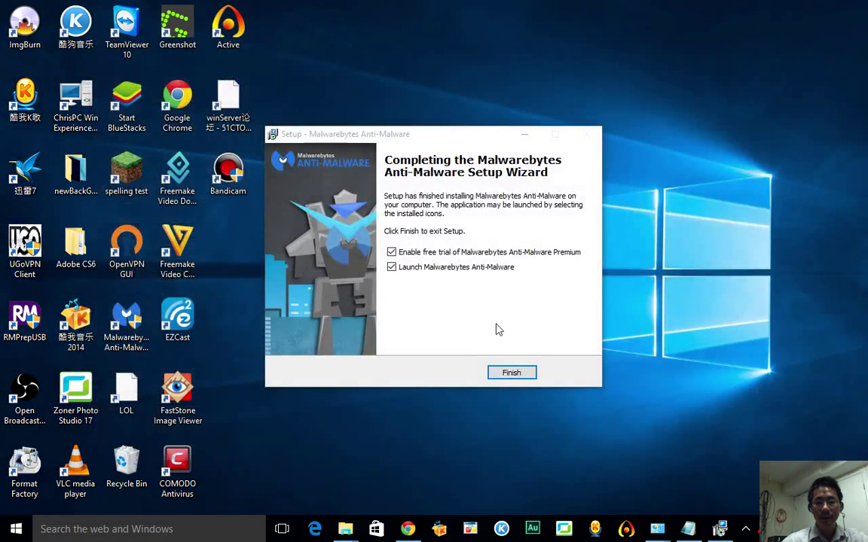
pyautogui.click(391, 251)
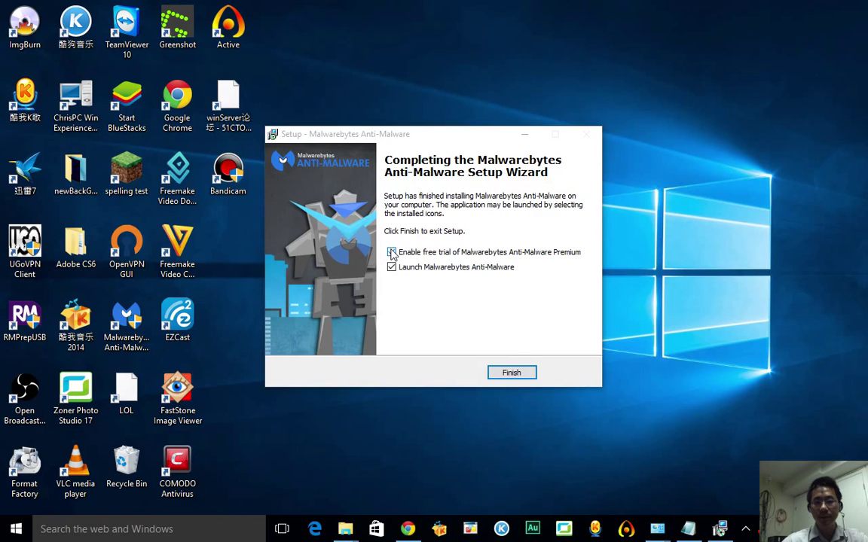
pyautogui.click(511, 372)
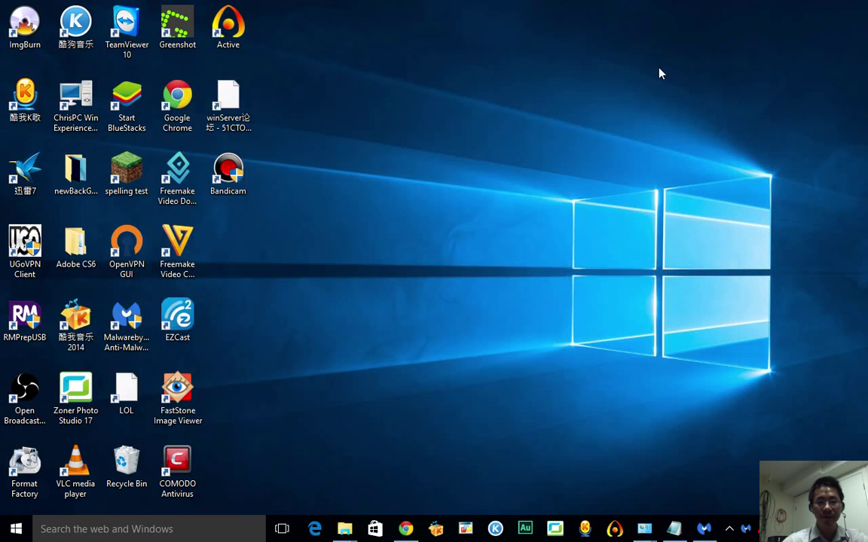
# - Launch Active Presenter from its desktop shortcut
pyautogui.click(228, 26)
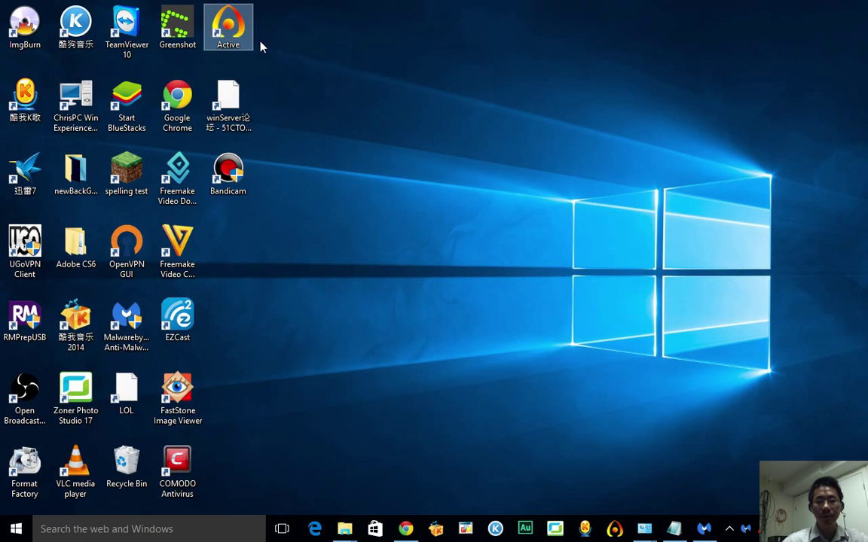
pyautogui.doubleClick(228, 26)
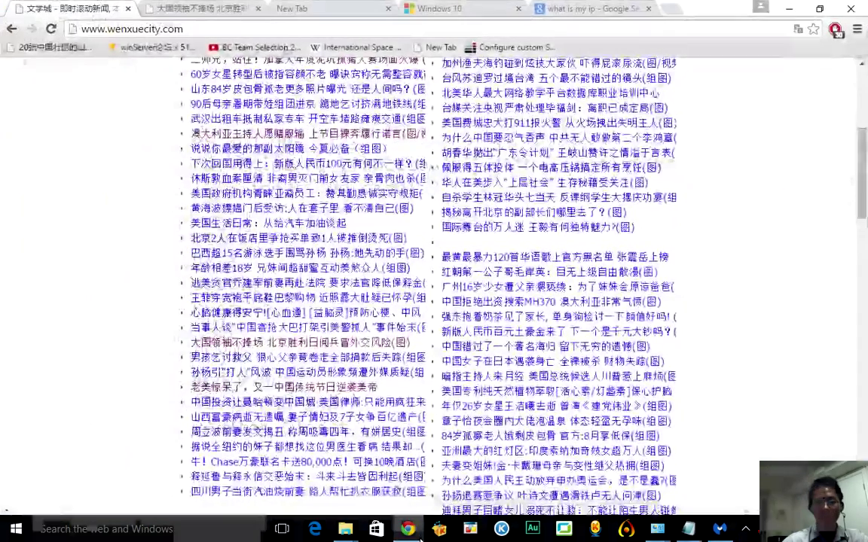
# - Show Chrome's Windows 10 download tab, then bring the Notepad review notes back
pyautogui.click(452, 8)
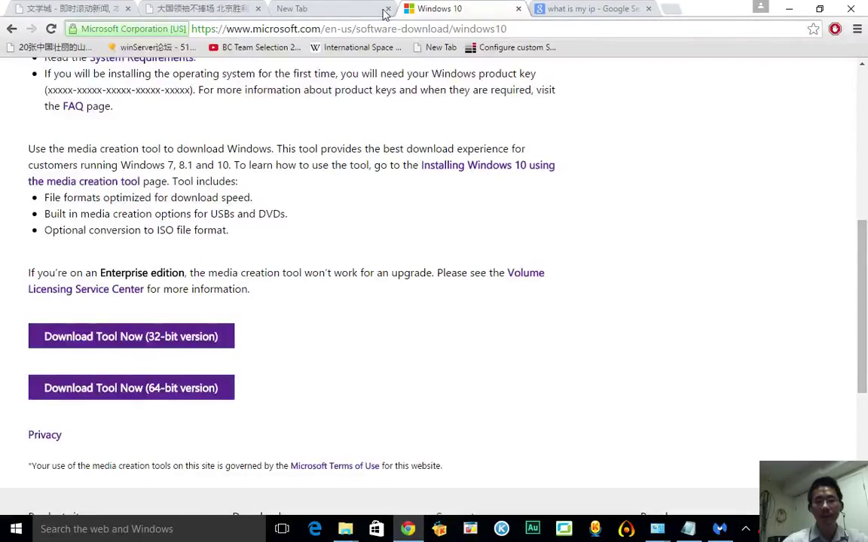
pyautogui.click(591, 8)
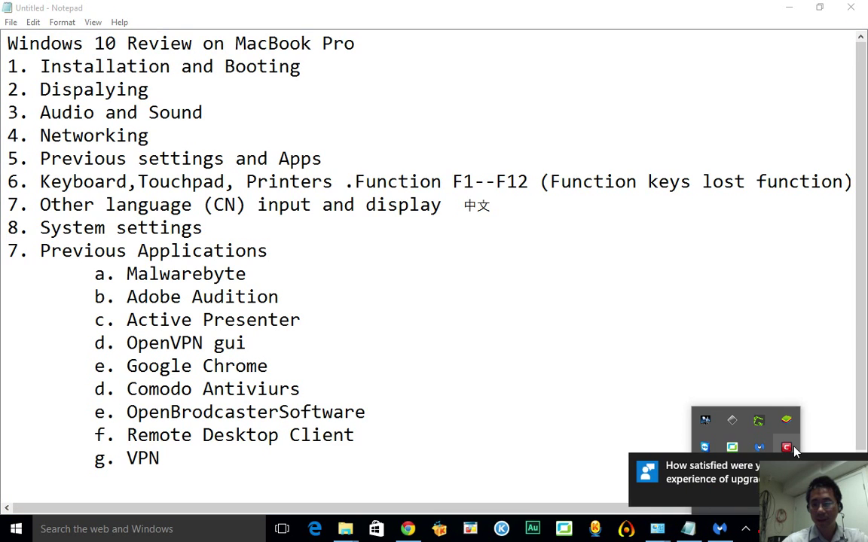
pyautogui.click(785, 447)
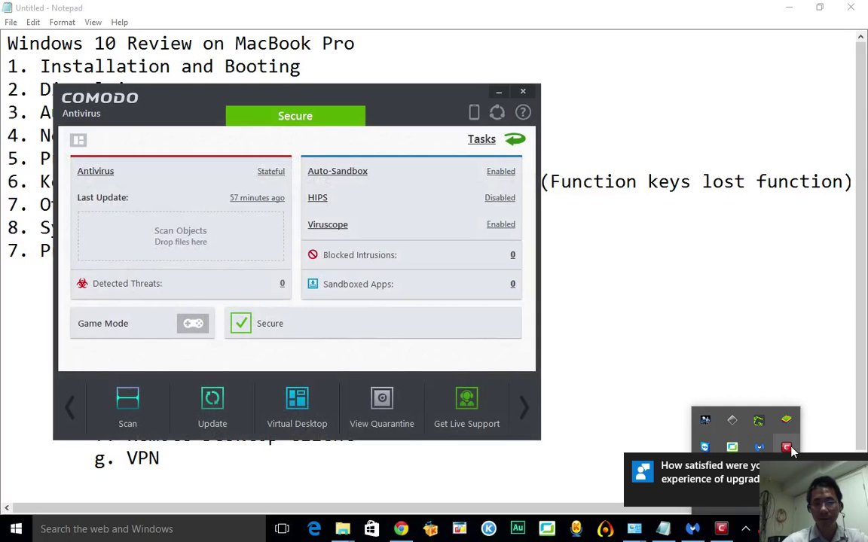
pyautogui.click(523, 91)
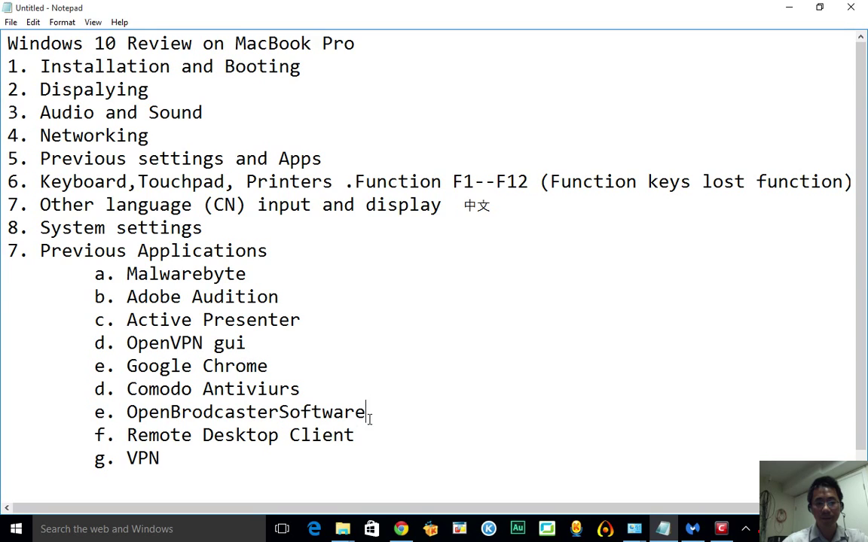
pyautogui.moveTo(705, 493)
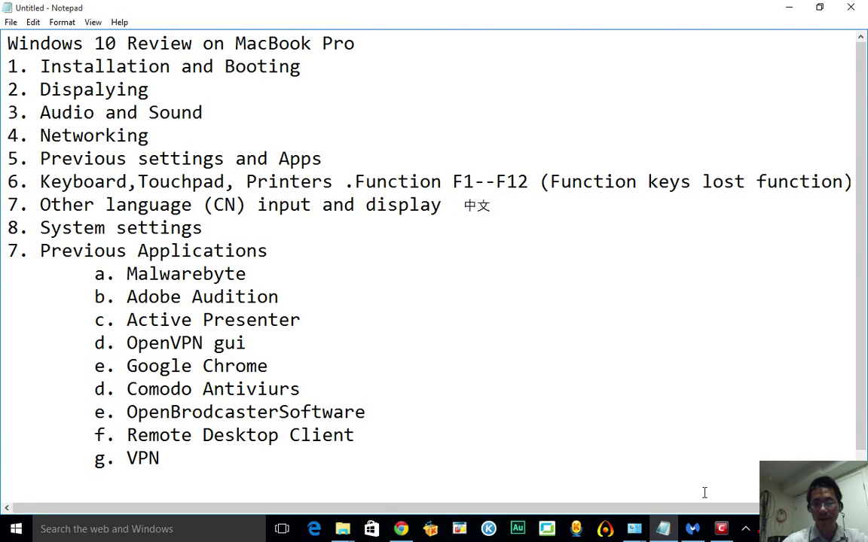
pyautogui.click(745, 528)
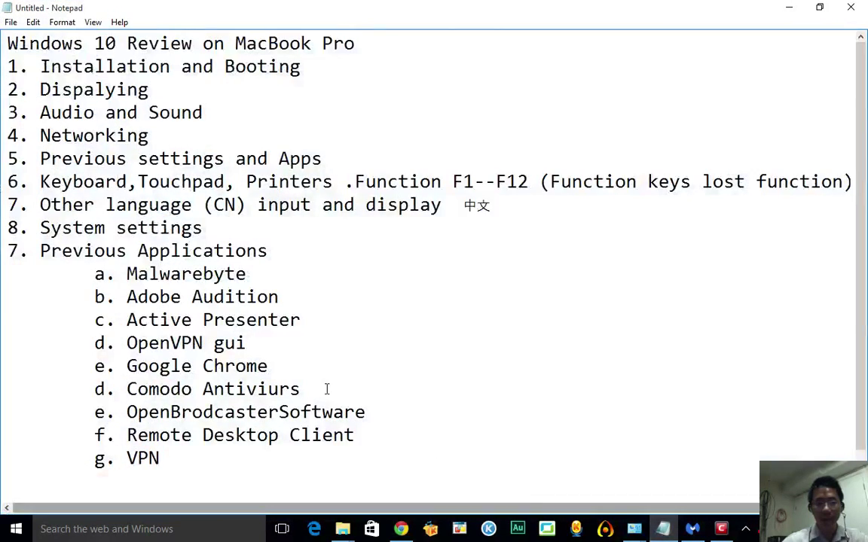
pyautogui.moveTo(815, 28)
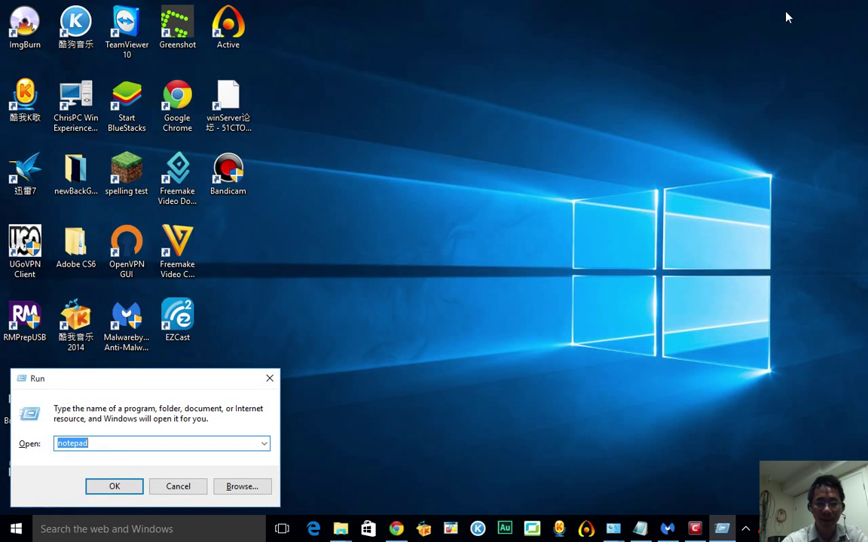
# - Connect to the exchange server with mstsc and the password, then disconnect the session
pyautogui.write('ms')
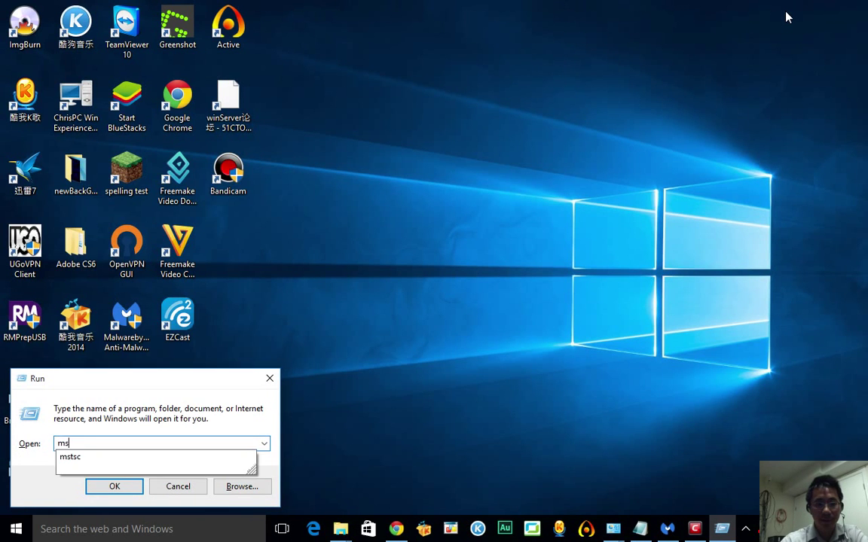
pyautogui.click(114, 486)
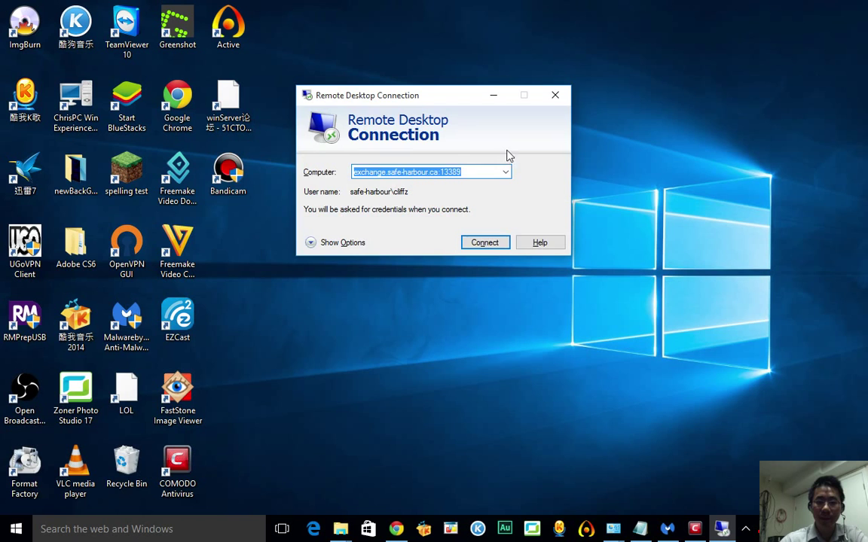
pyautogui.click(484, 242)
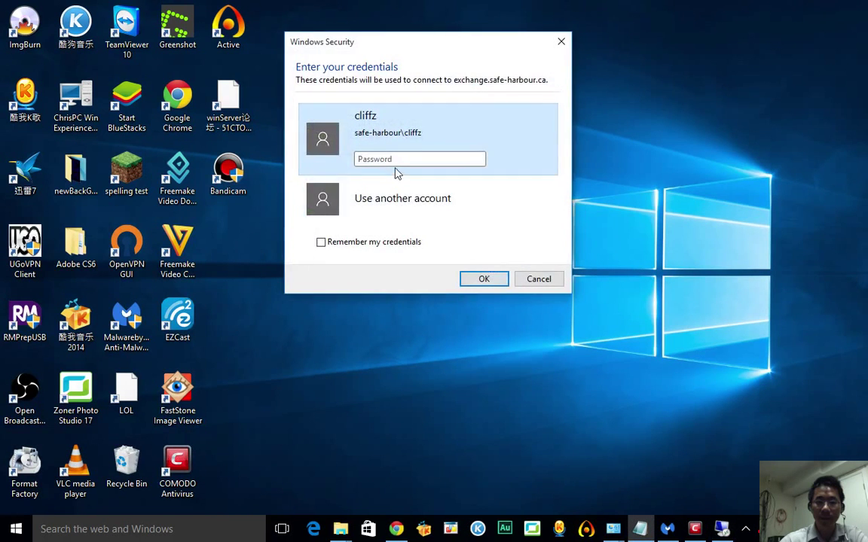
pyautogui.write('••')
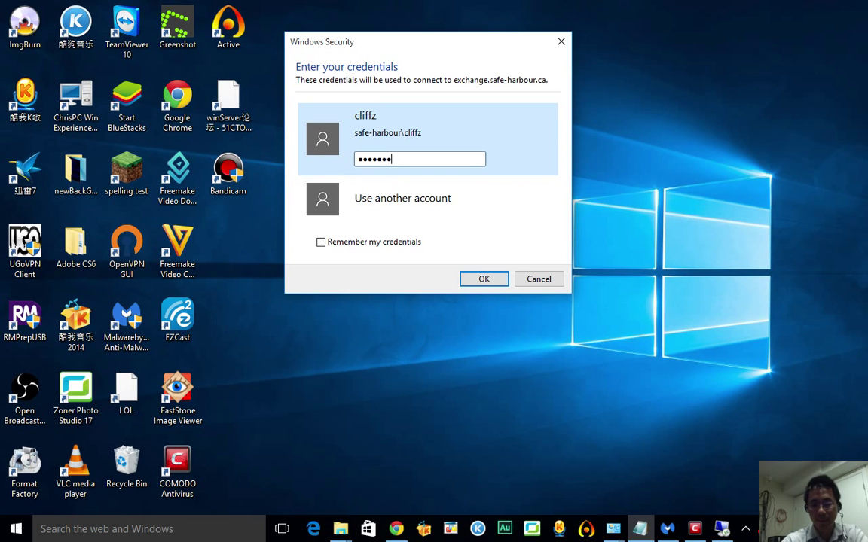
pyautogui.click(483, 278)
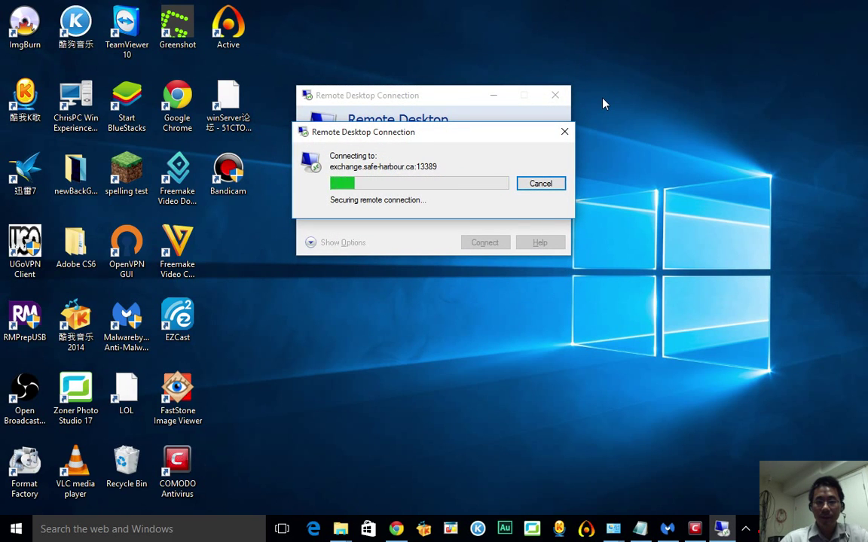
pyautogui.moveTo(486, 294)
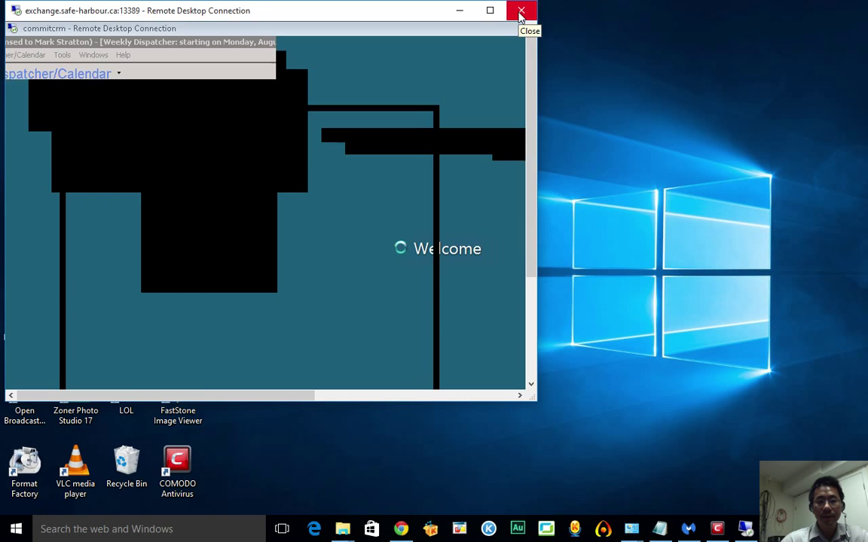
pyautogui.click(521, 11)
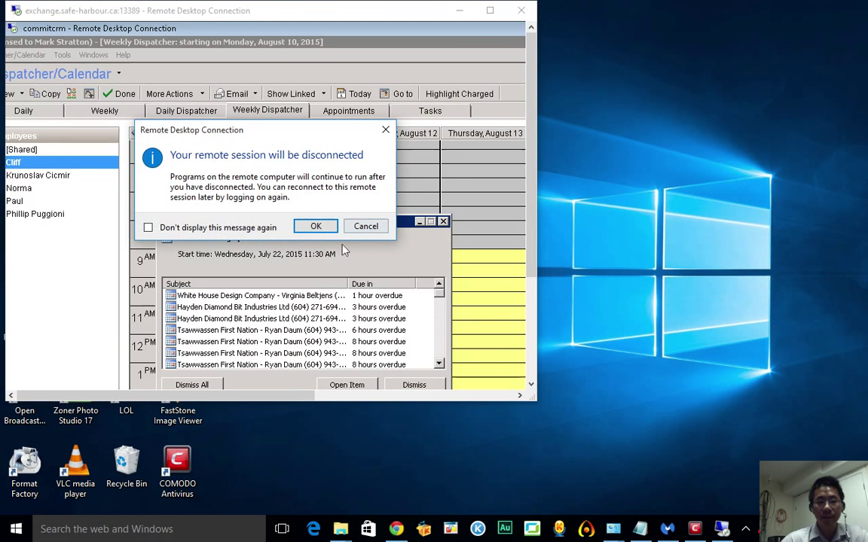
pyautogui.click(316, 226)
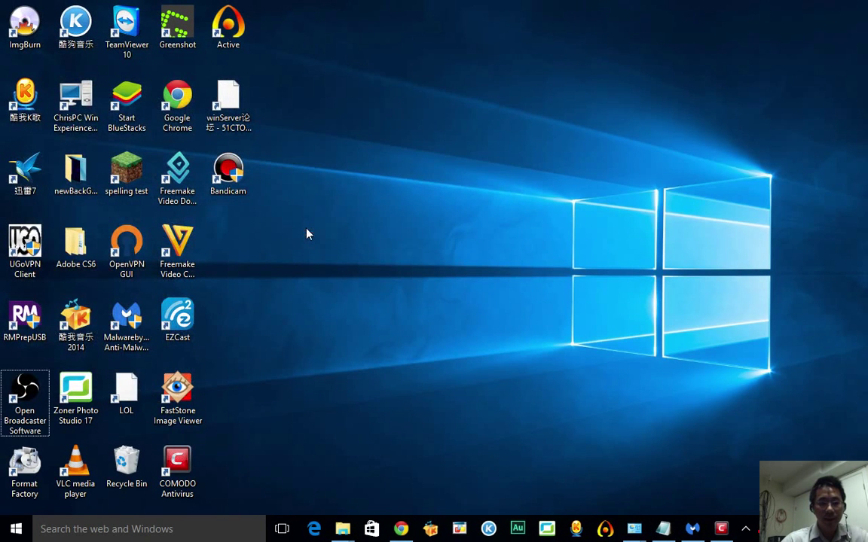
pyautogui.moveTo(265, 417)
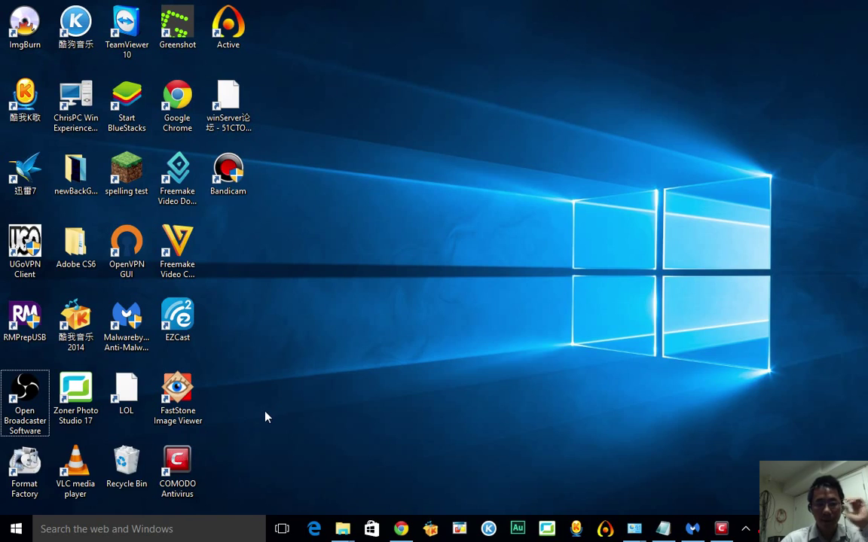
# - Launch Format Factory, close it after the update prompt, then start Zoner Photo Studio 17
pyautogui.click(663, 528)
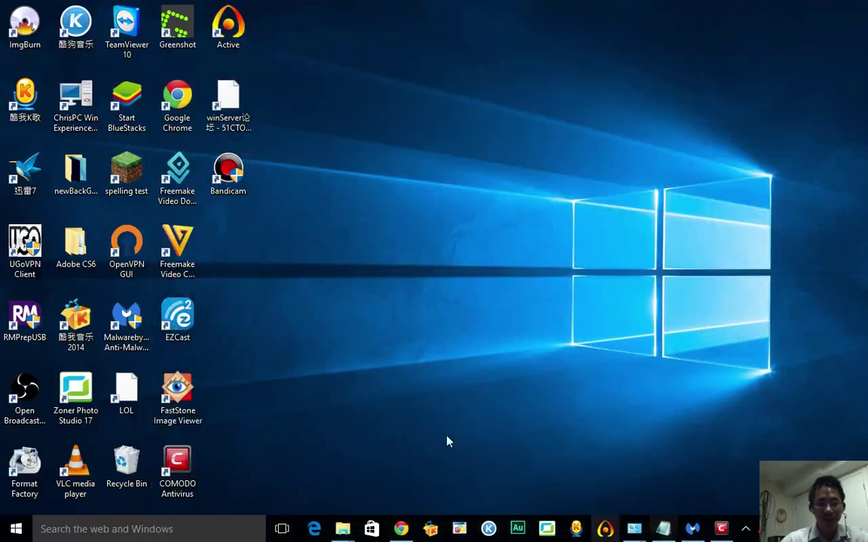
pyautogui.click(24, 388)
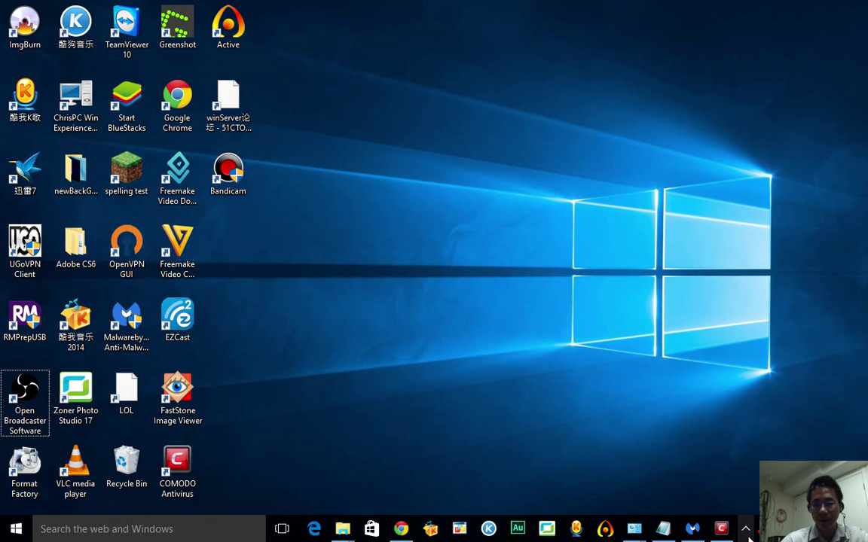
pyautogui.click(745, 528)
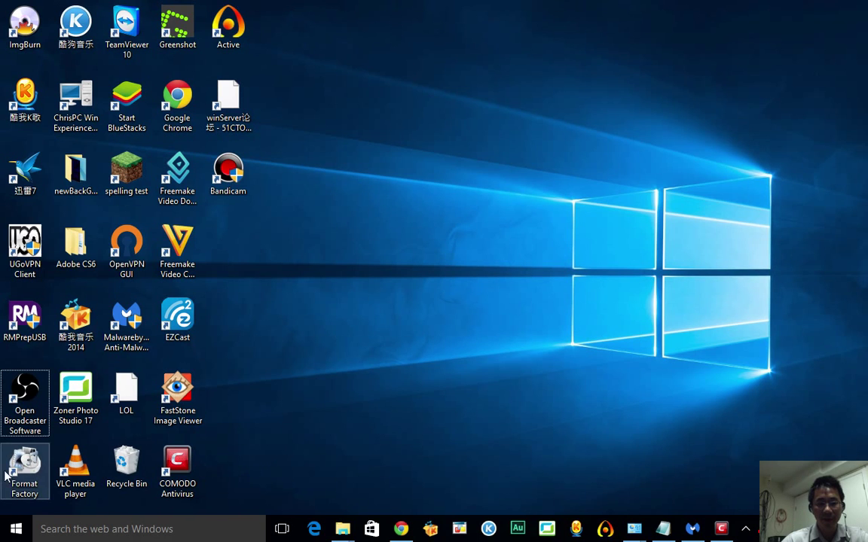
pyautogui.moveTo(25, 467)
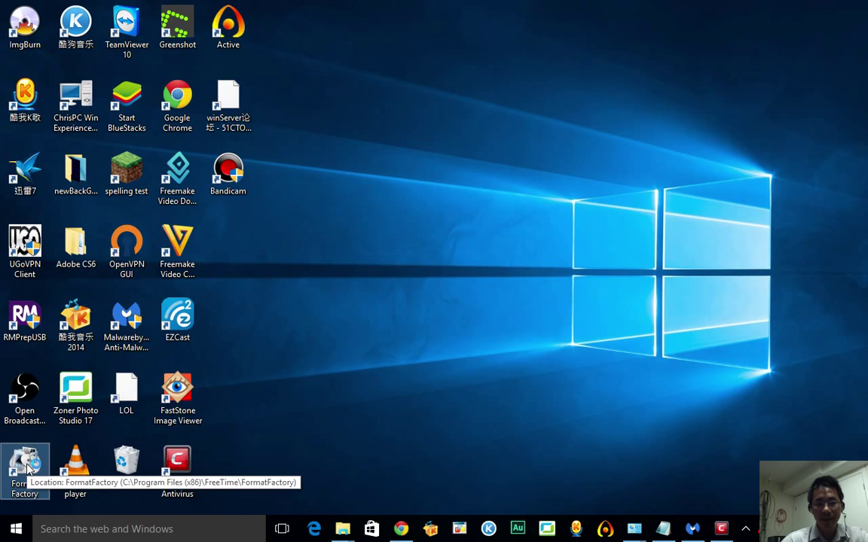
pyautogui.doubleClick(24, 464)
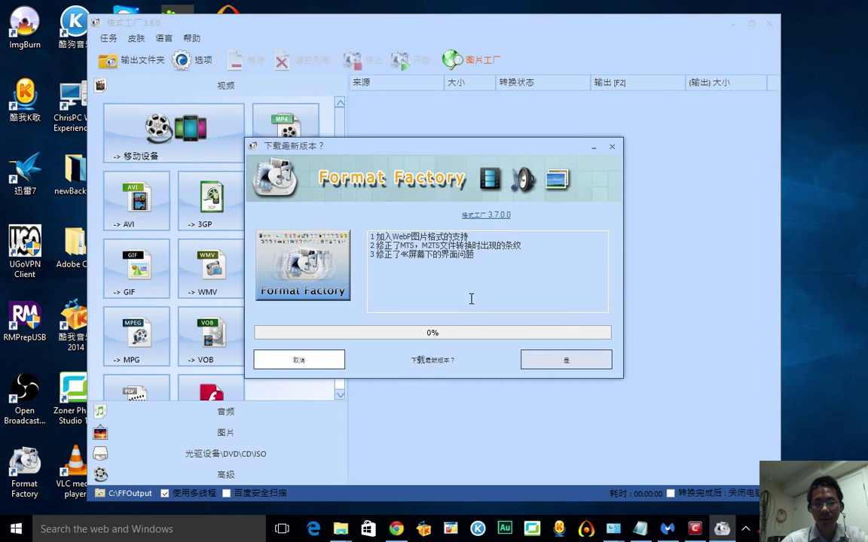
pyautogui.moveTo(509, 306)
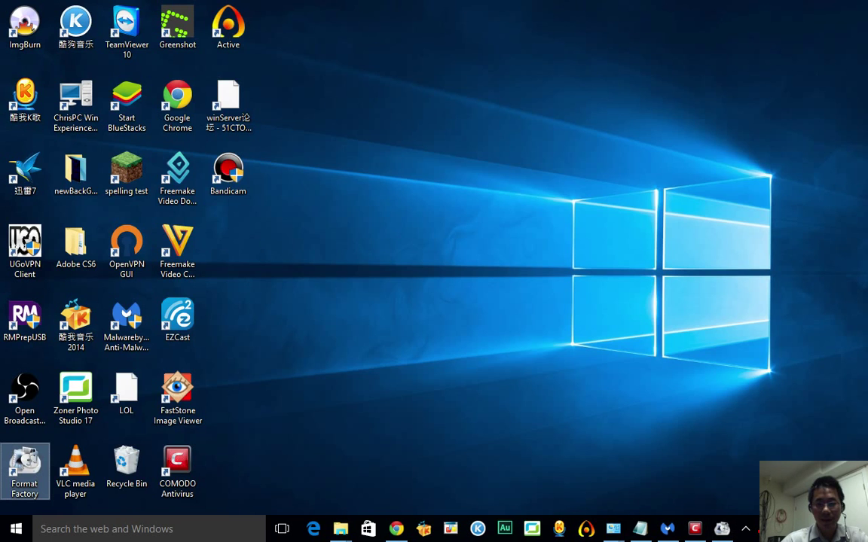
pyautogui.click(76, 392)
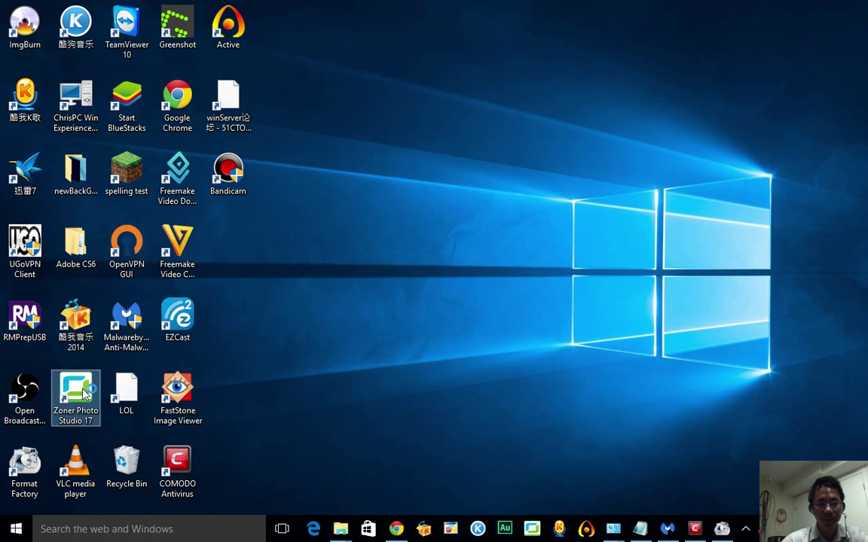
pyautogui.doubleClick(75, 392)
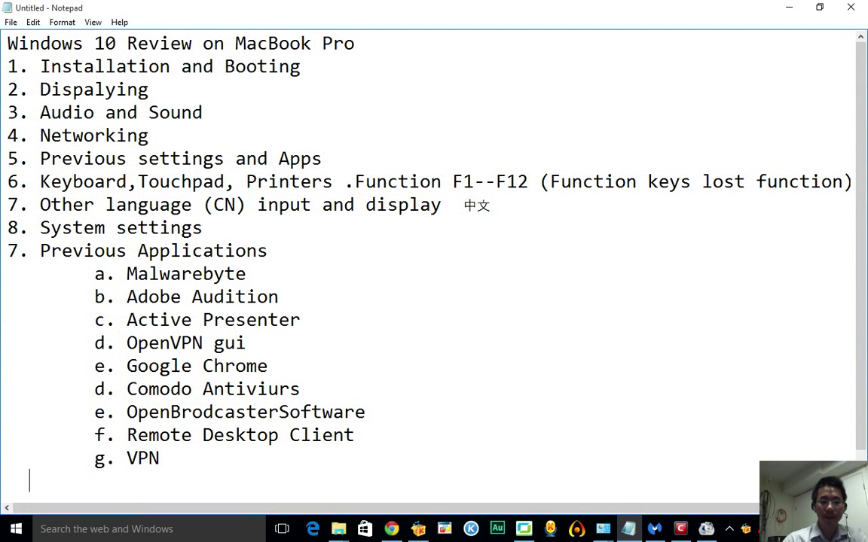
# - Add 'Applications passed test...' under the applications list and browse the Documents folder
pyautogui.write('A')
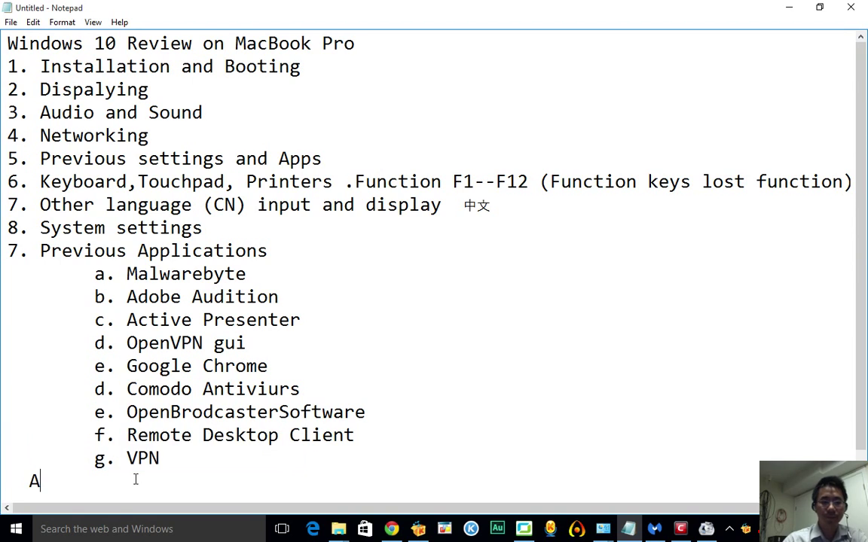
pyautogui.write('ppl')
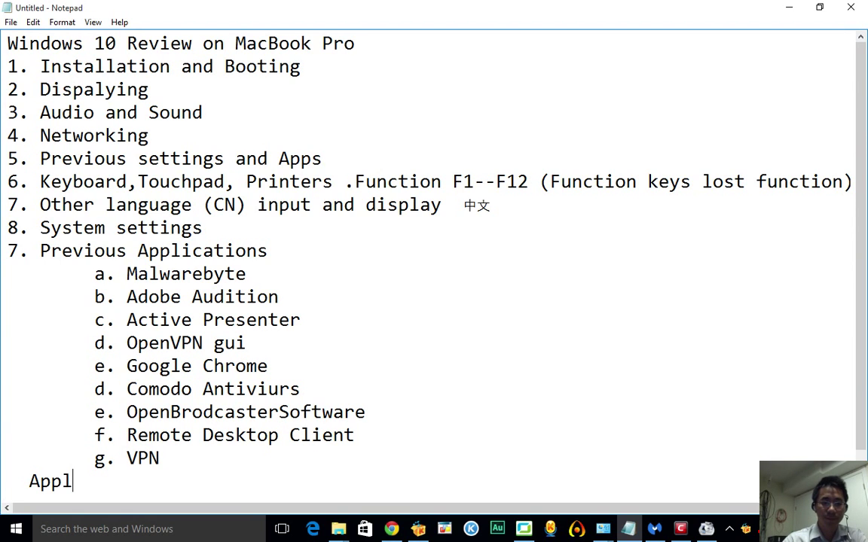
pyautogui.write('icatio')
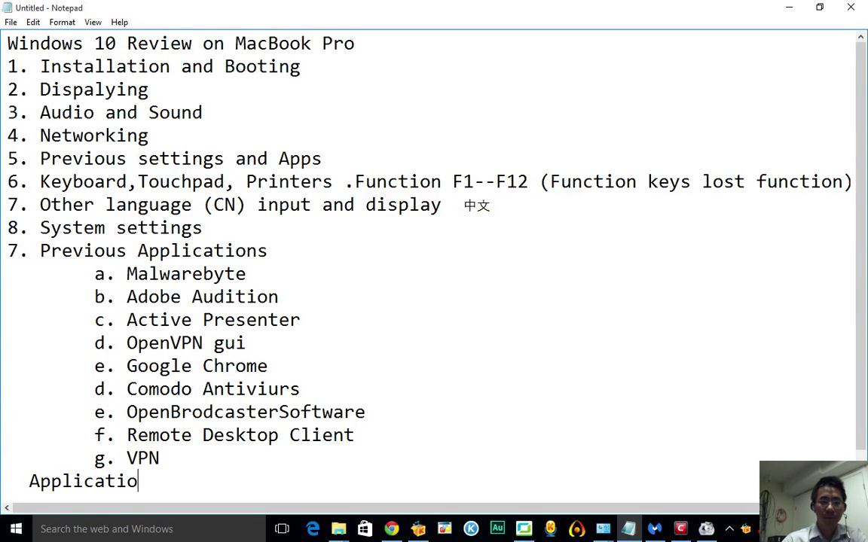
pyautogui.write('ns pass')
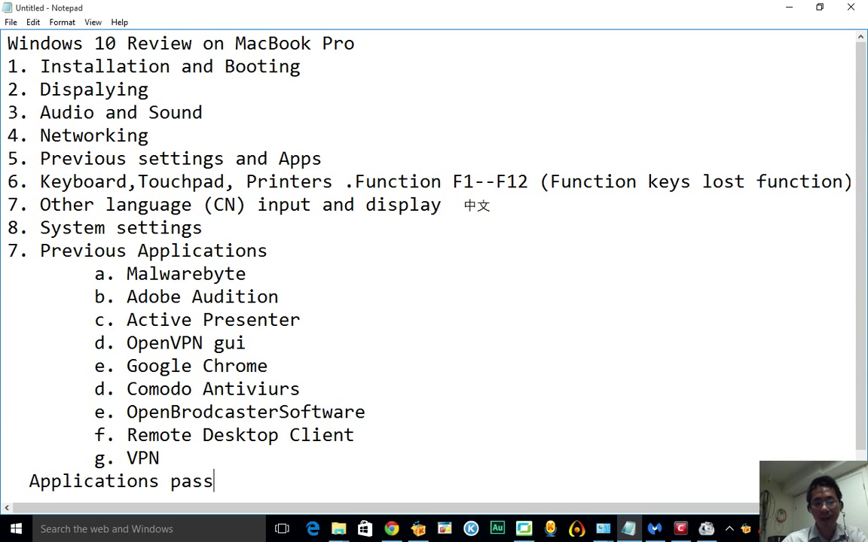
pyautogui.write('ed test...')
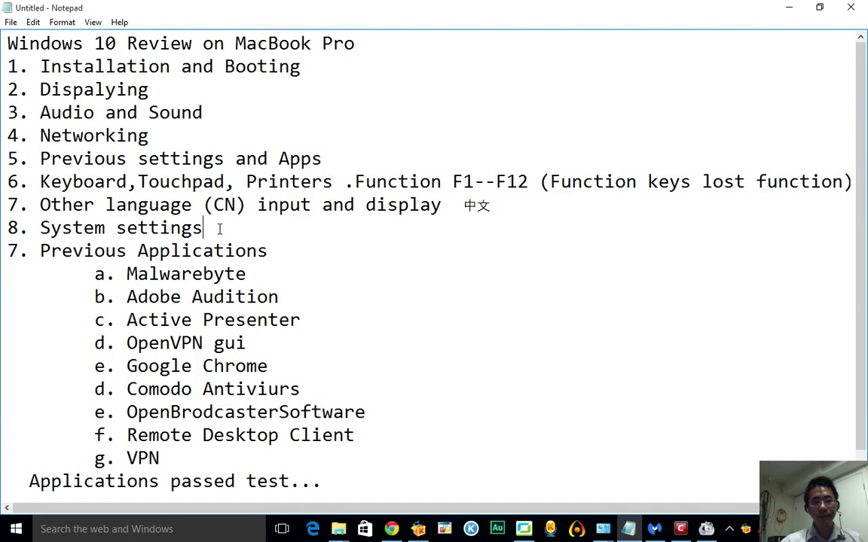
pyautogui.moveTo(407, 219)
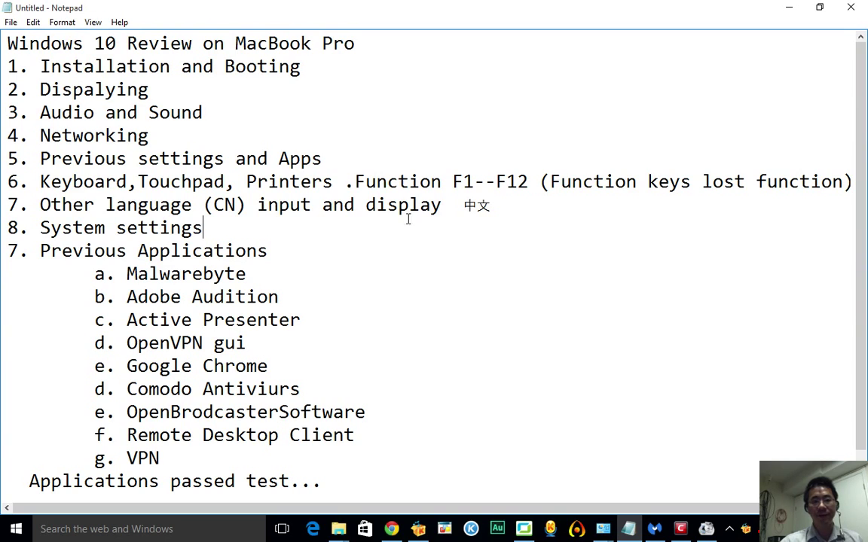
pyautogui.click(322, 158)
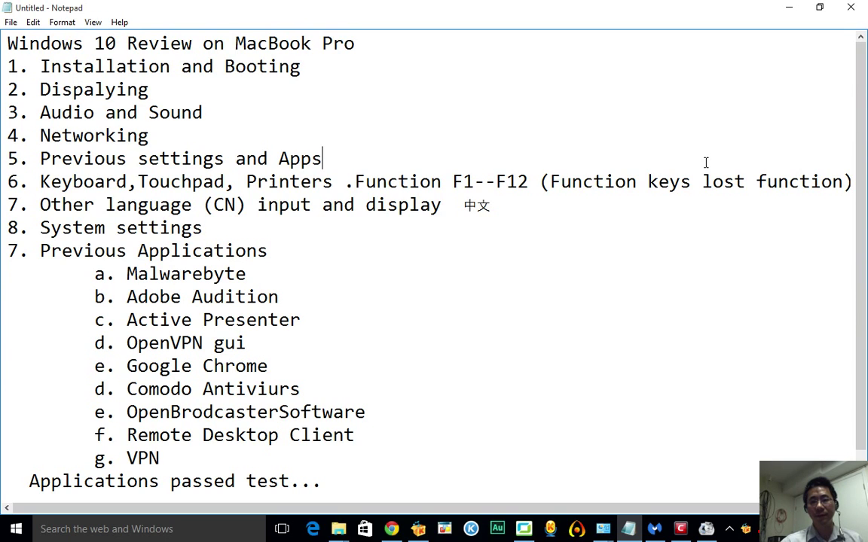
pyautogui.moveTo(790, 203)
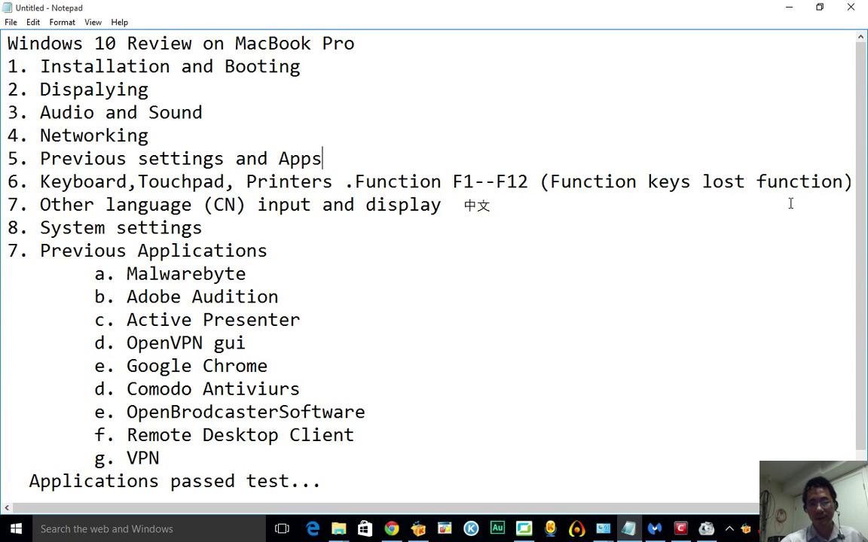
pyautogui.scroll(-3)
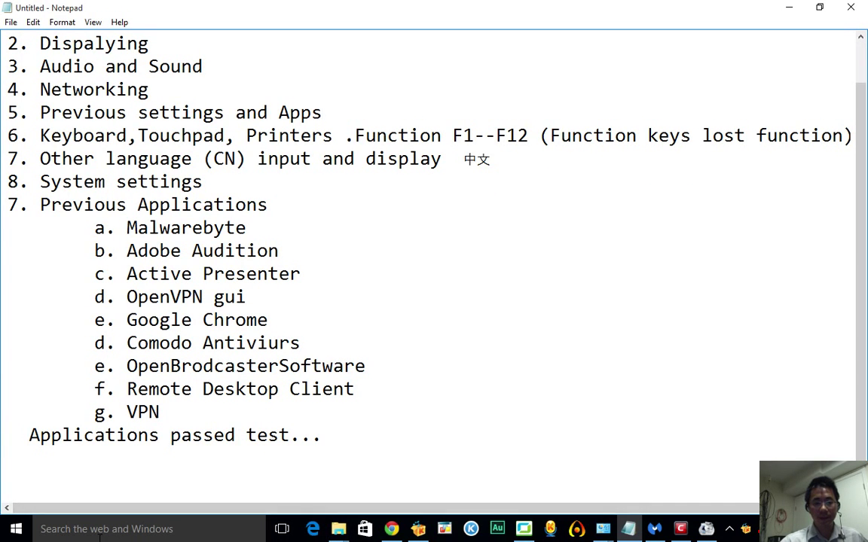
pyautogui.moveTo(338, 528)
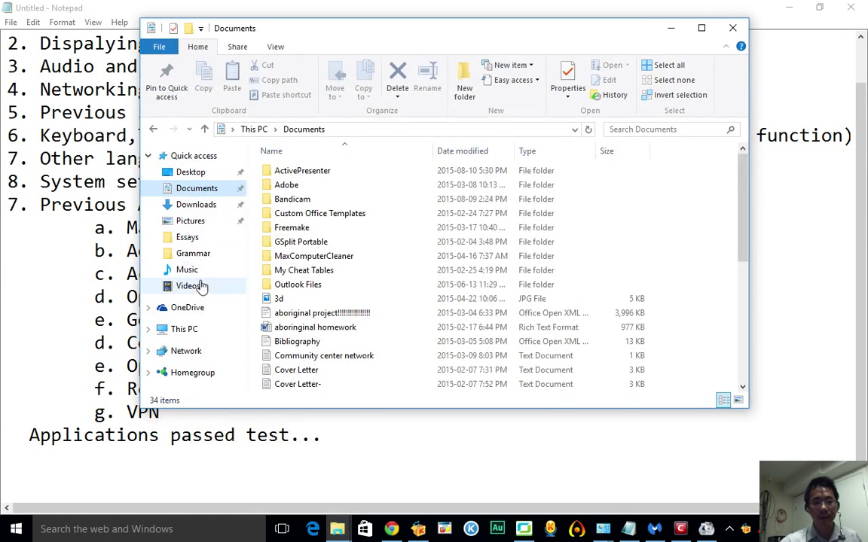
# - Open This PC's Properties, then System Properties showing computer name MAC-WIN7
pyautogui.click(183, 329)
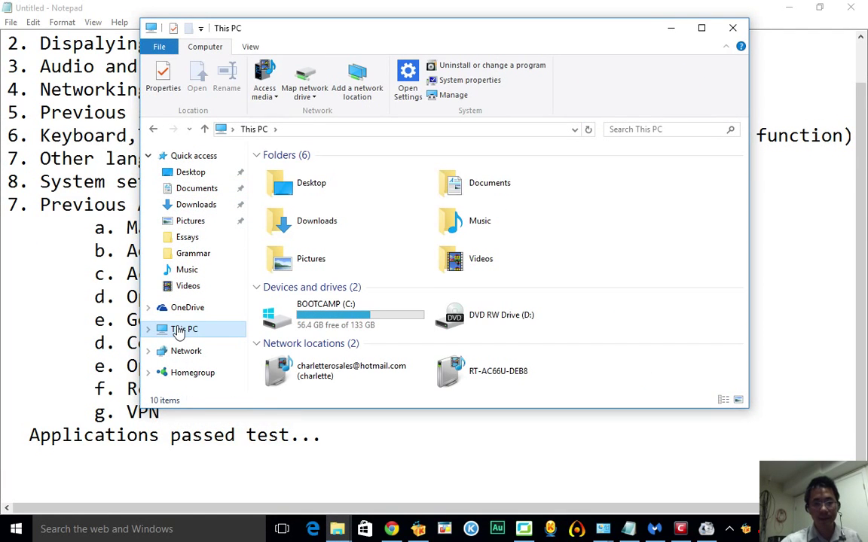
pyautogui.rightClick(184, 330)
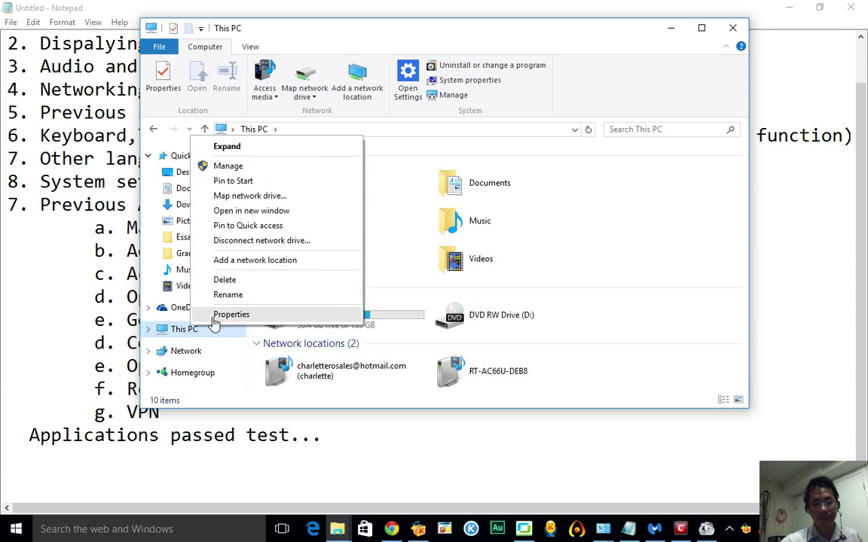
pyautogui.click(231, 314)
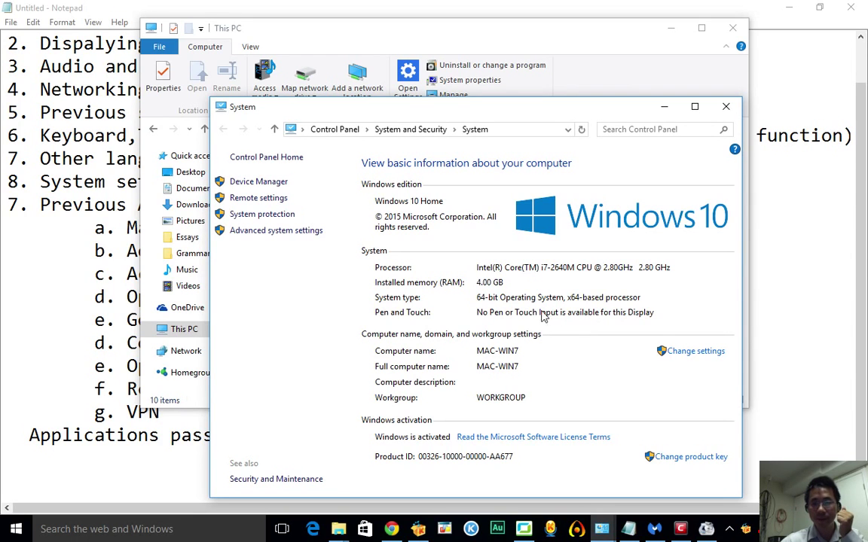
pyautogui.moveTo(473, 276)
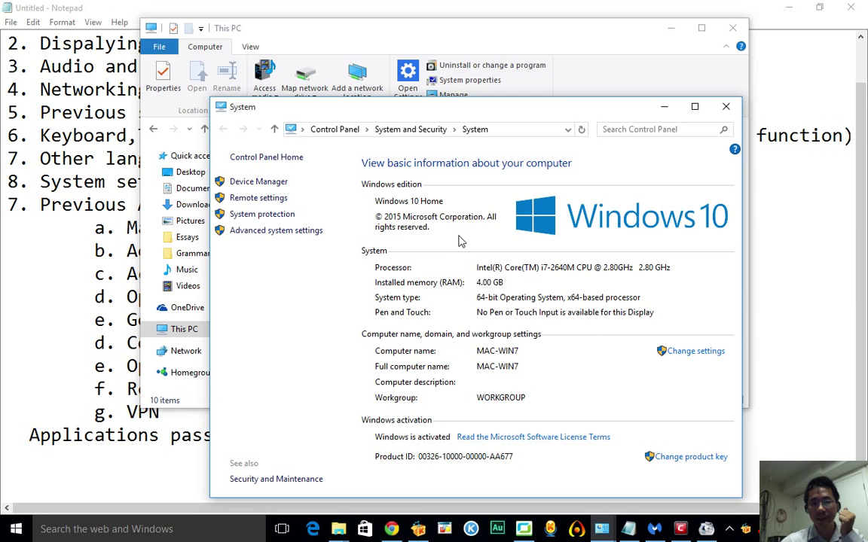
pyautogui.moveTo(582, 294)
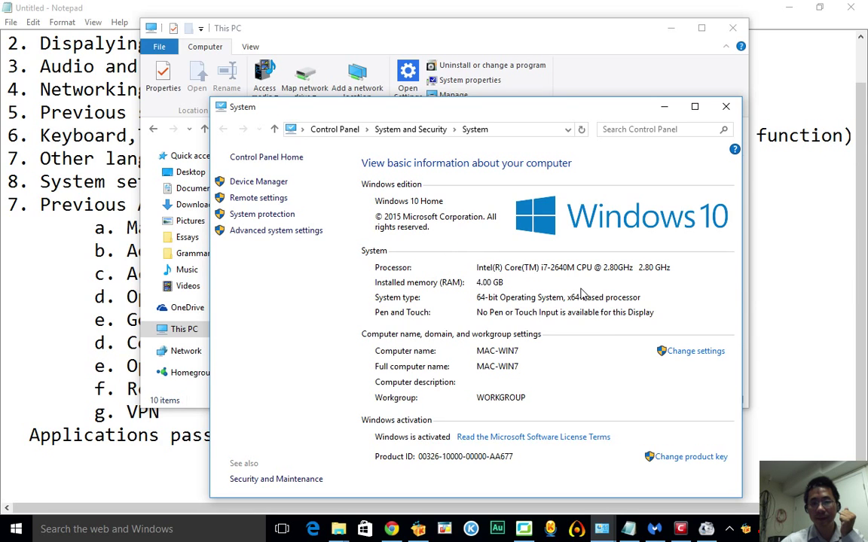
pyautogui.moveTo(527, 372)
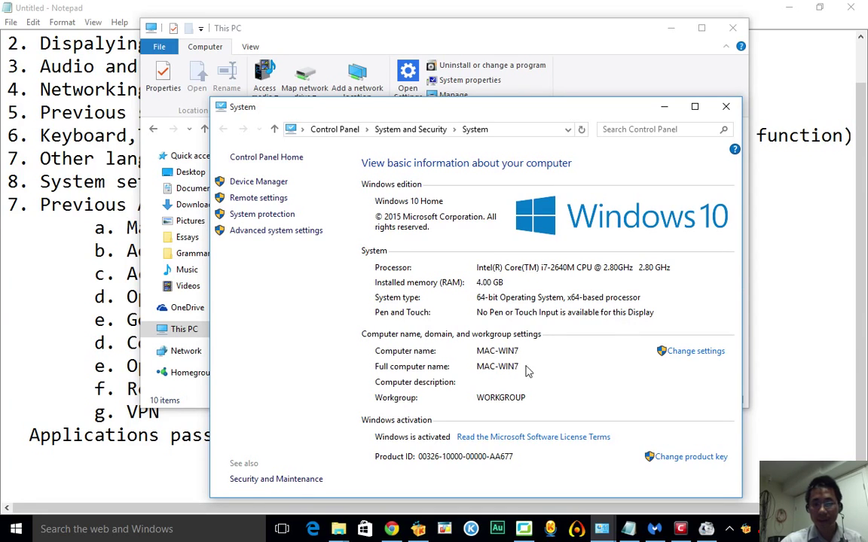
pyautogui.moveTo(422, 235)
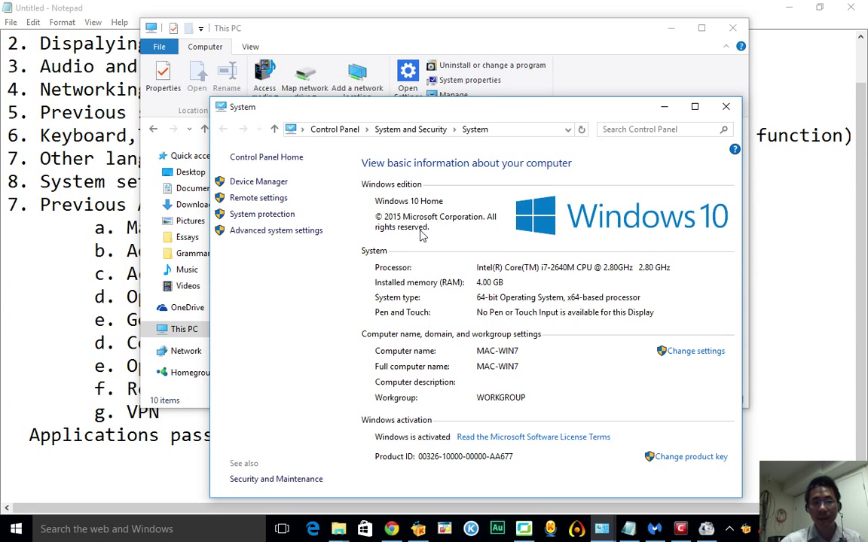
pyautogui.moveTo(693, 351)
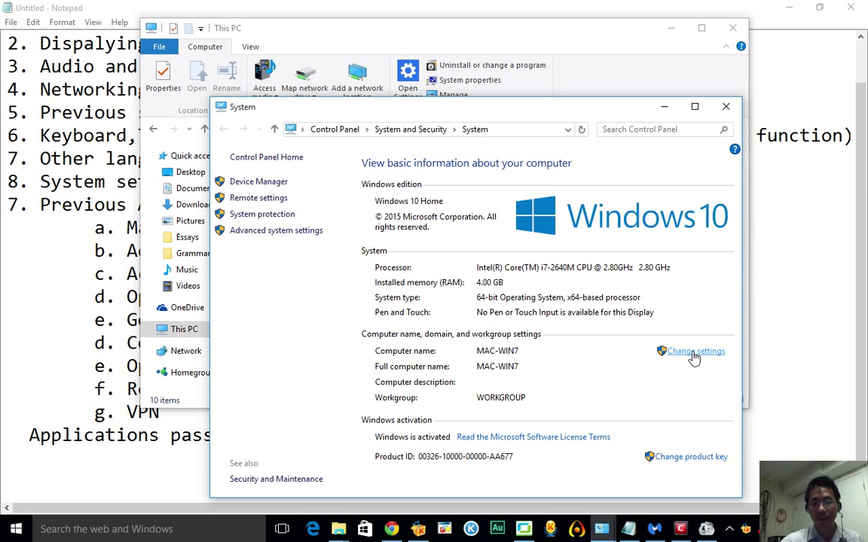
pyautogui.click(694, 351)
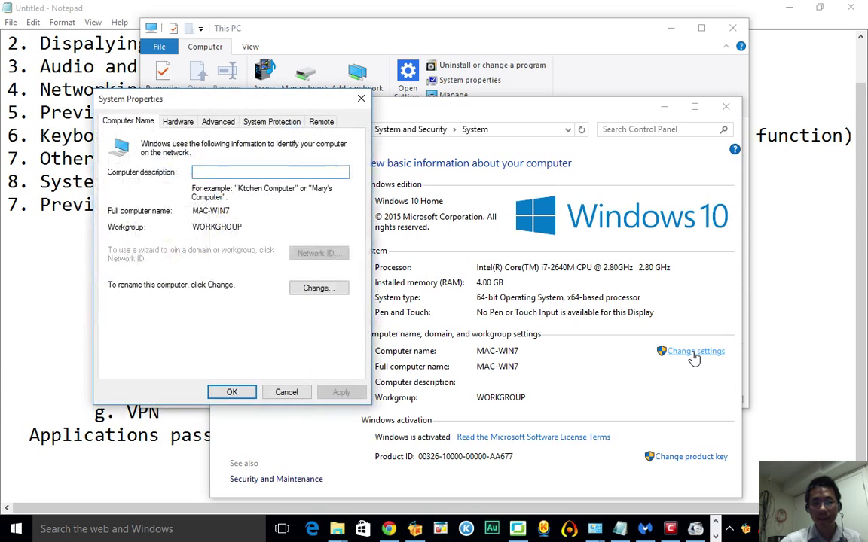
pyautogui.click(286, 392)
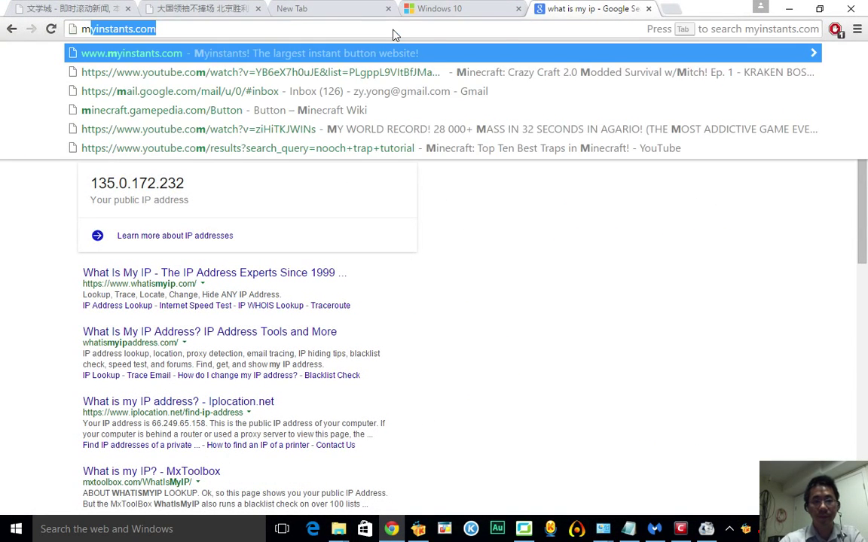
# - Google 'mac book pro 2011' and open a MacBook Pro image in the viewer
pyautogui.write('mac book pro 2011')
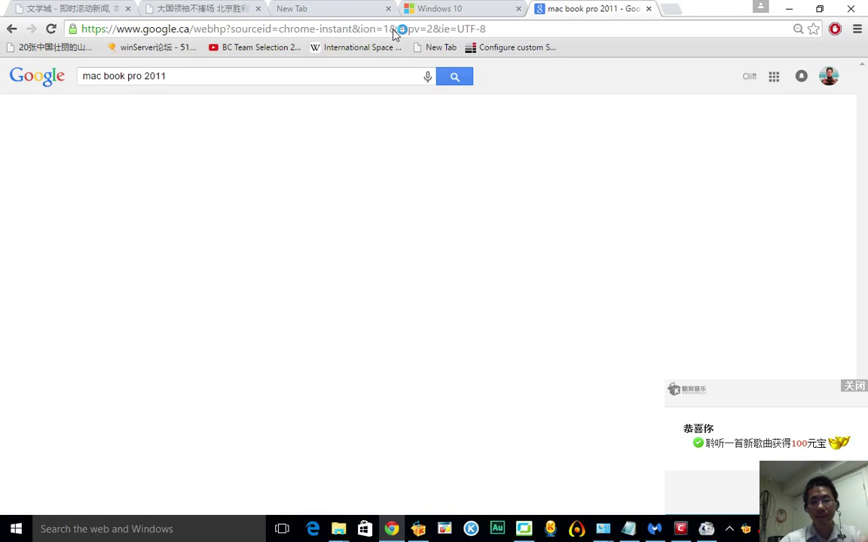
pyautogui.click(454, 76)
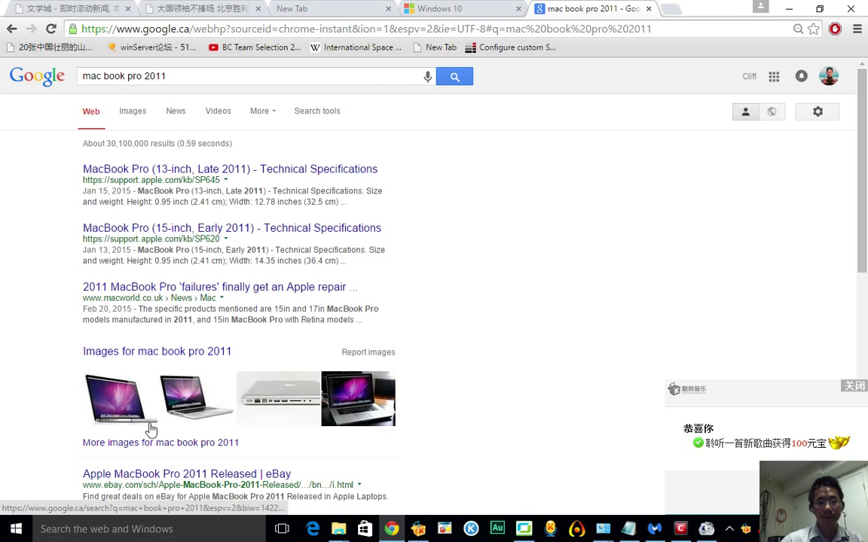
pyautogui.click(196, 398)
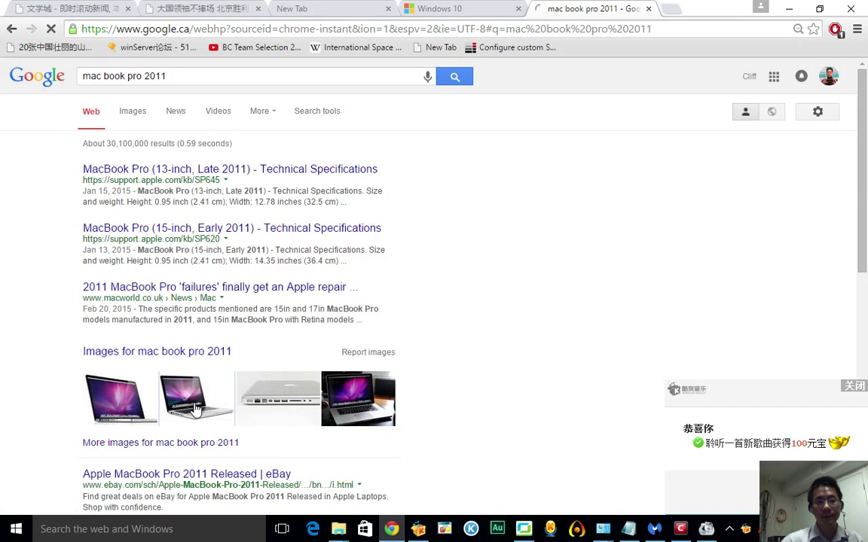
pyautogui.click(195, 399)
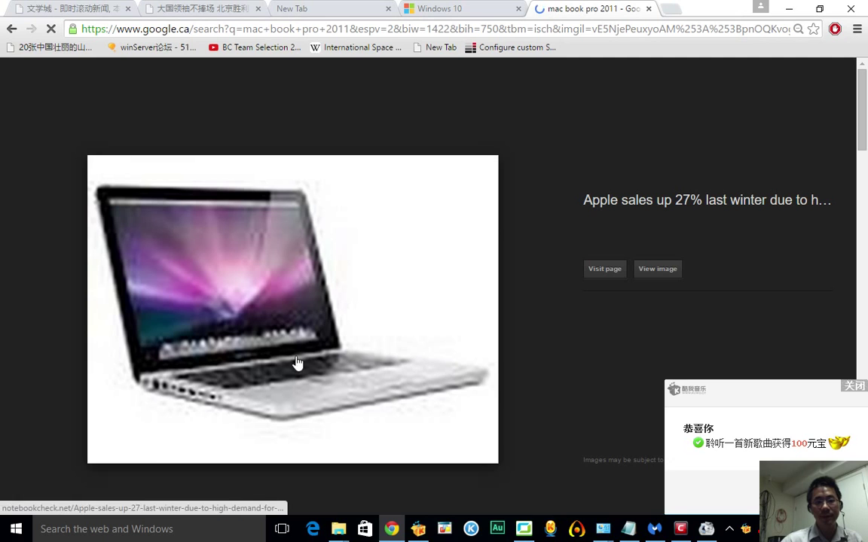